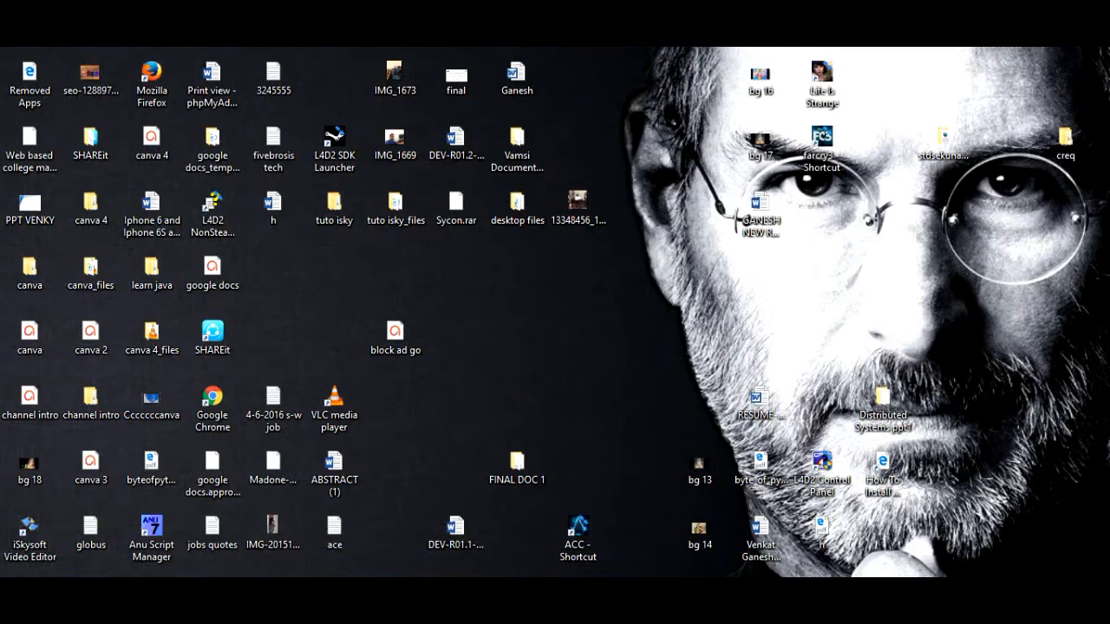
mouse_move(559, 407)
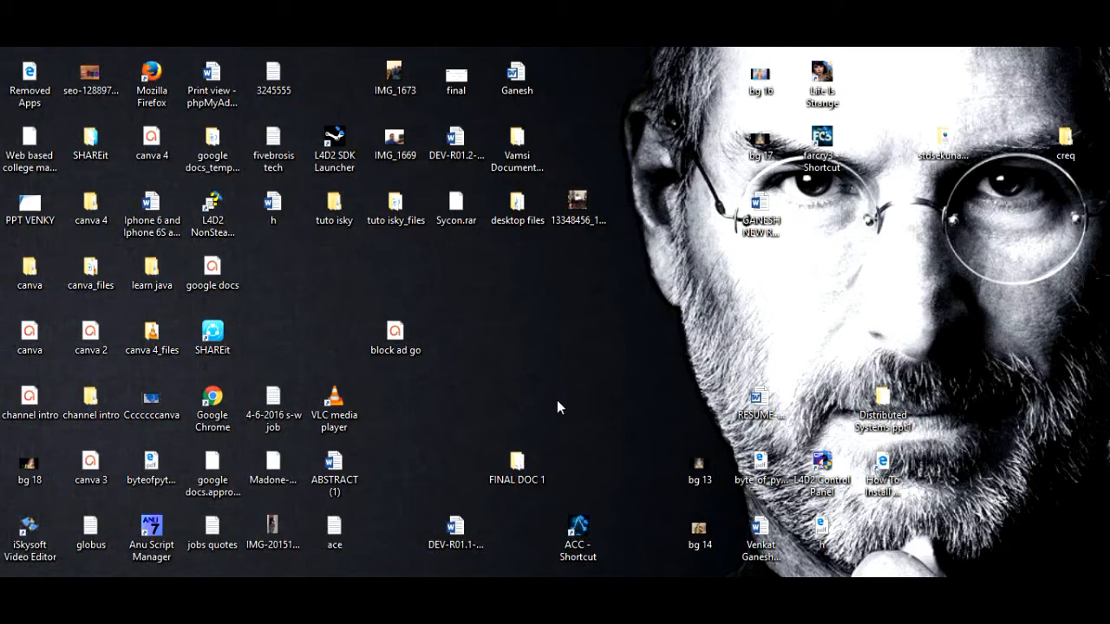
Launch Chrome and open the Google Docs page from the Apps bookmark
double_click(212, 398)
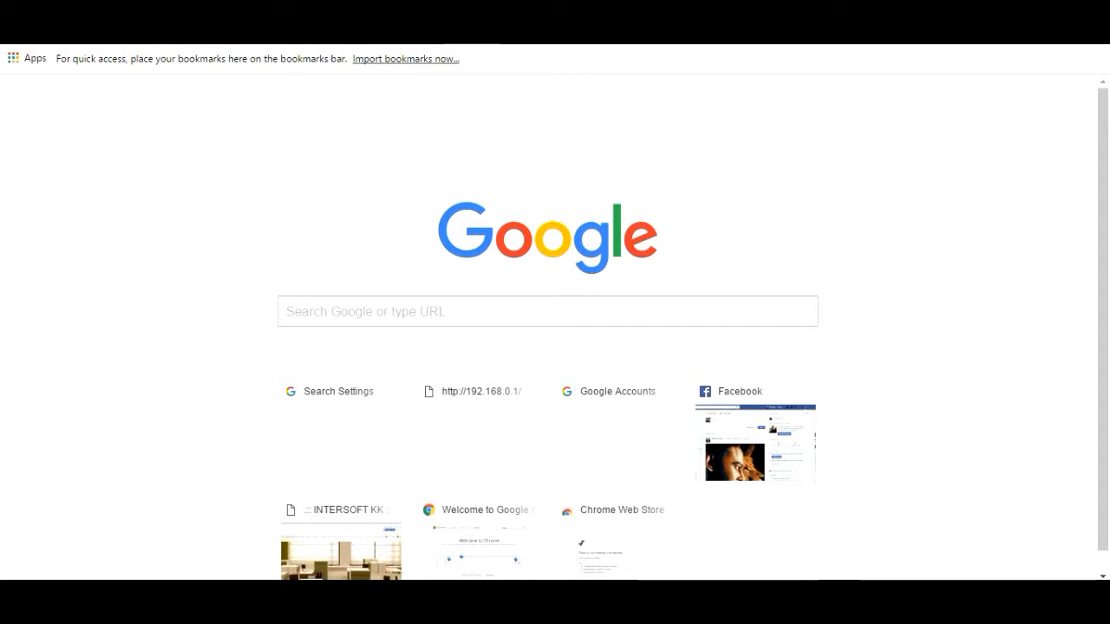
mouse_move(52, 84)
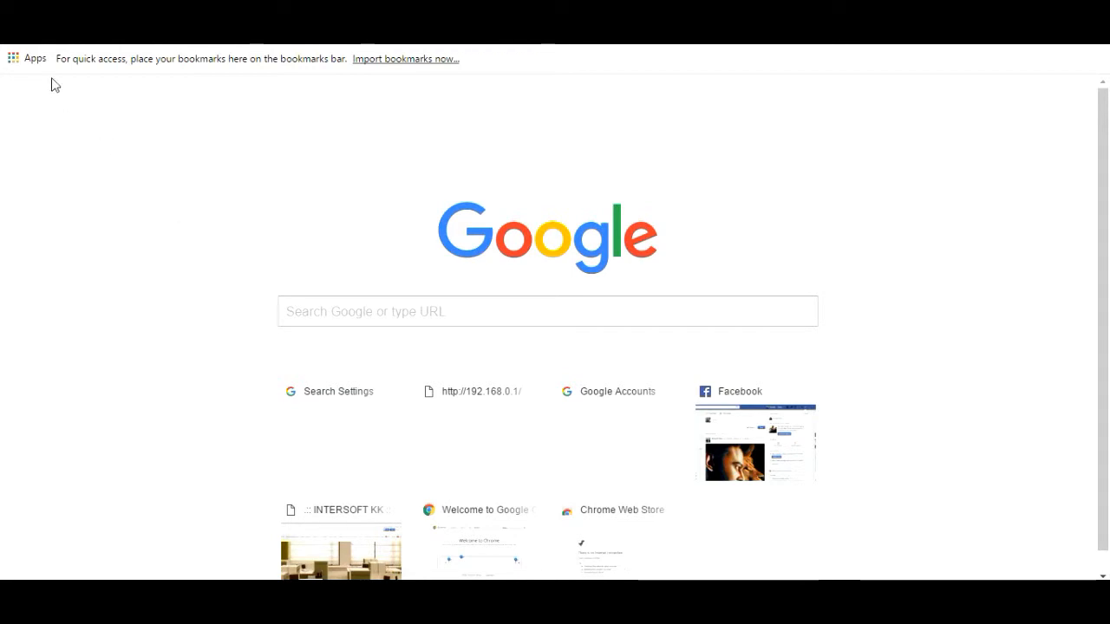
left_click(13, 58)
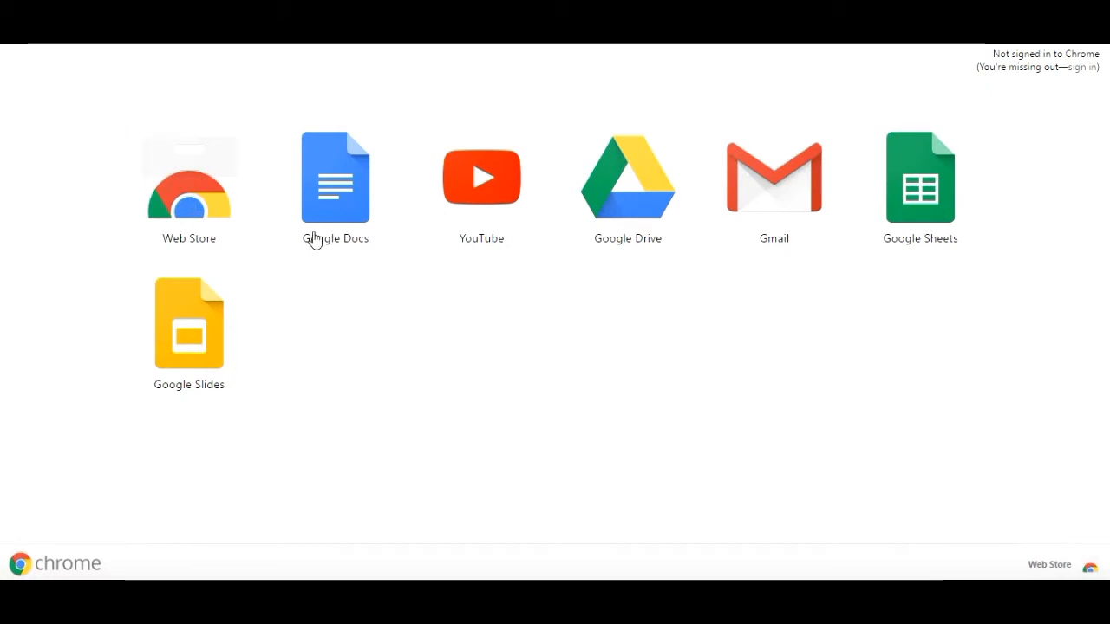
left_click(335, 178)
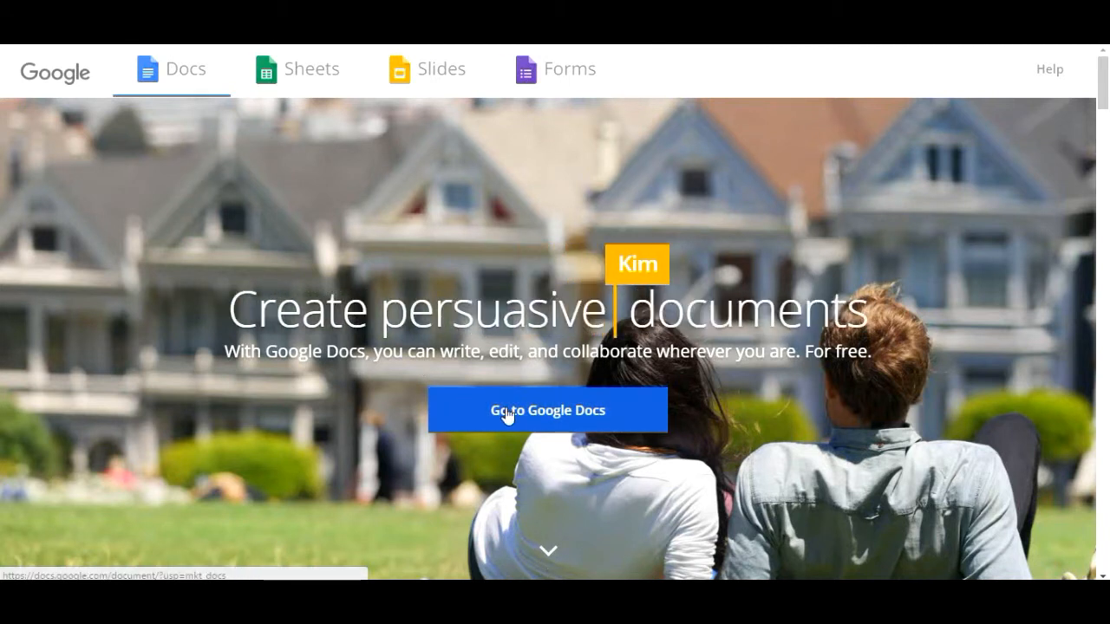
Enter Google Docs, browse the full template gallery, then return home and open the menu
left_click(548, 410)
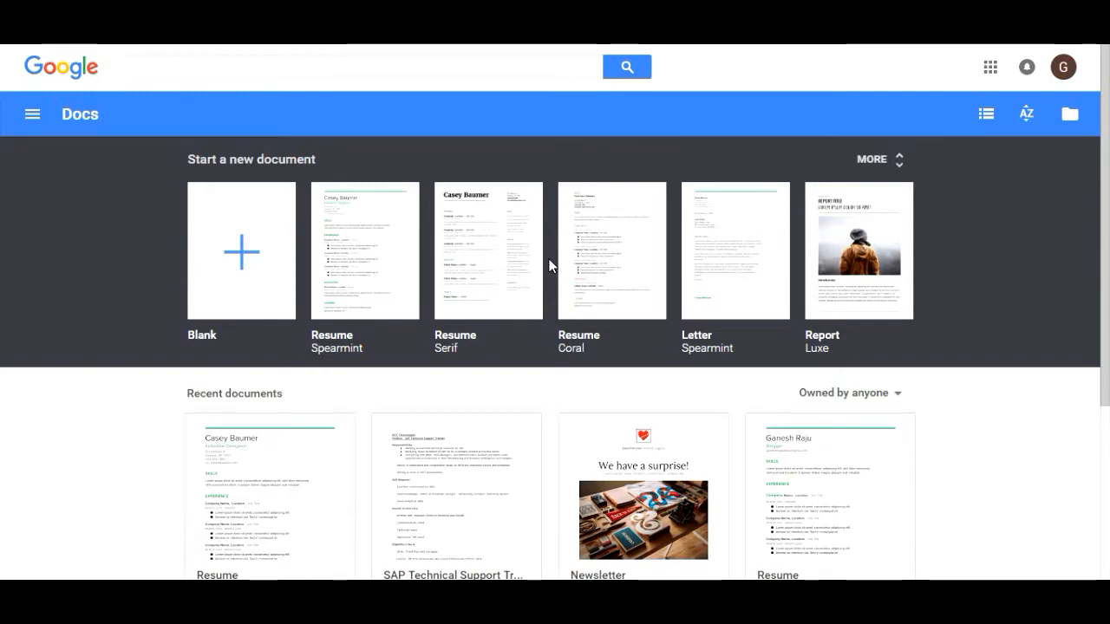
mouse_move(860, 285)
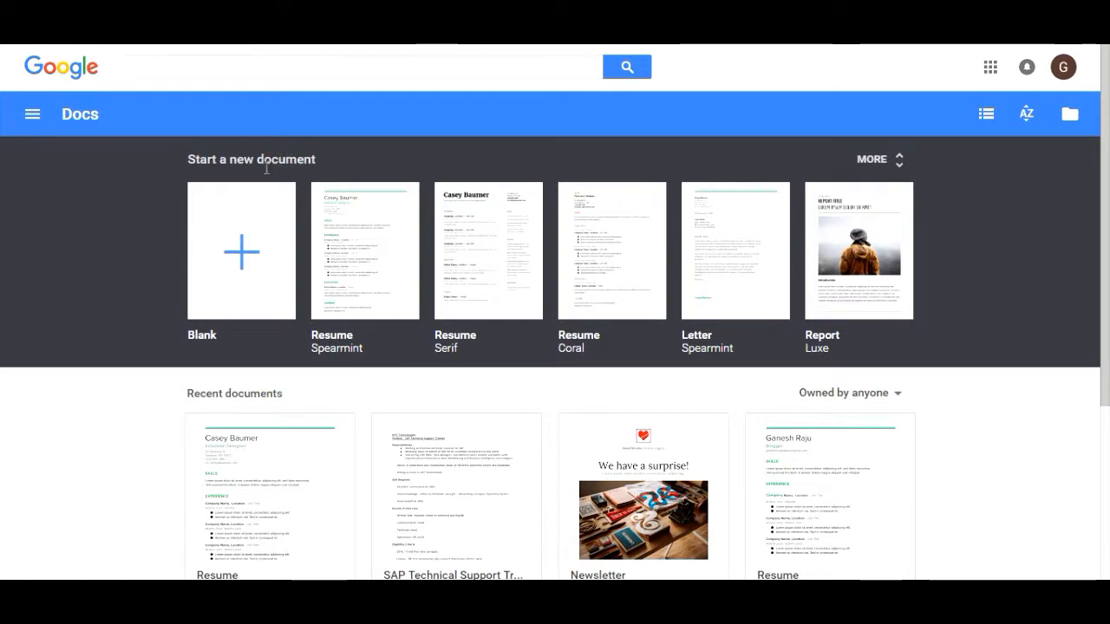
mouse_move(246, 314)
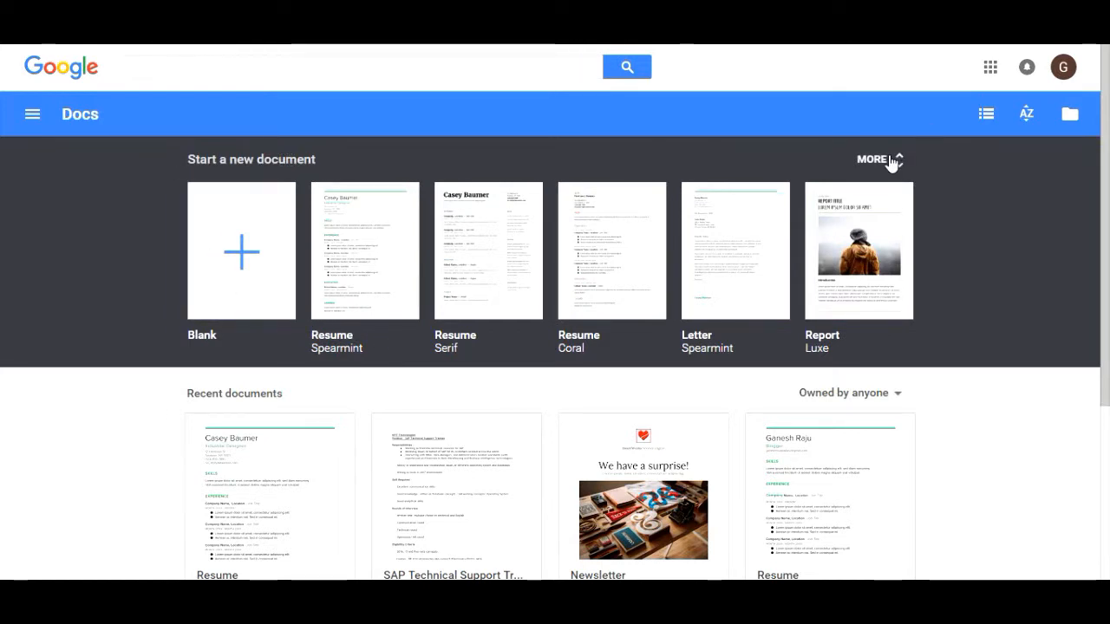
left_click(873, 160)
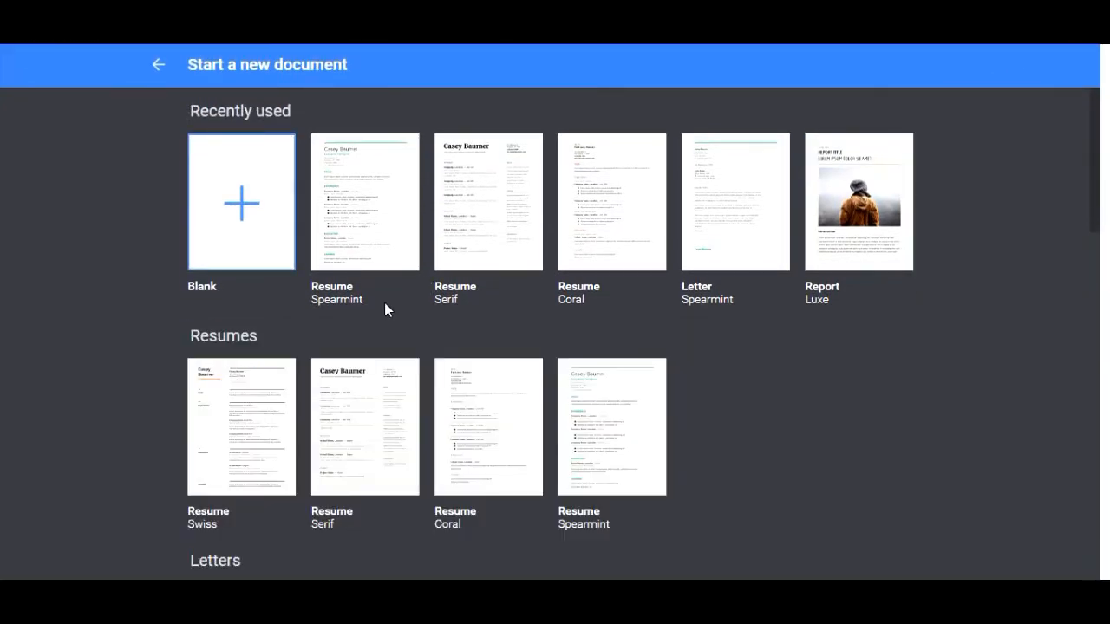
scroll("down", 3)
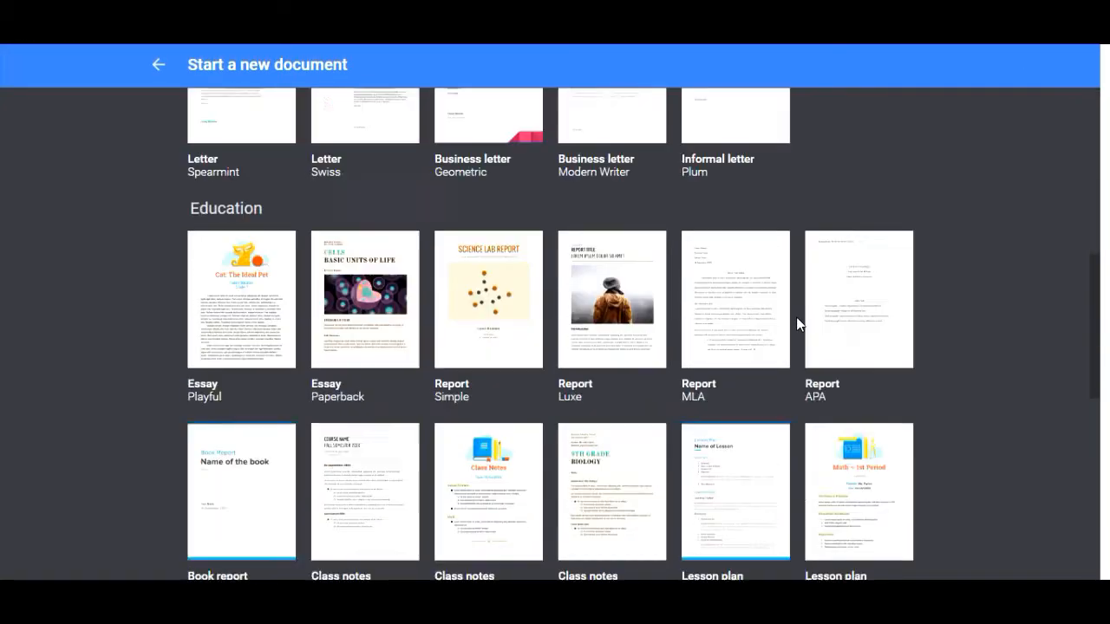
scroll("down", 3)
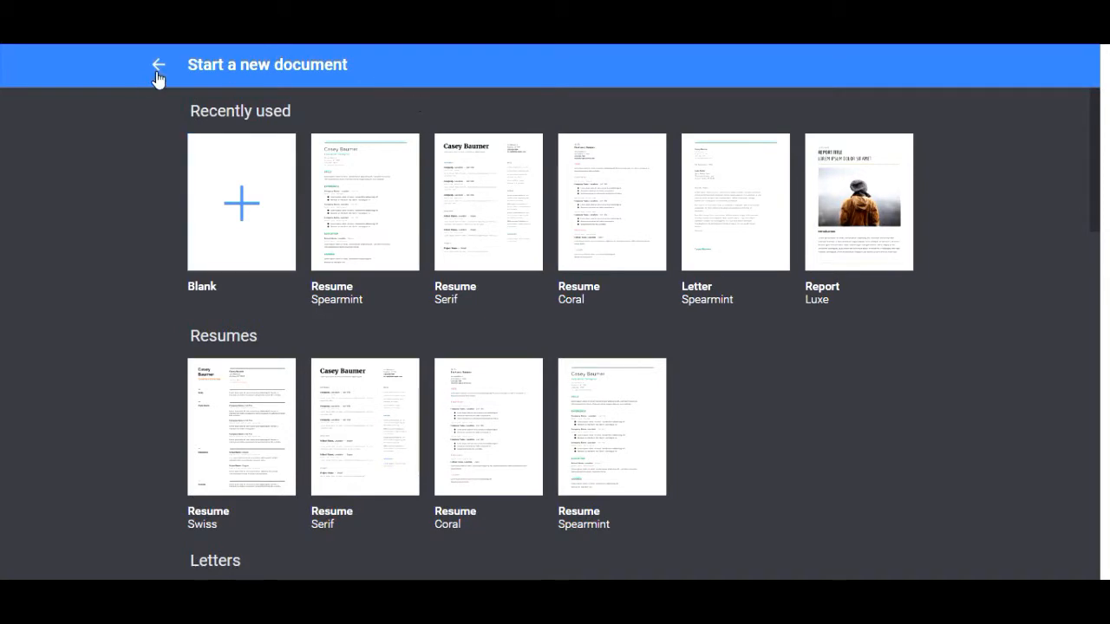
left_click(159, 64)
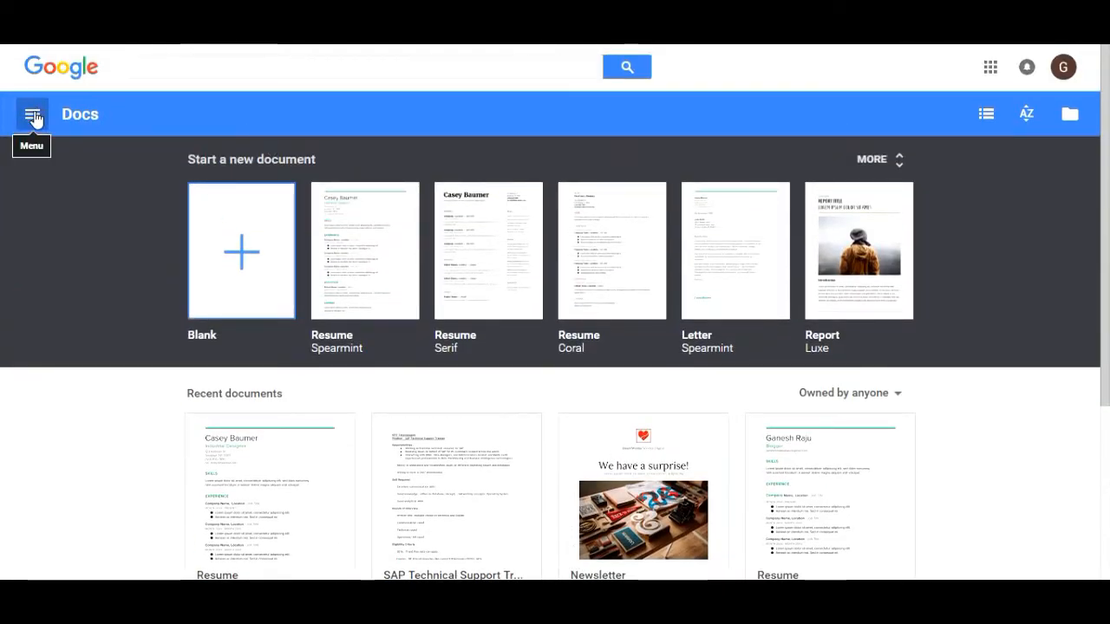
left_click(32, 113)
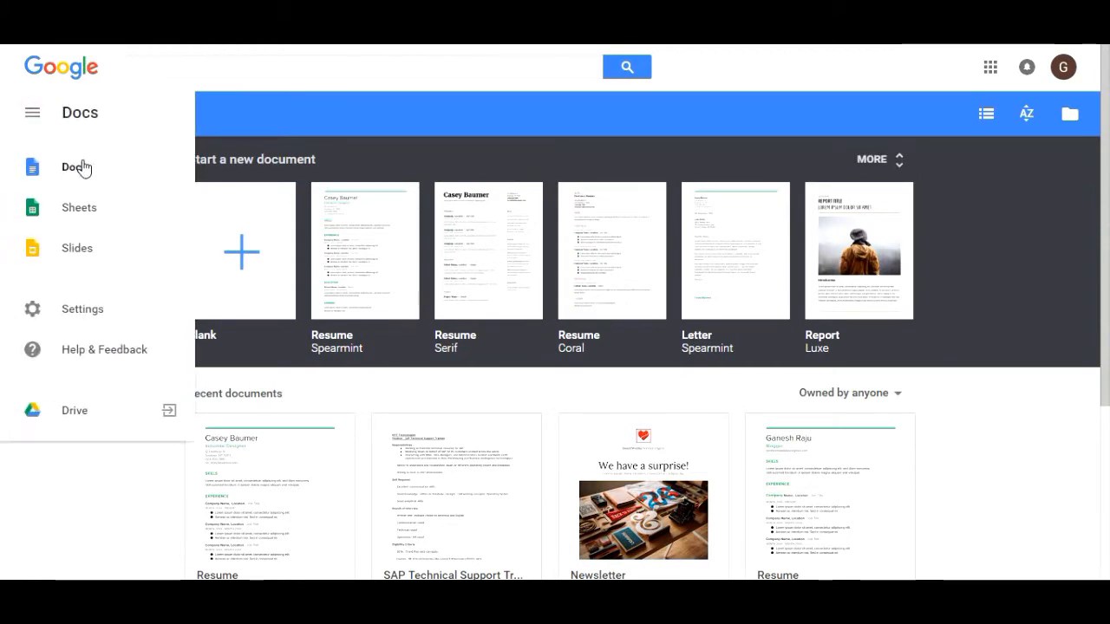
mouse_move(84, 225)
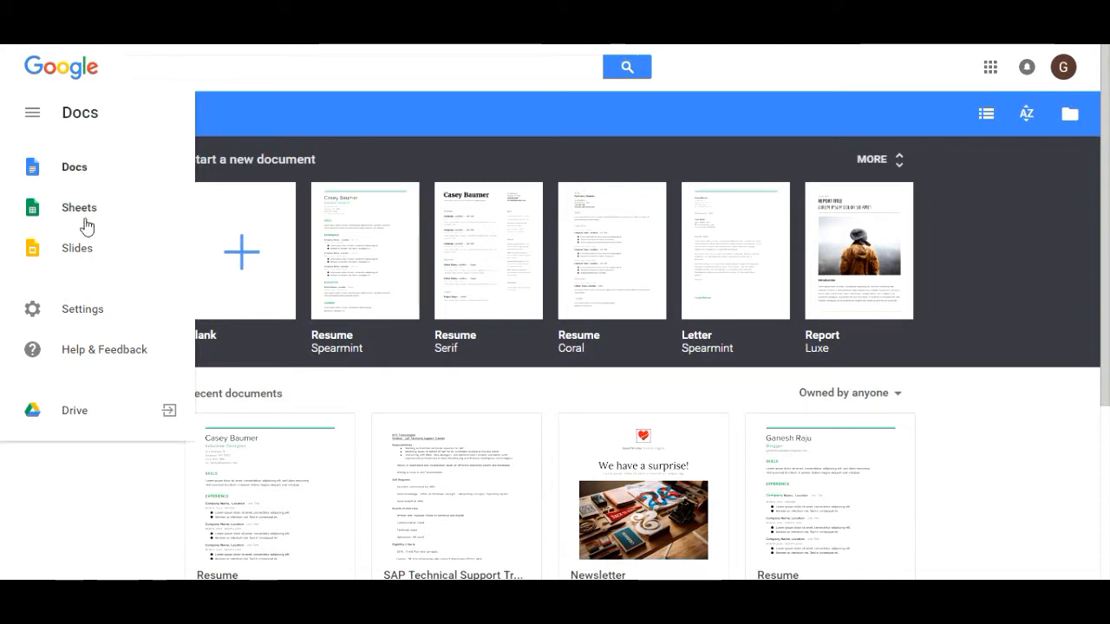
mouse_move(117, 418)
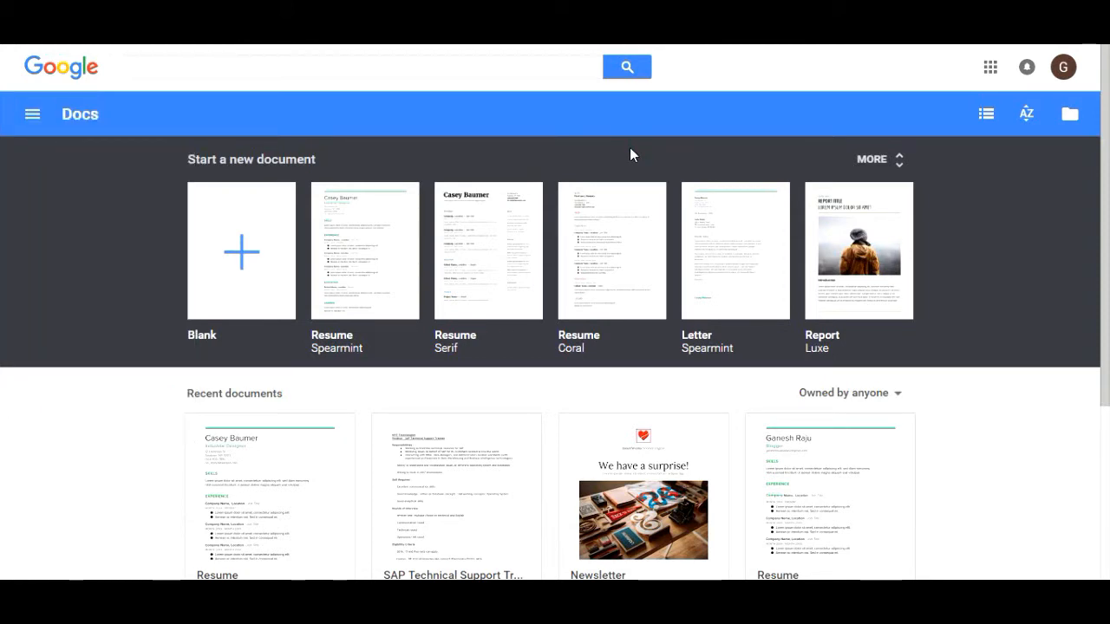
mouse_move(149, 255)
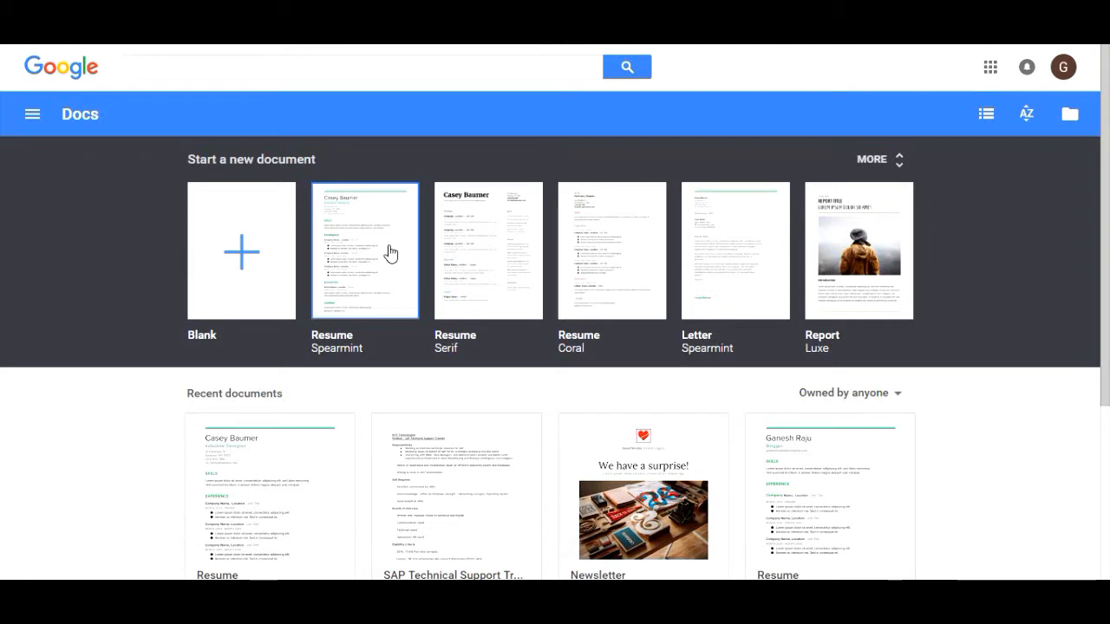
Start a new document from the Spearmint resume template and scroll through its sections
left_click(389, 251)
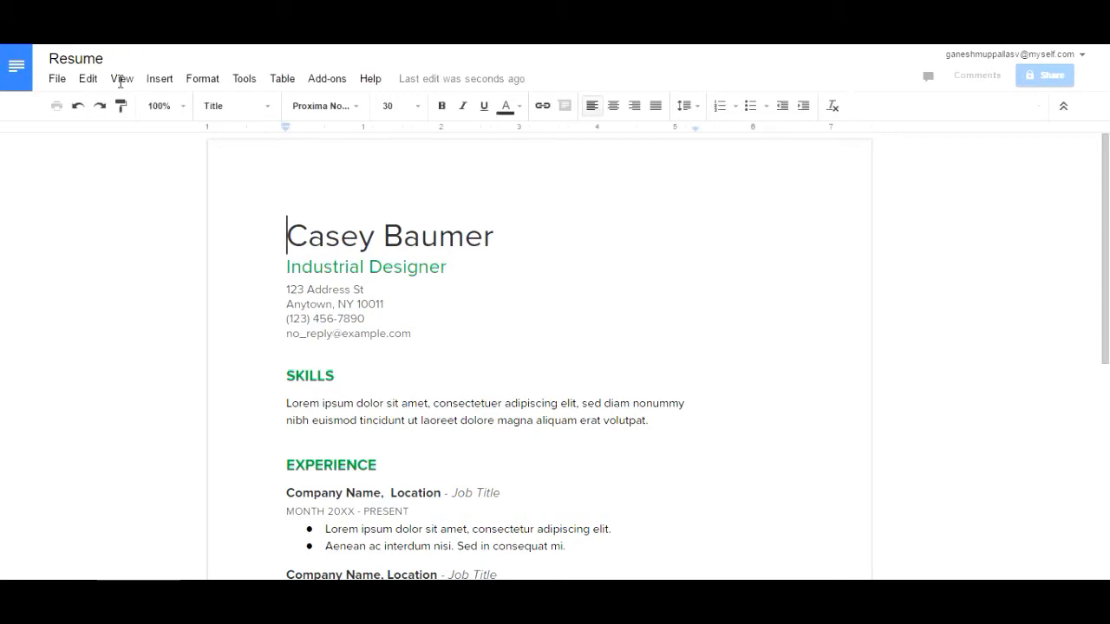
scroll("down", 3)
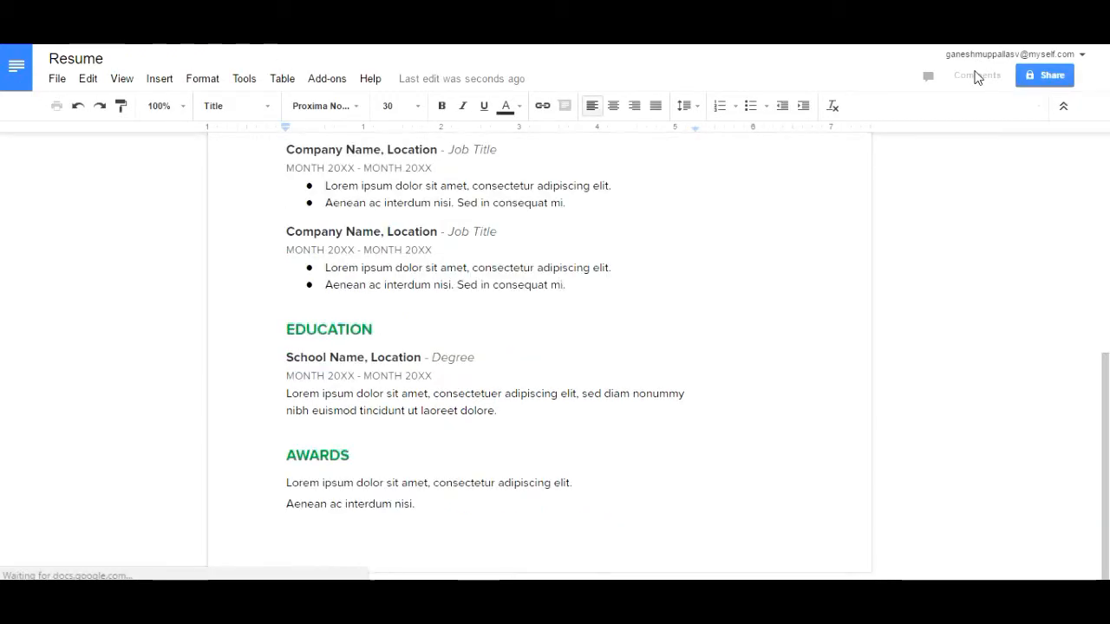
mouse_move(216, 202)
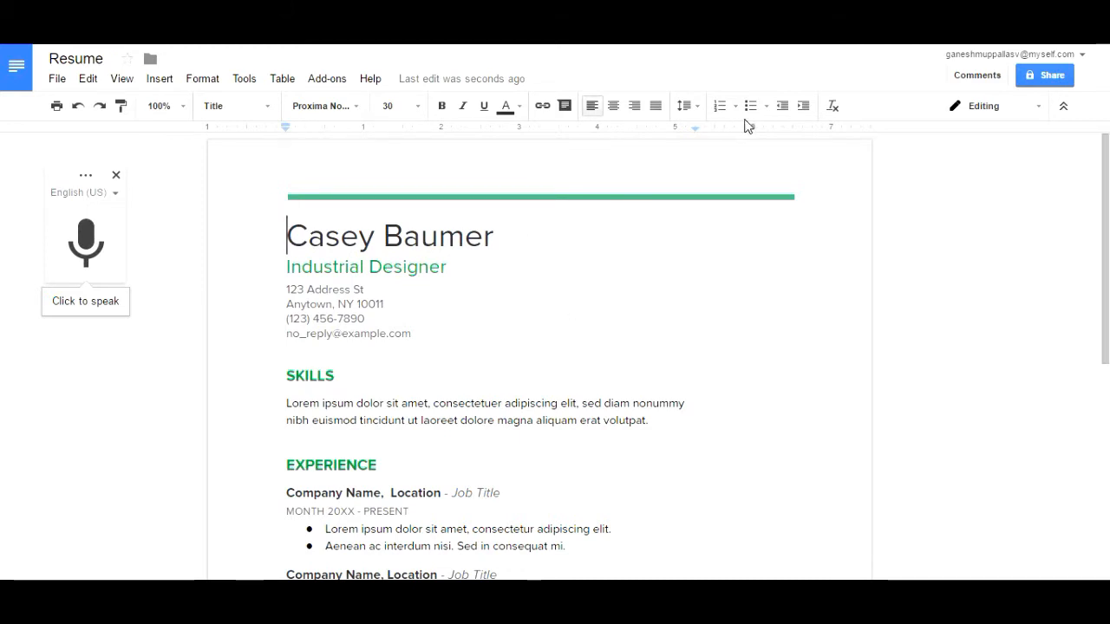
mouse_move(750, 106)
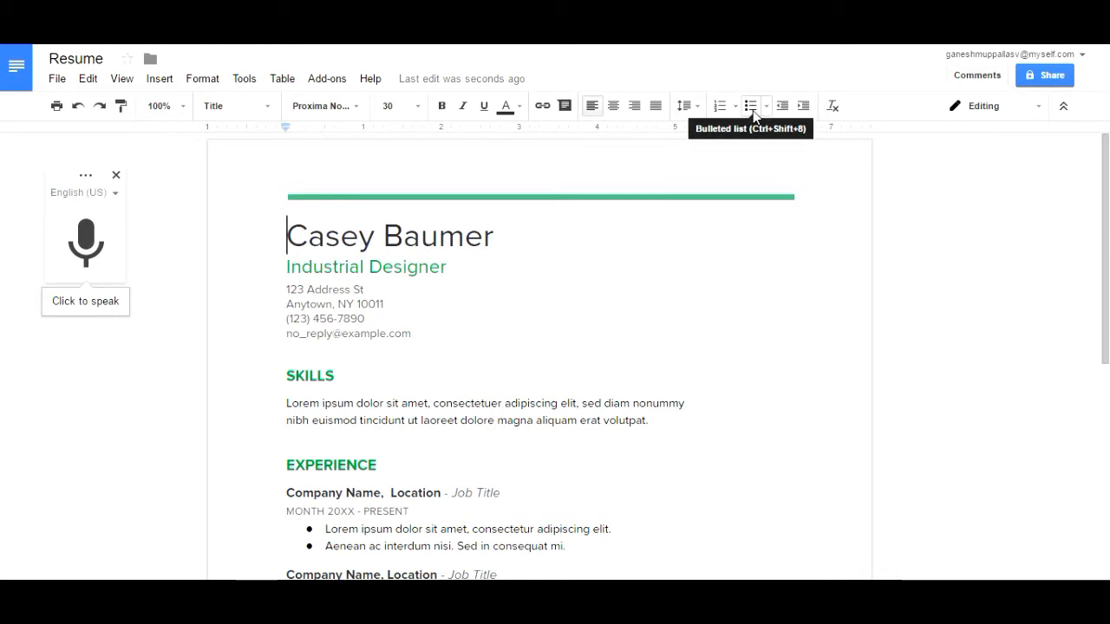
mouse_move(146, 373)
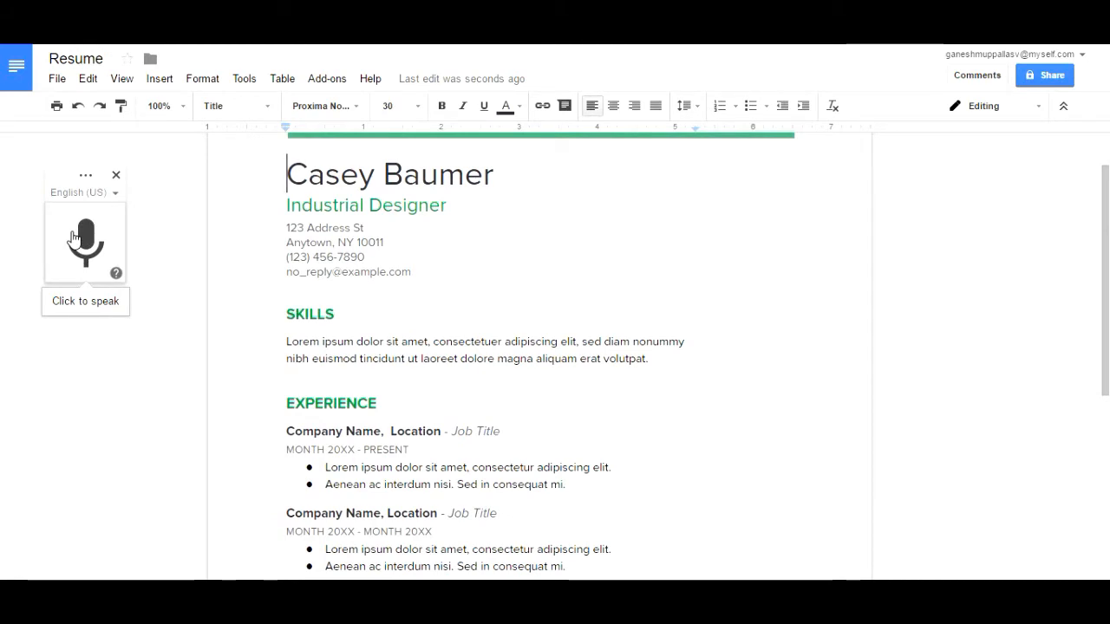
mouse_move(141, 222)
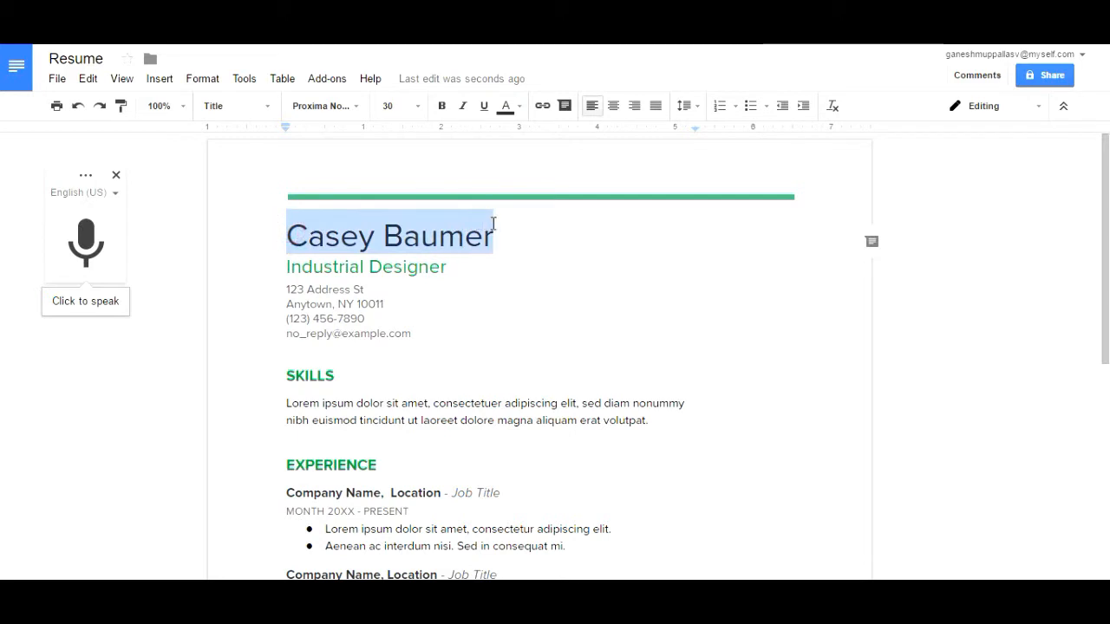
Replace the heading 'Casey Baumer' with 'Makeeasy' and check its font settings
key("Delete")
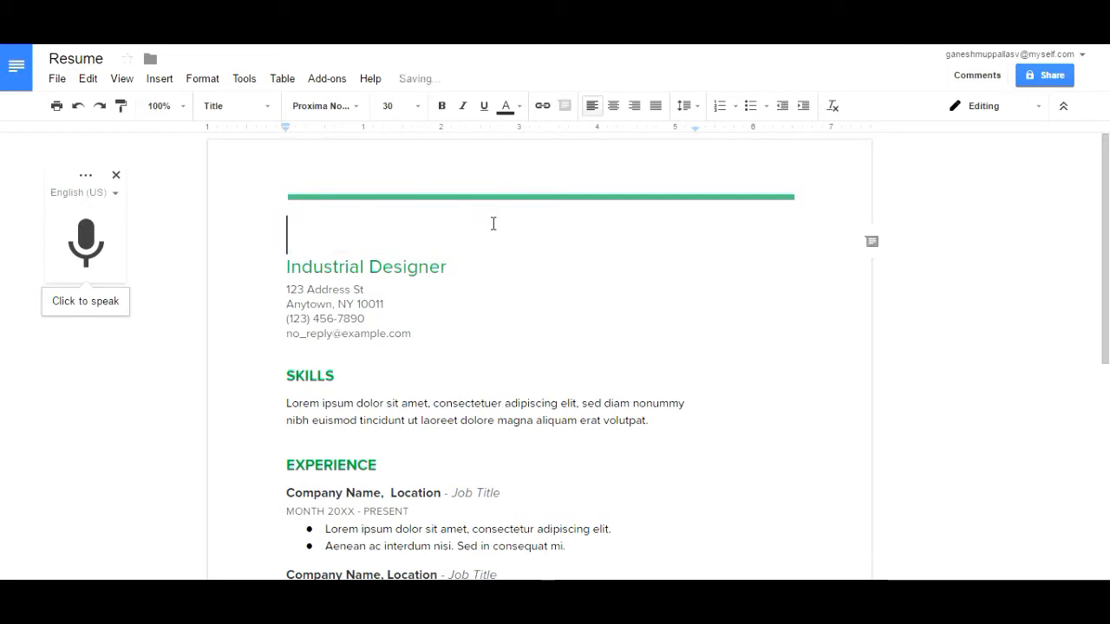
type("M")
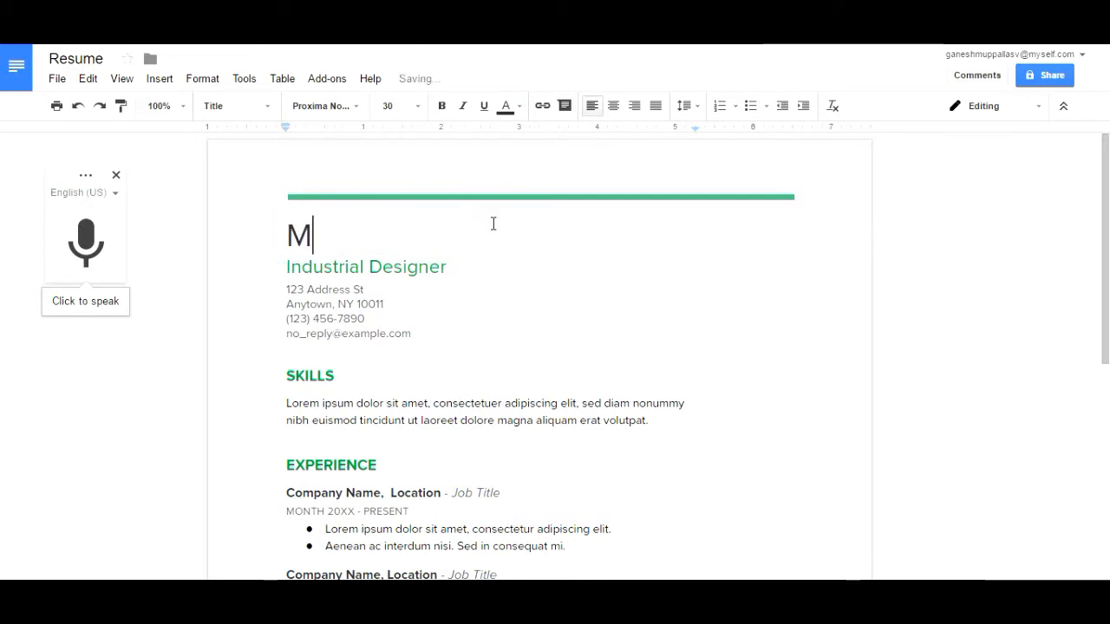
type("ake")
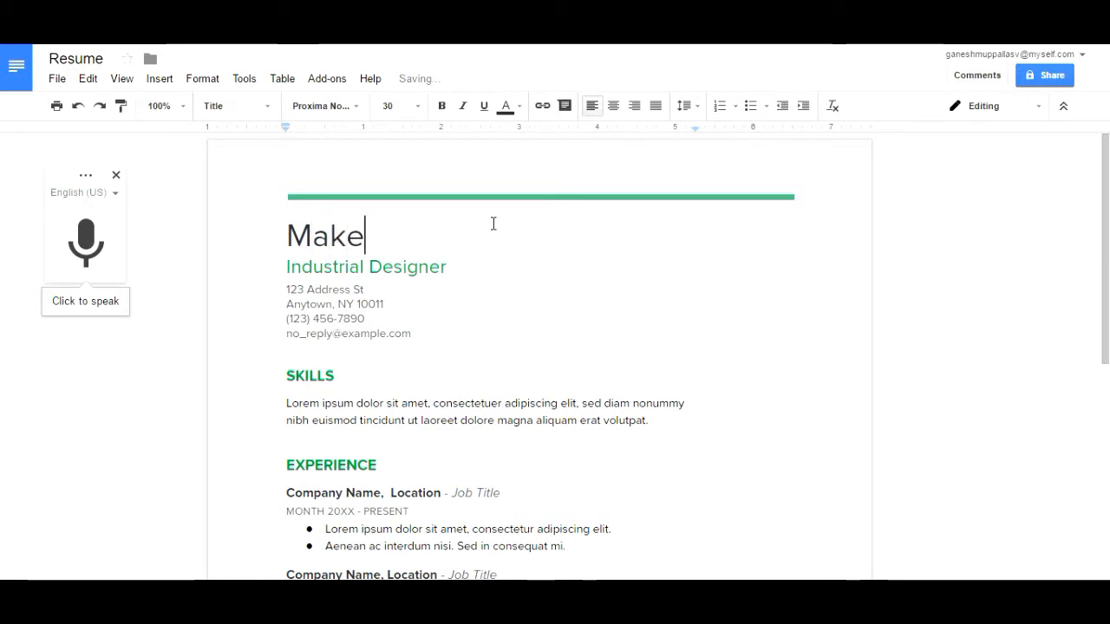
type("easy")
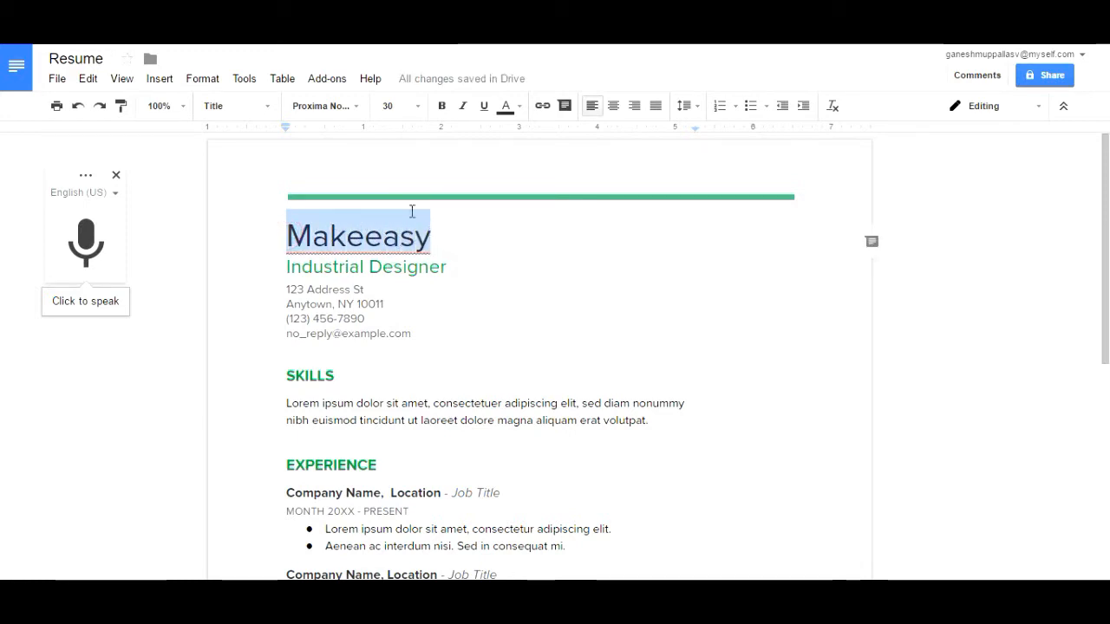
left_click(321, 106)
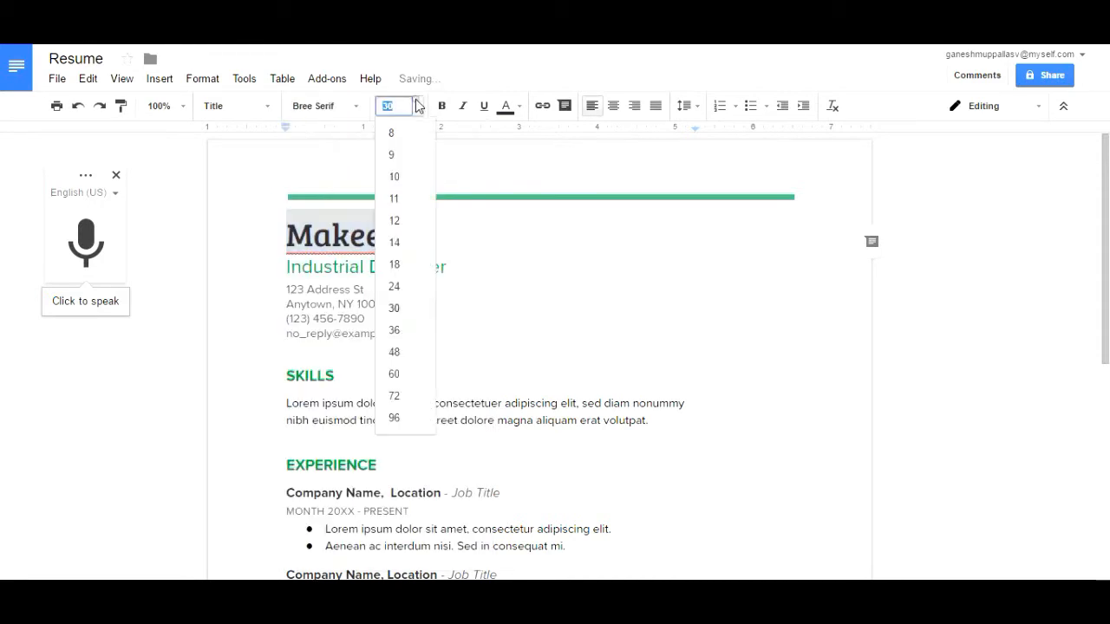
mouse_move(408, 234)
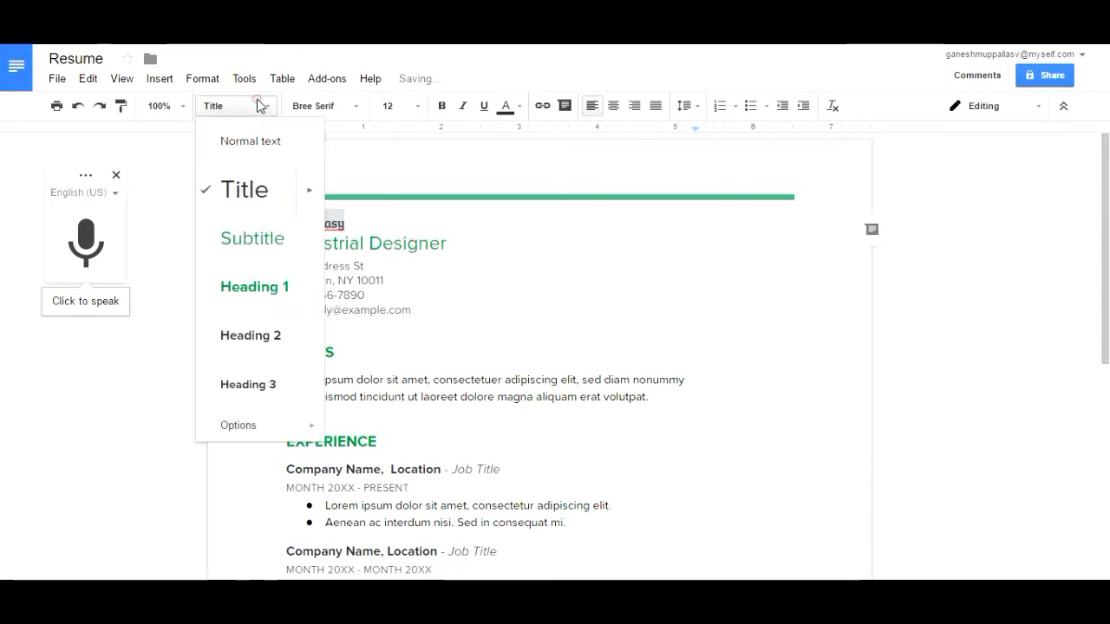
mouse_move(258, 338)
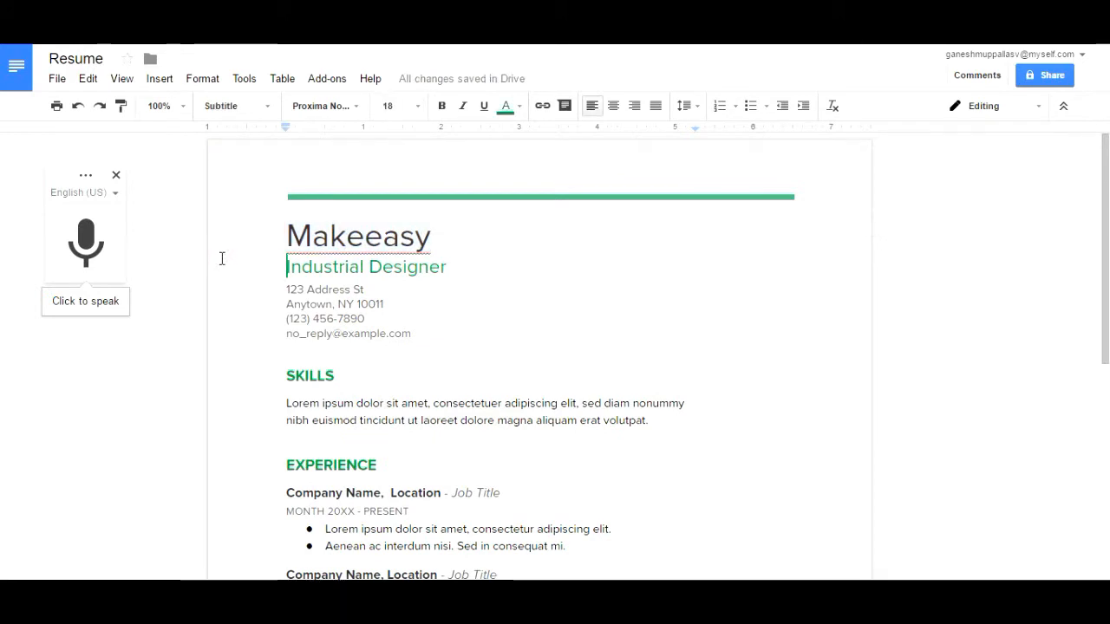
Make the four contact detail lines a bulleted list with the email underlined
scroll("down", 3)
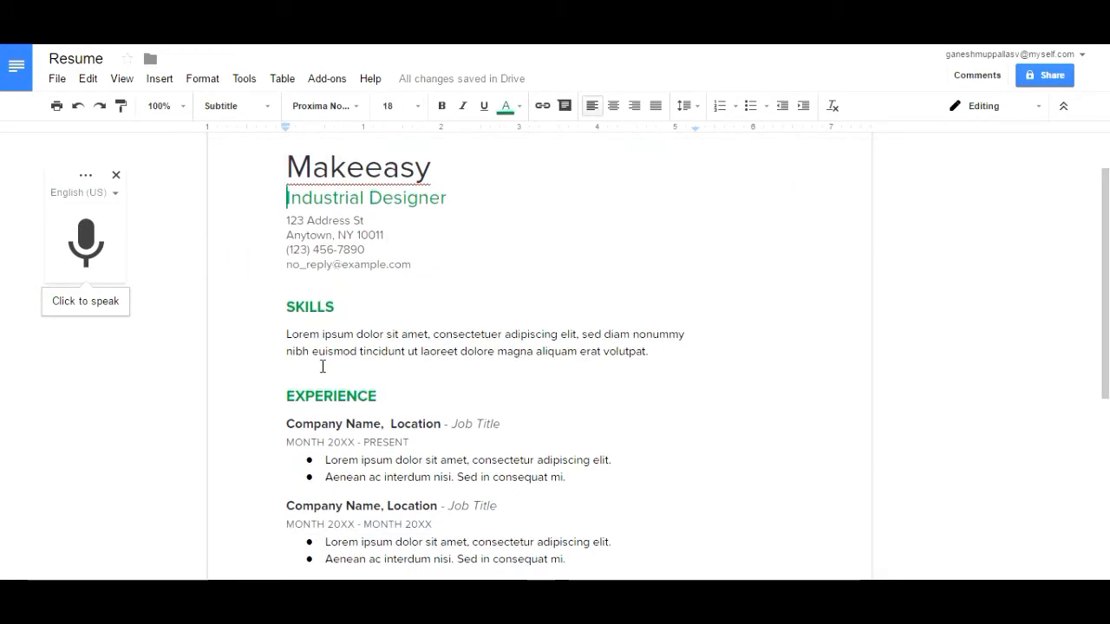
mouse_move(730, 126)
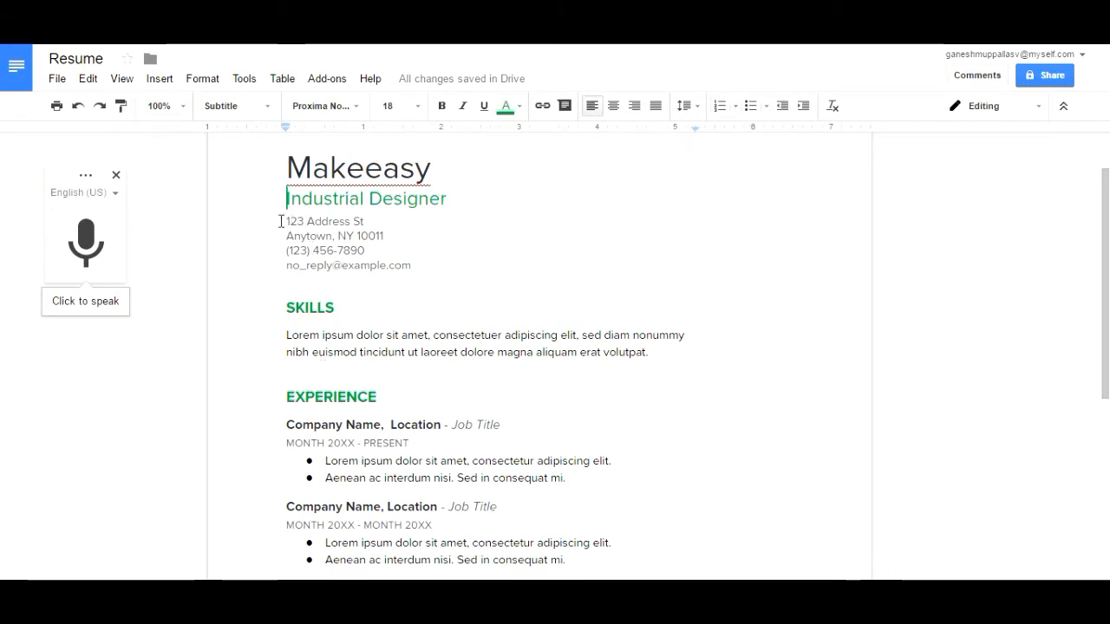
left_click_drag(287, 221, 413, 265)
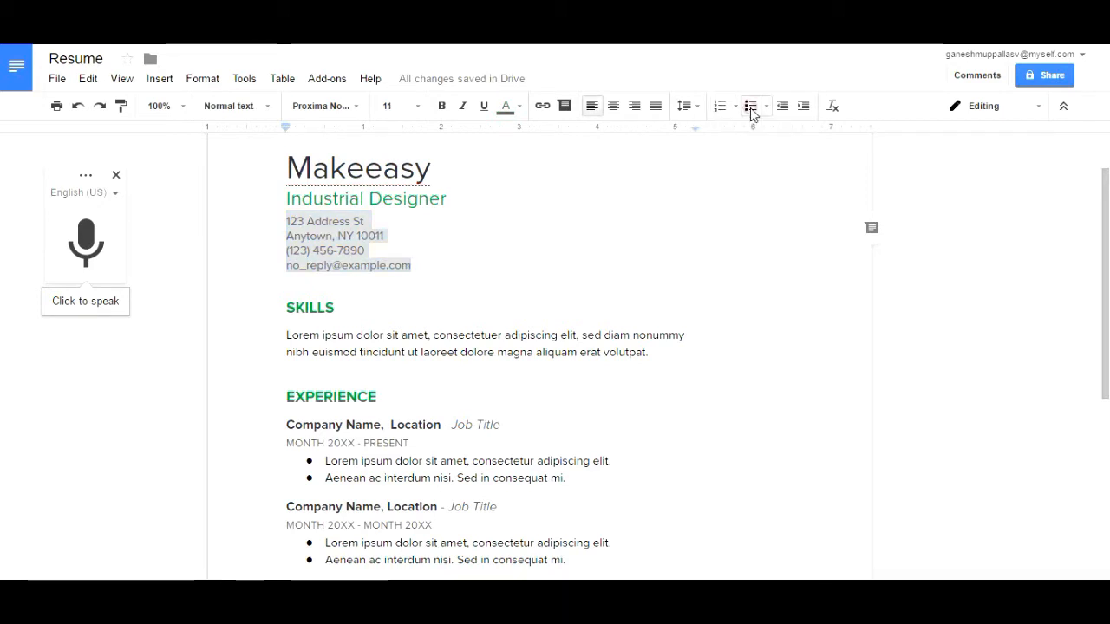
left_click(750, 106)
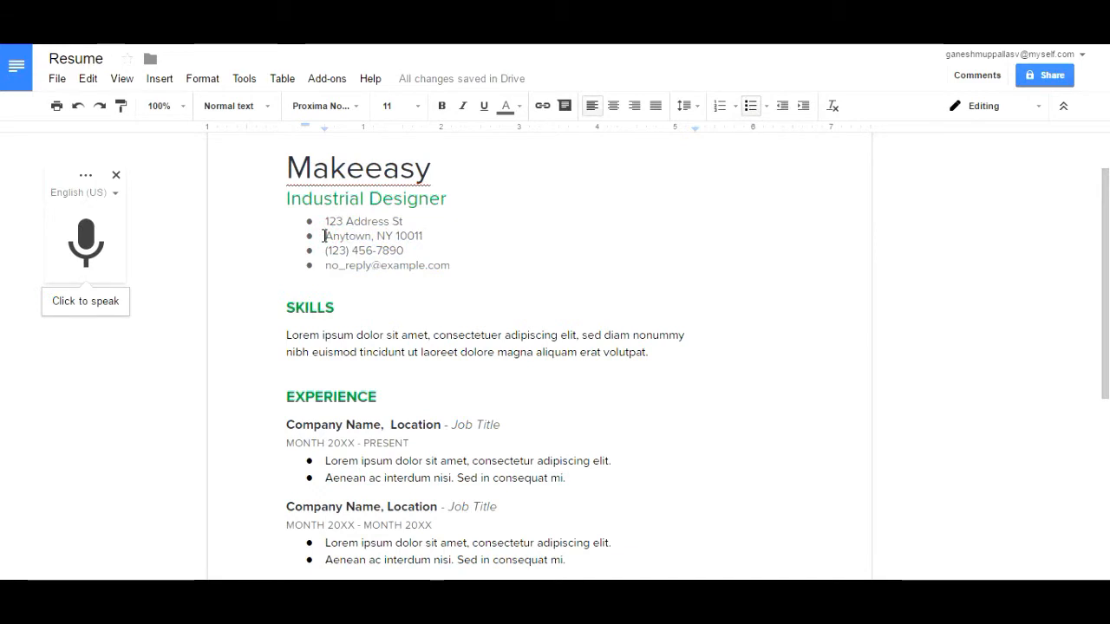
scroll("down", 3)
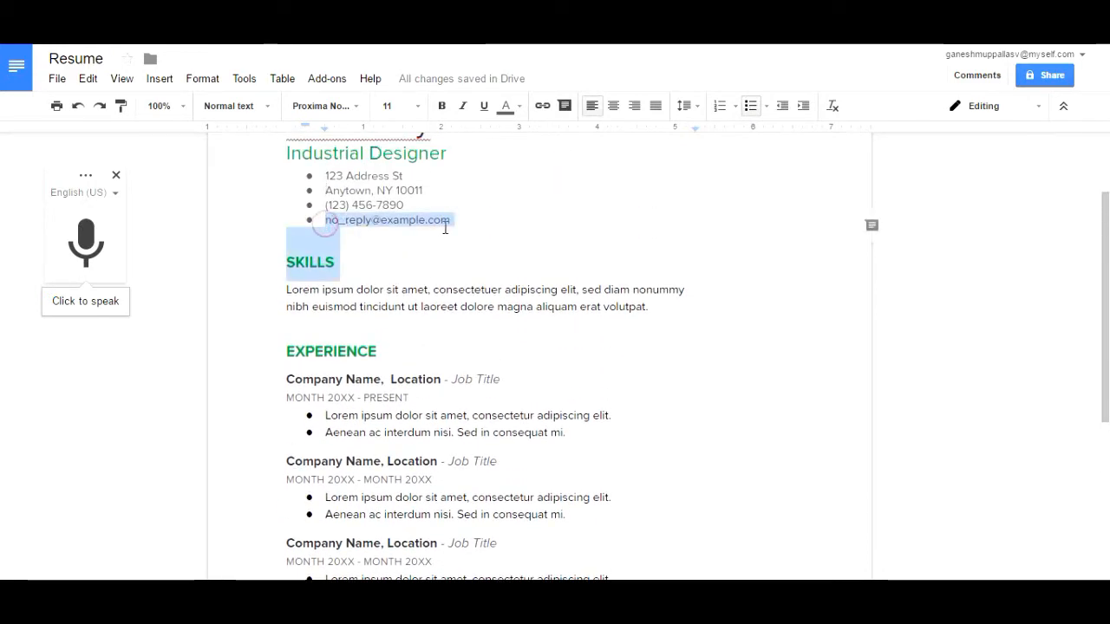
mouse_move(542, 106)
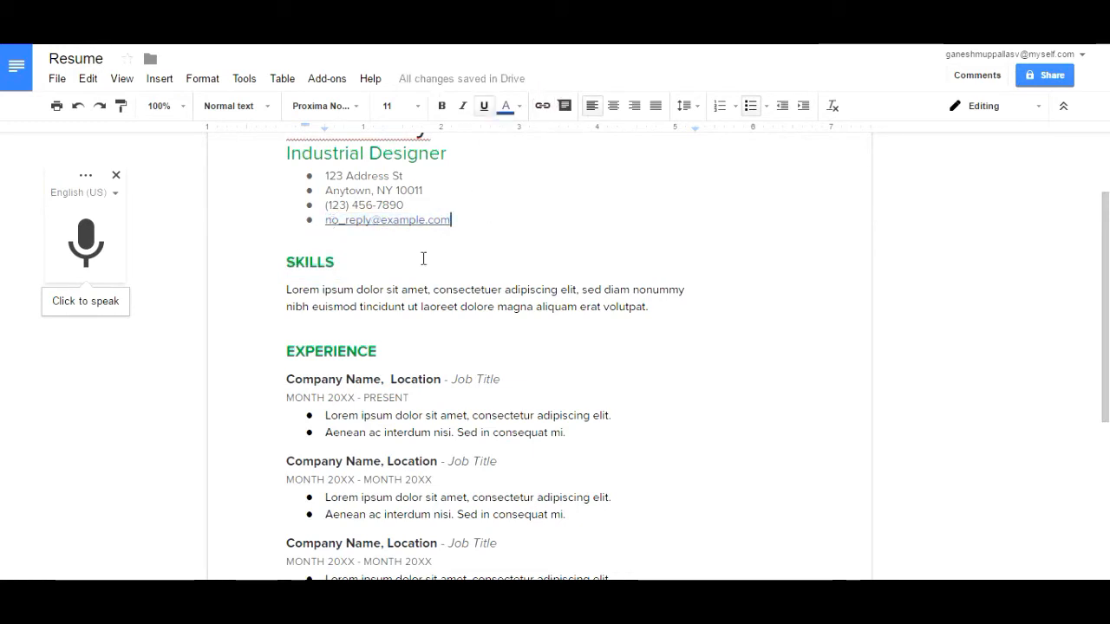
scroll("down", 3)
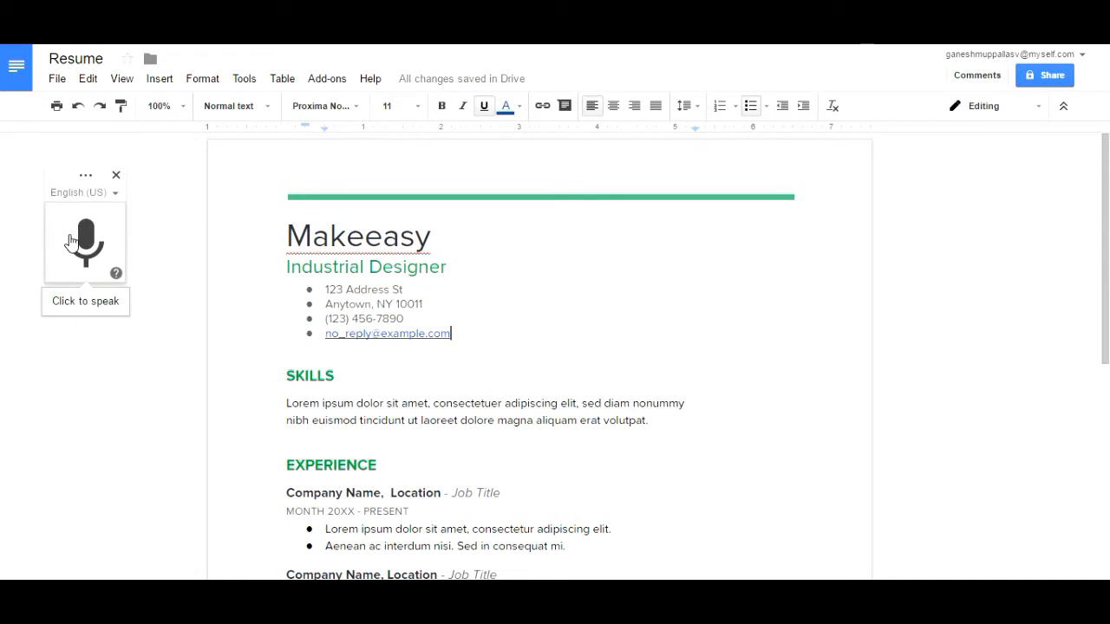
Allow the microphone, dictate 'Hello print Hero fine going on this is about how to print Now', then stop
left_click(85, 242)
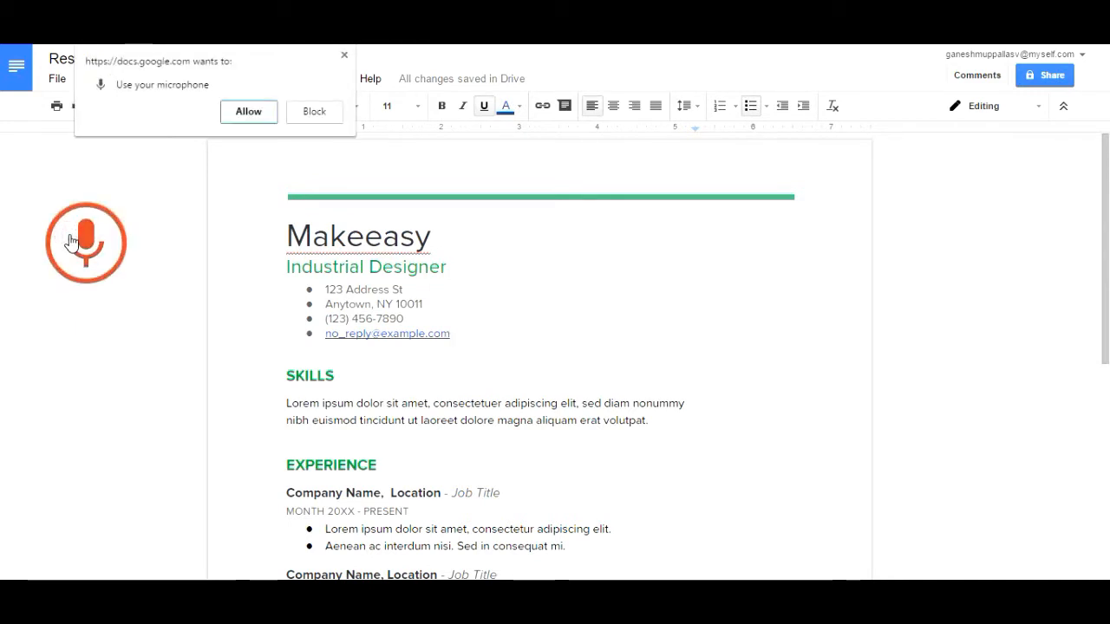
left_click(248, 111)
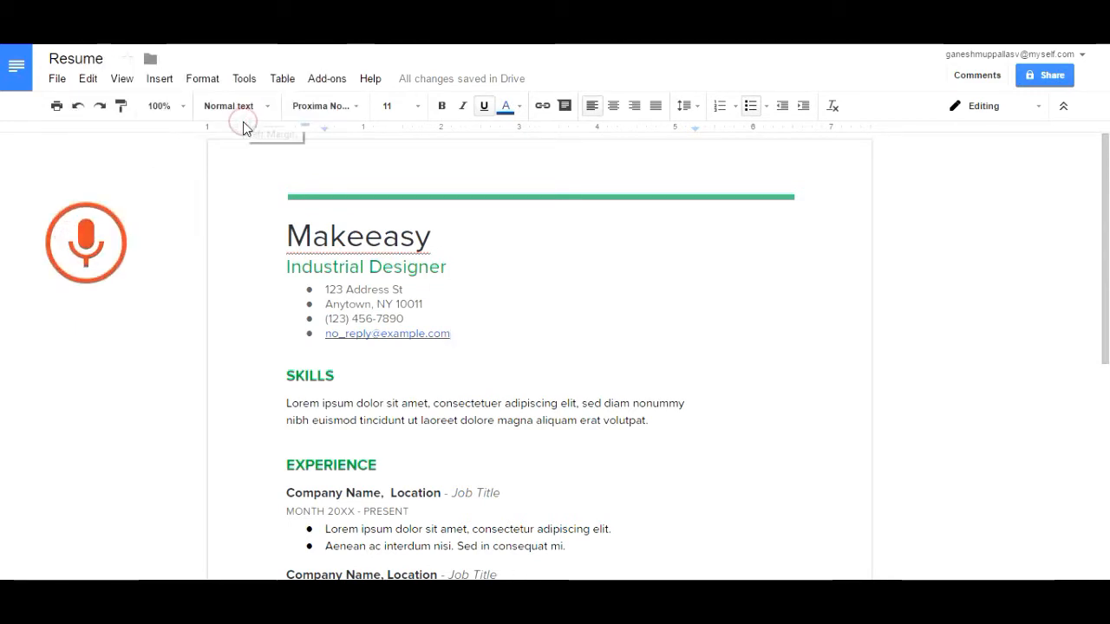
mouse_move(247, 132)
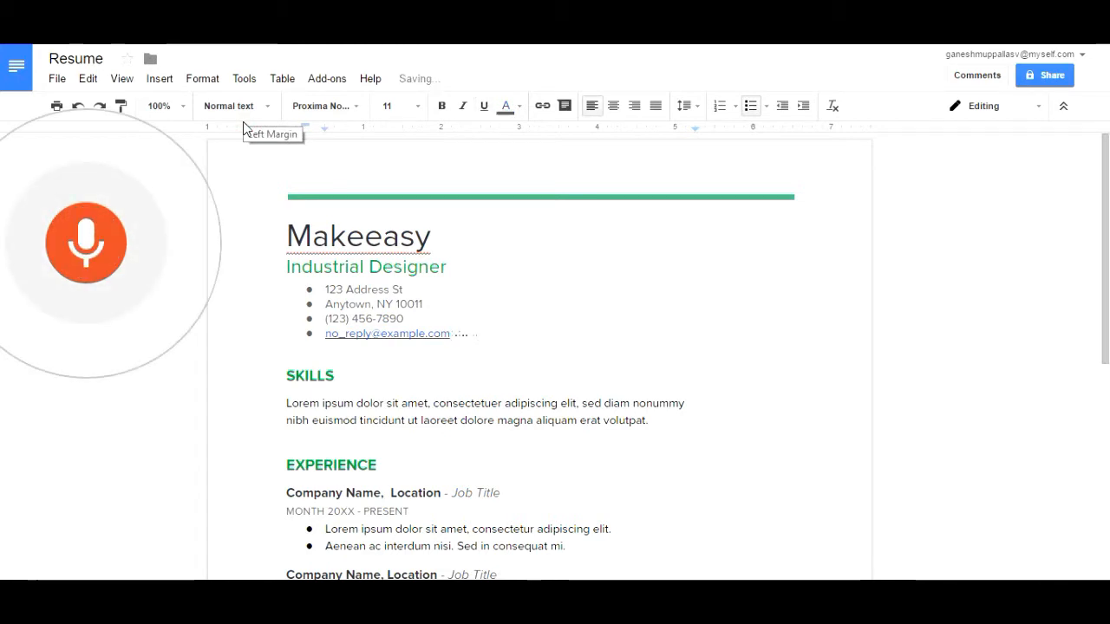
type("Hello hello yes and")
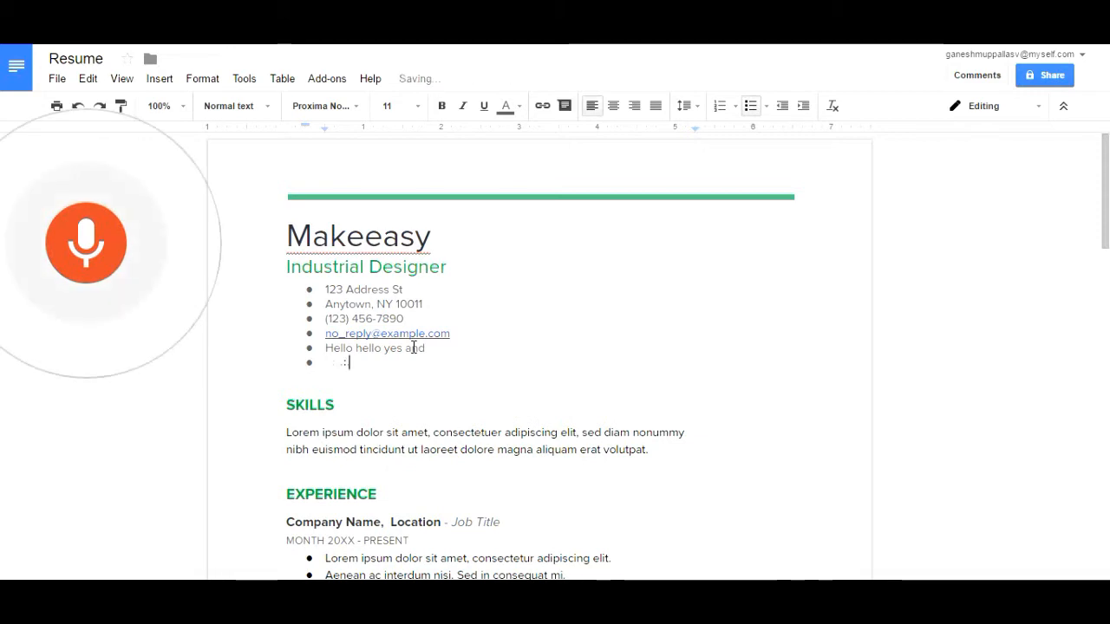
type("print")
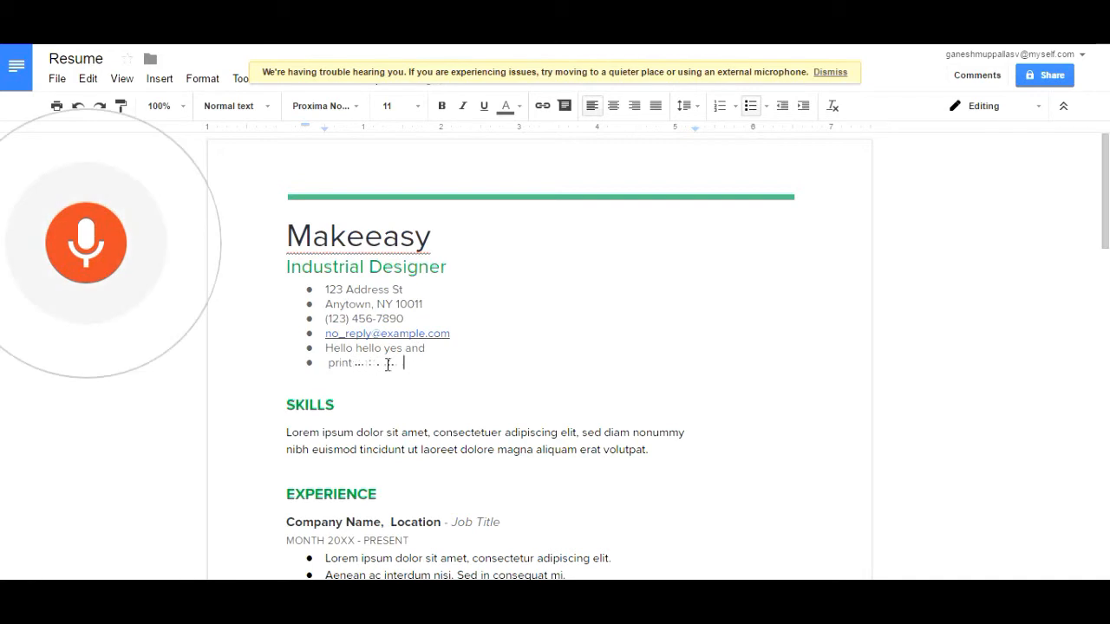
type("Hero fine print okay")
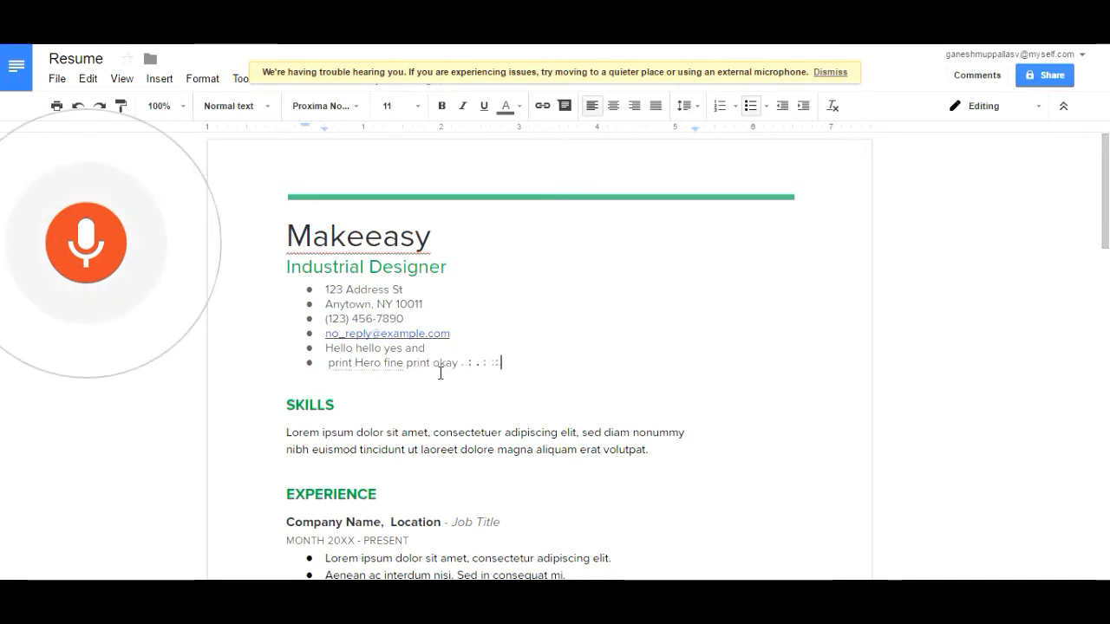
type("going on this is")
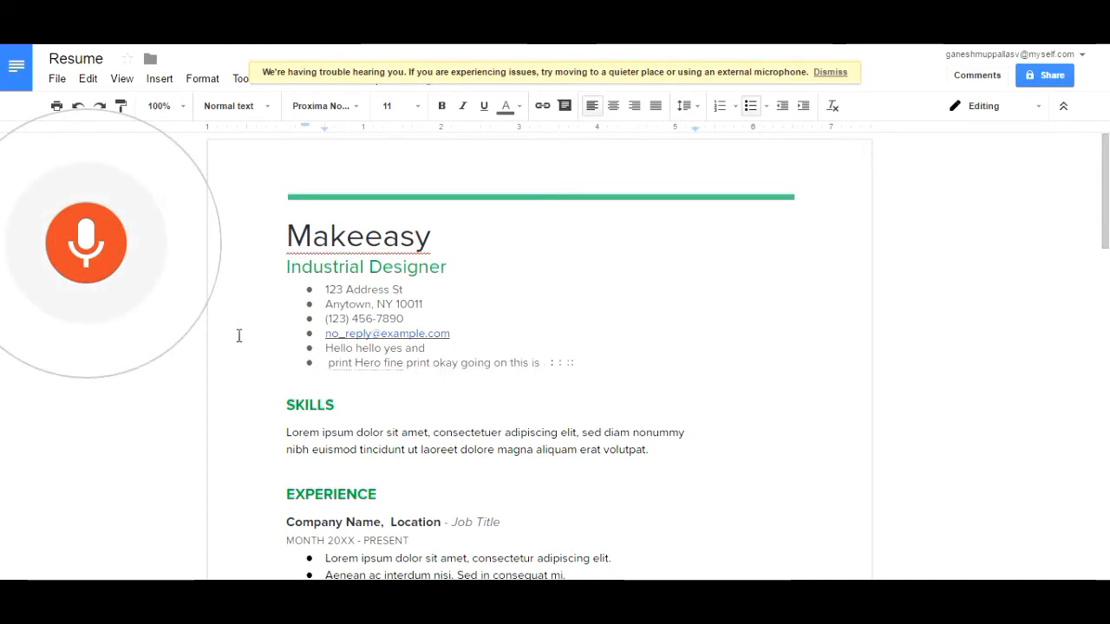
type("about how to print with Google now speak Google")
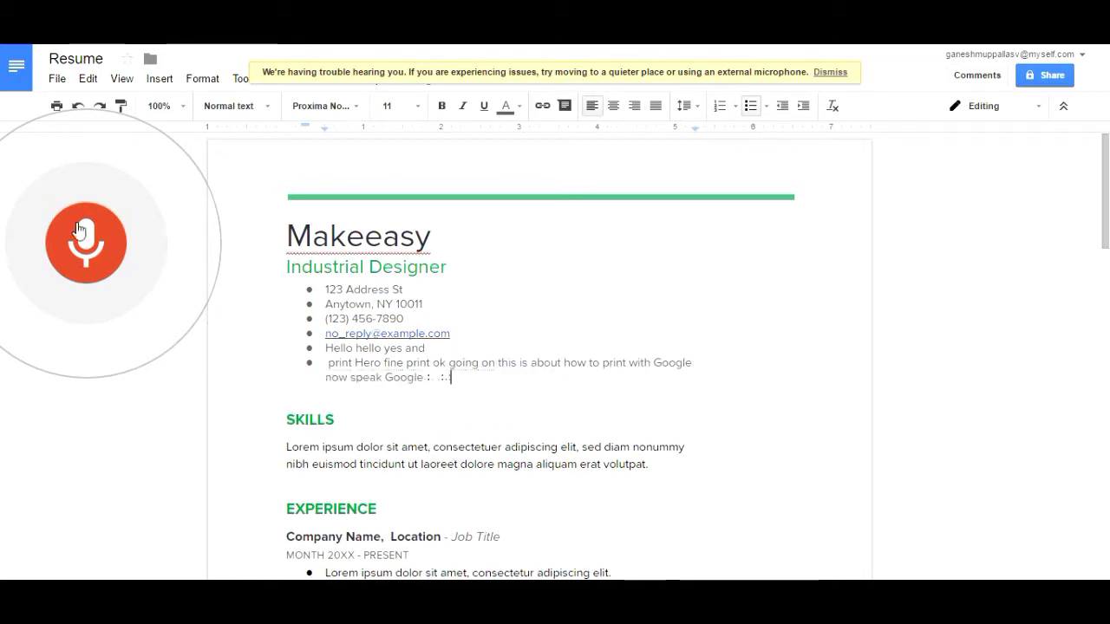
type("Now")
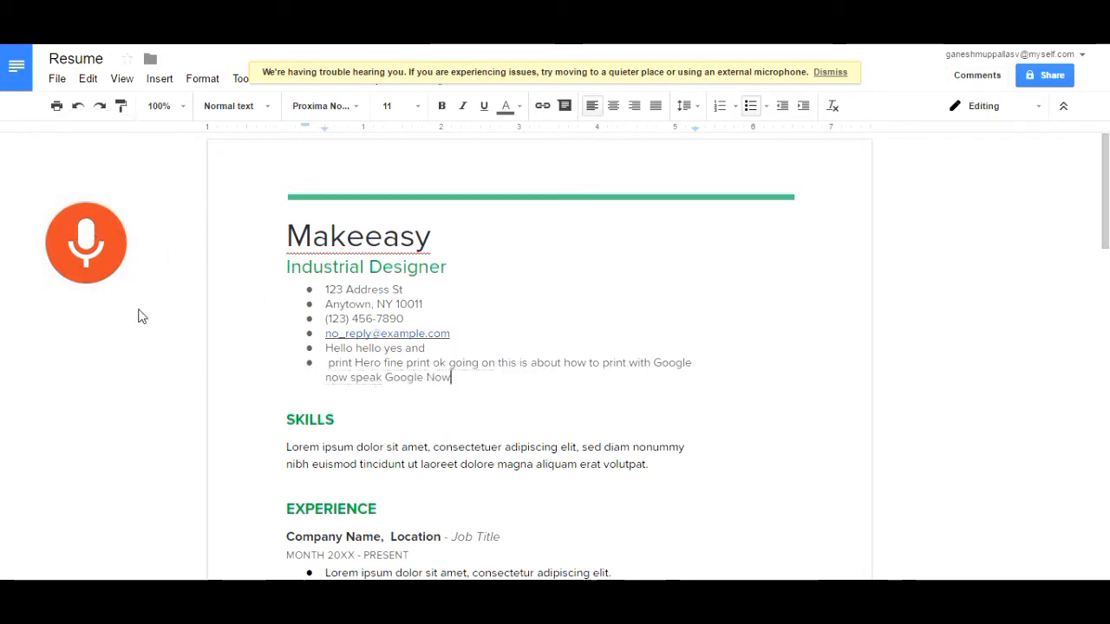
left_click(86, 242)
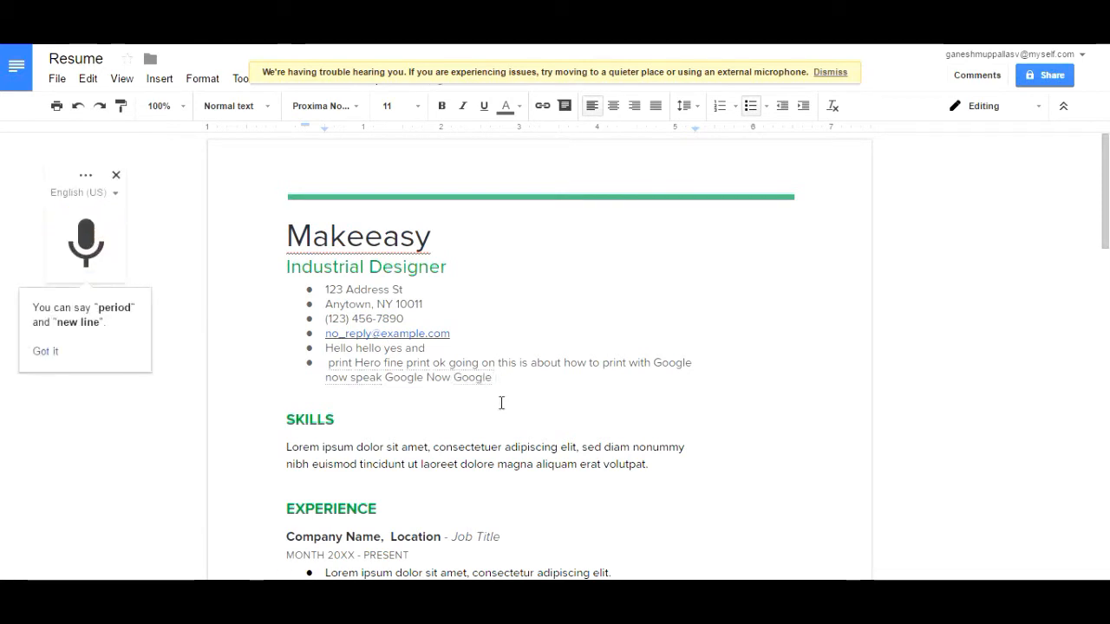
scroll("down", 3)
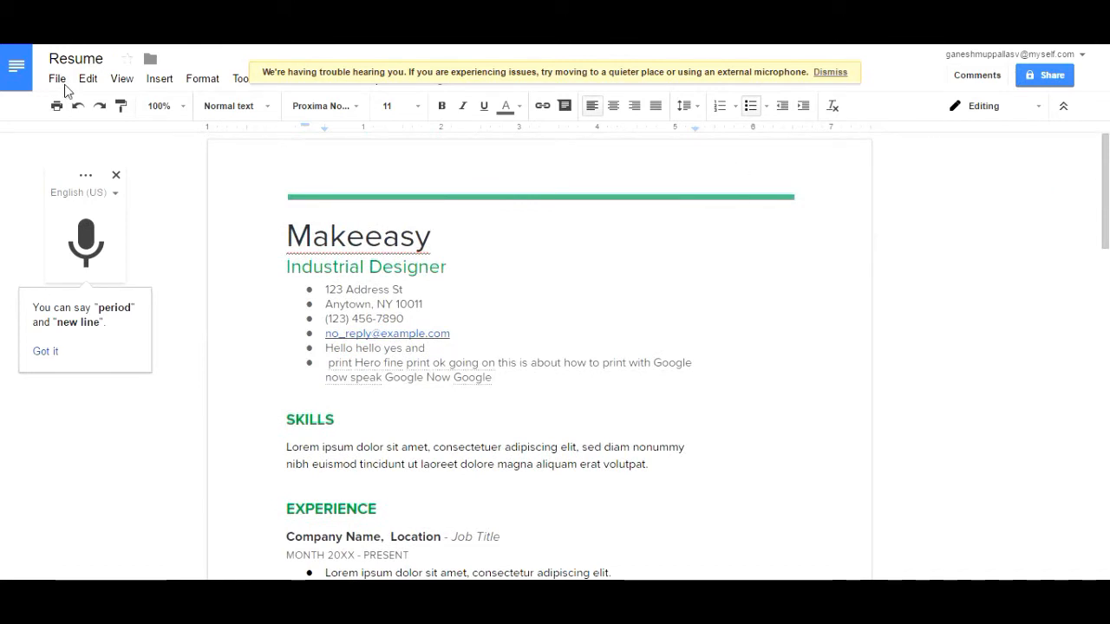
Open and dismiss the File menu, then click into the top header area
left_click(57, 78)
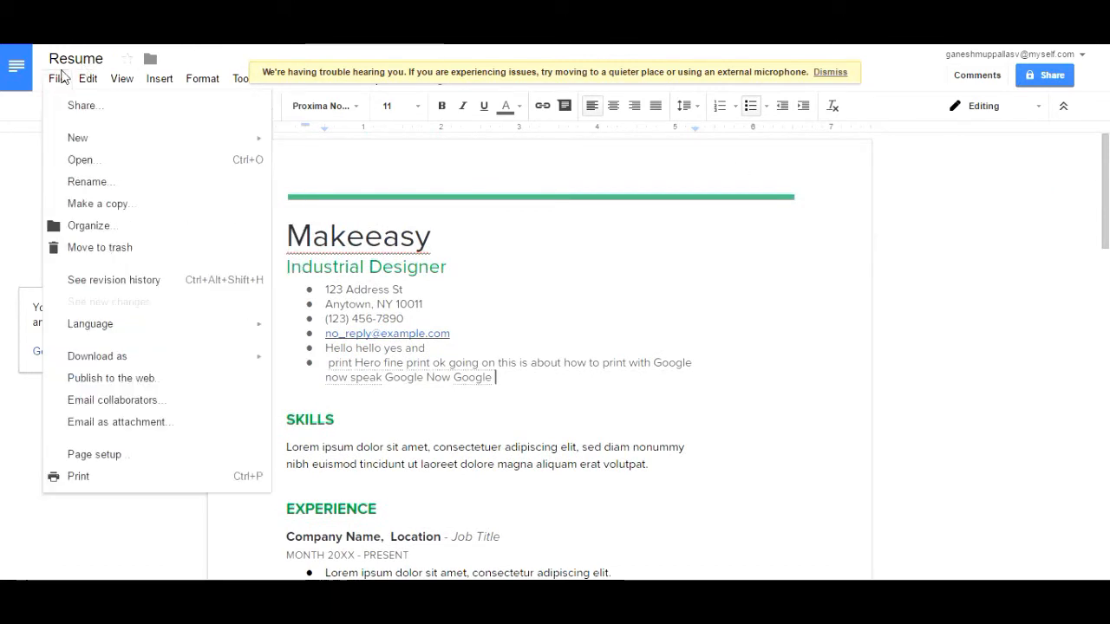
mouse_move(76, 203)
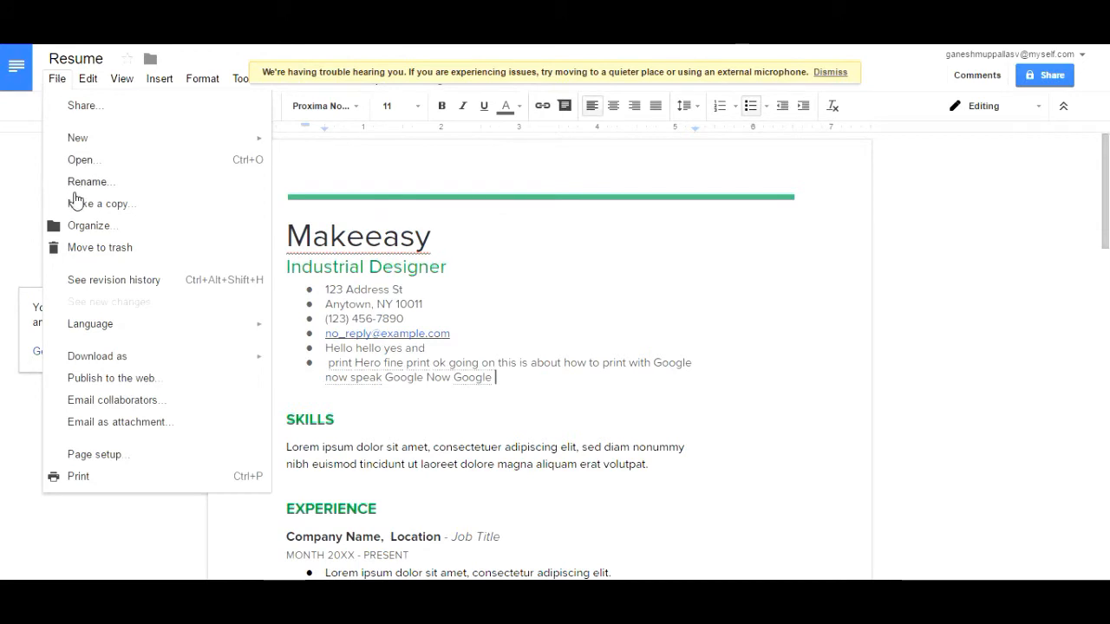
mouse_move(84, 105)
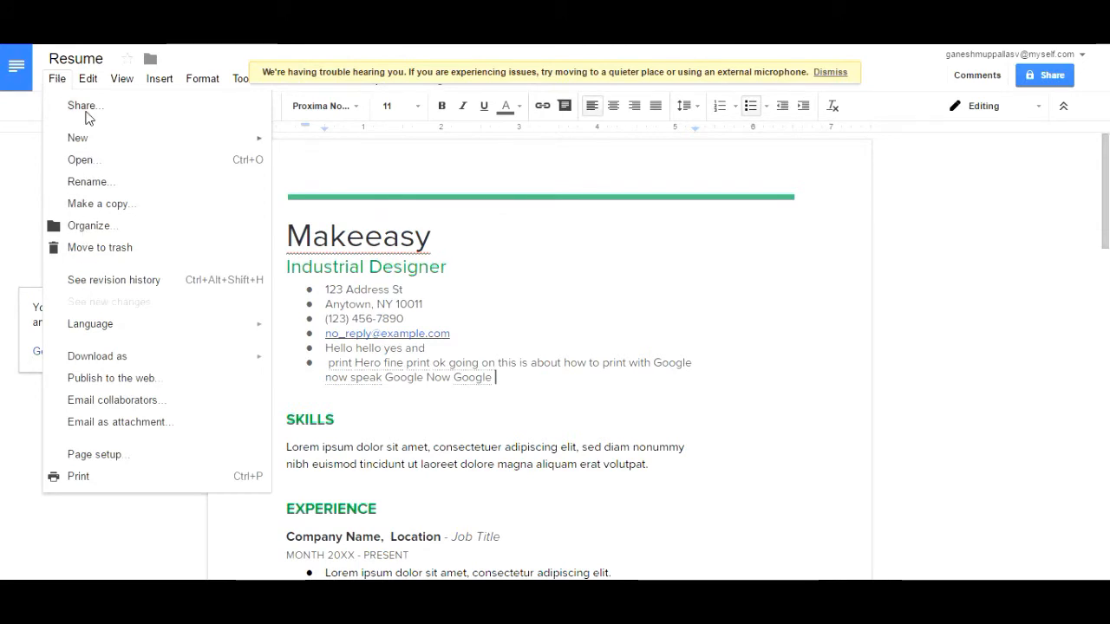
left_click(202, 78)
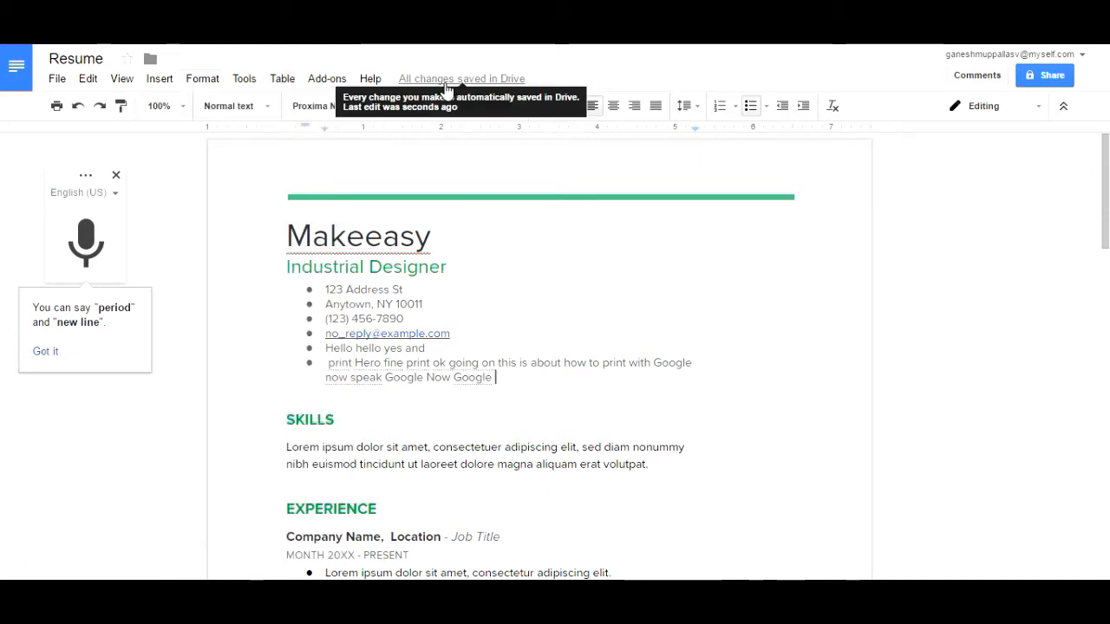
left_click(88, 78)
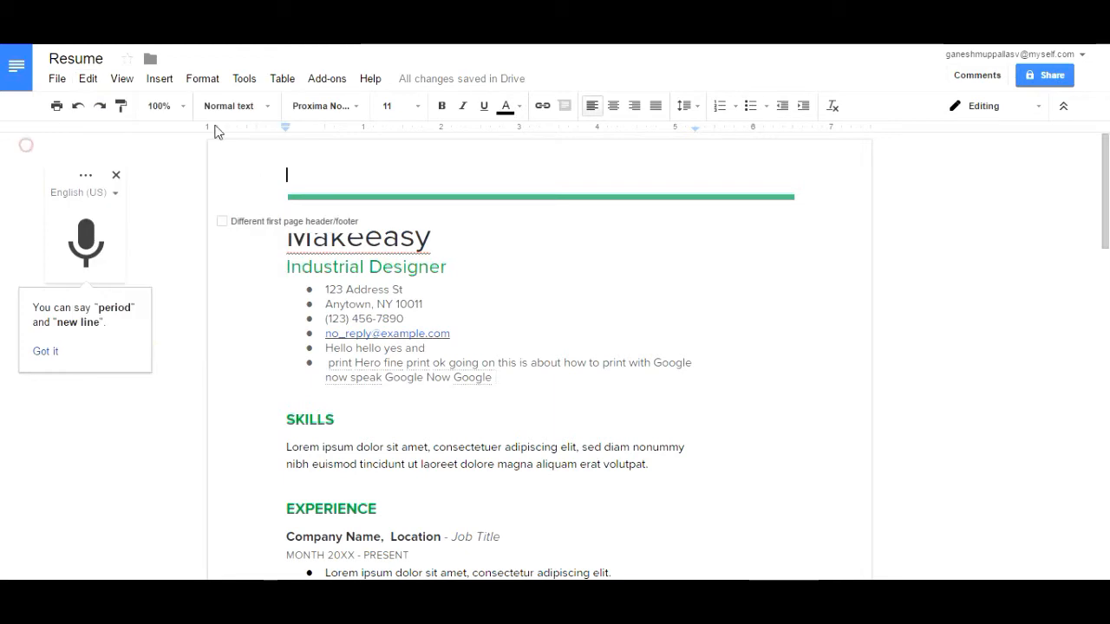
mouse_move(441, 106)
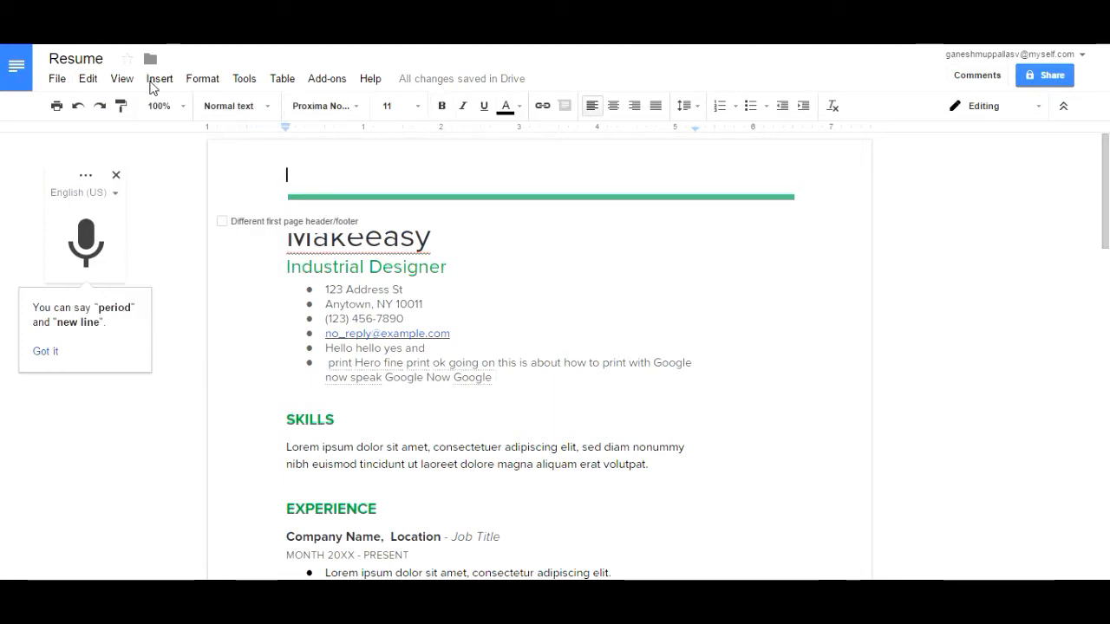
Upload the SEO picture file into the header through Insert > Image
left_click(158, 78)
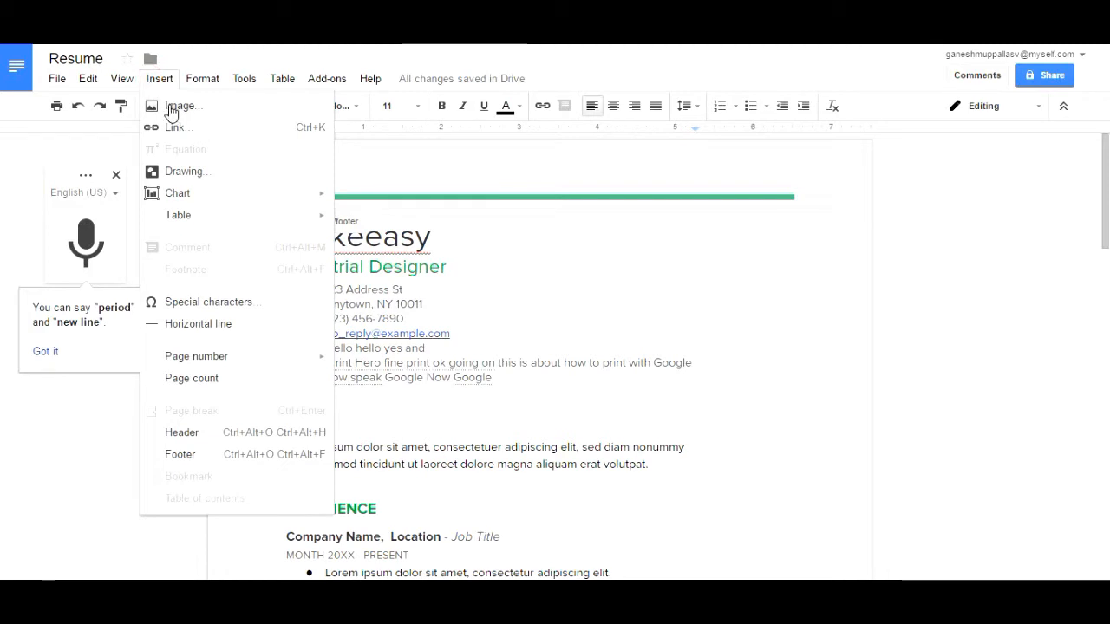
left_click(179, 106)
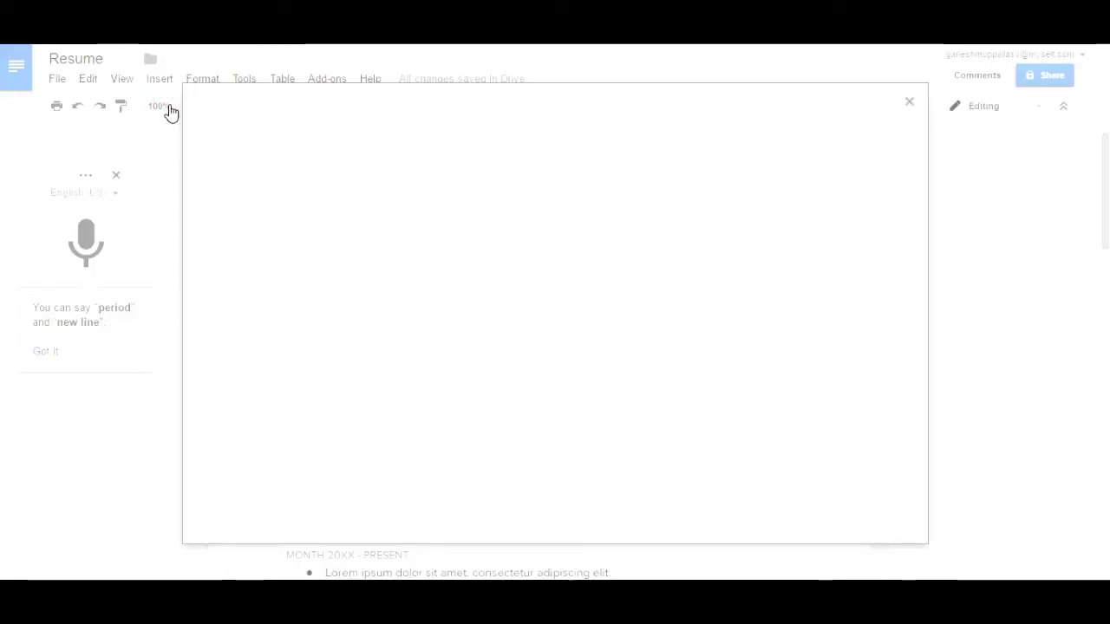
mouse_move(271, 94)
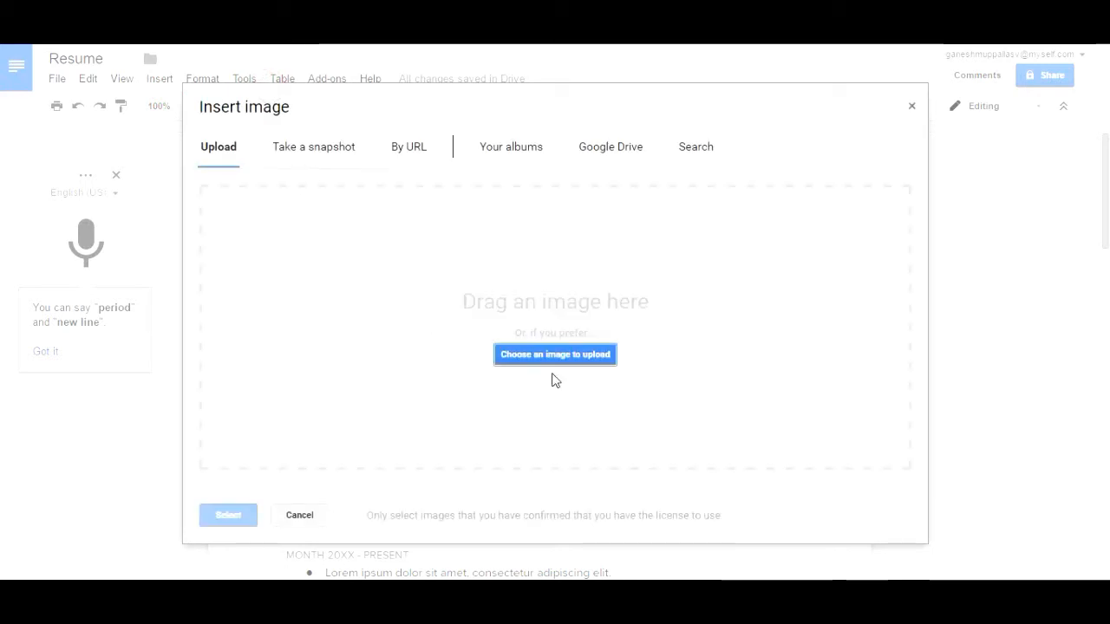
left_click(555, 355)
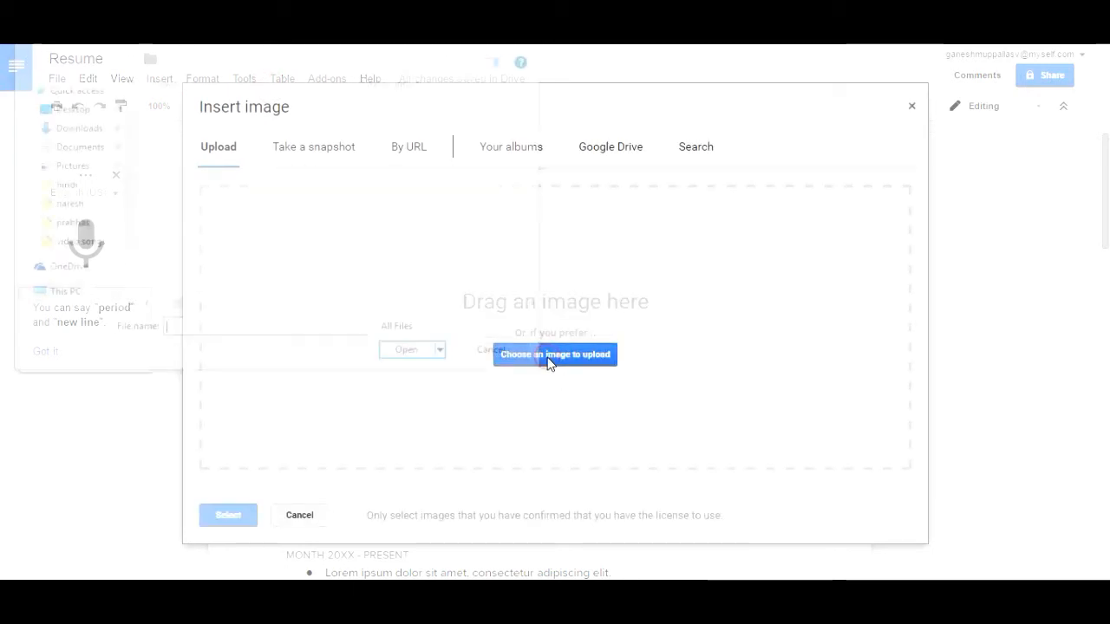
left_click(554, 355)
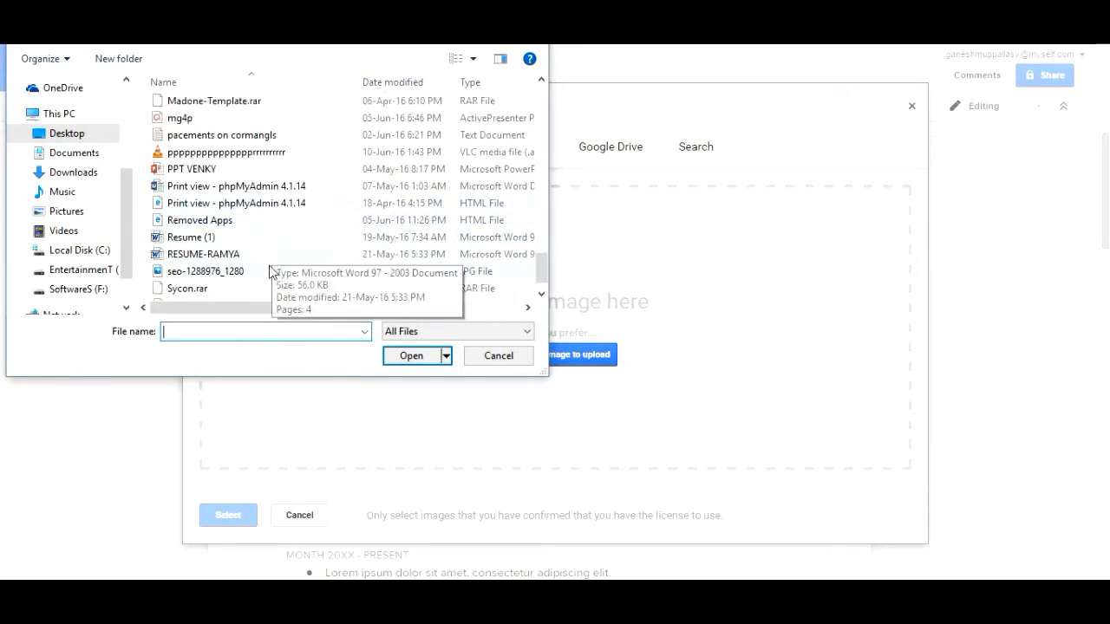
left_click(410, 356)
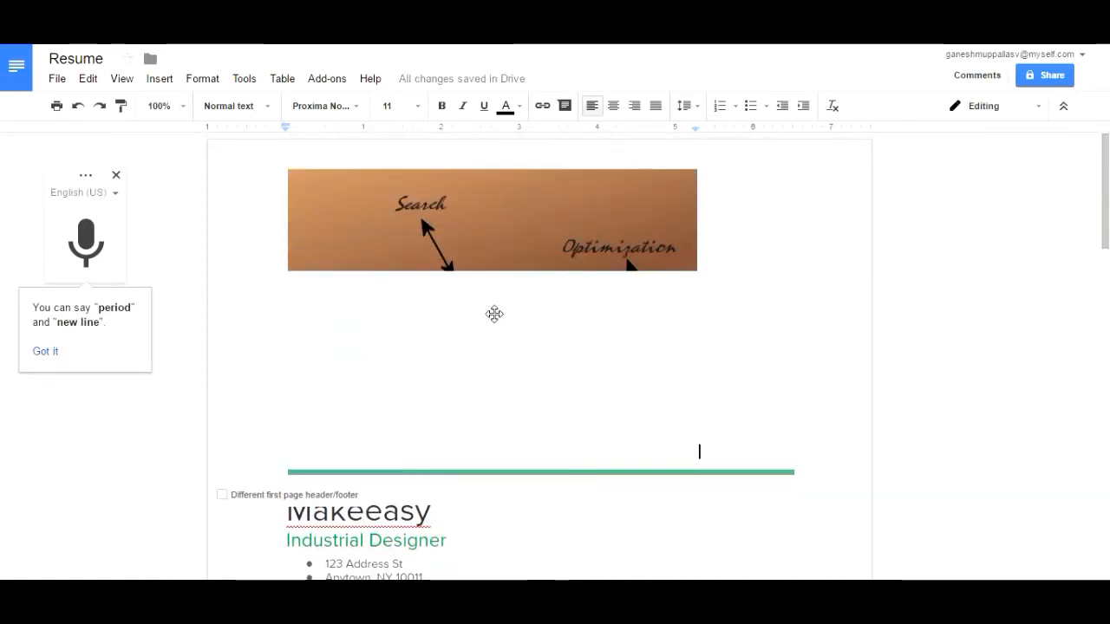
Select the SEO image, apply Wrap text, and move it beside the contact bullets
left_click(491, 219)
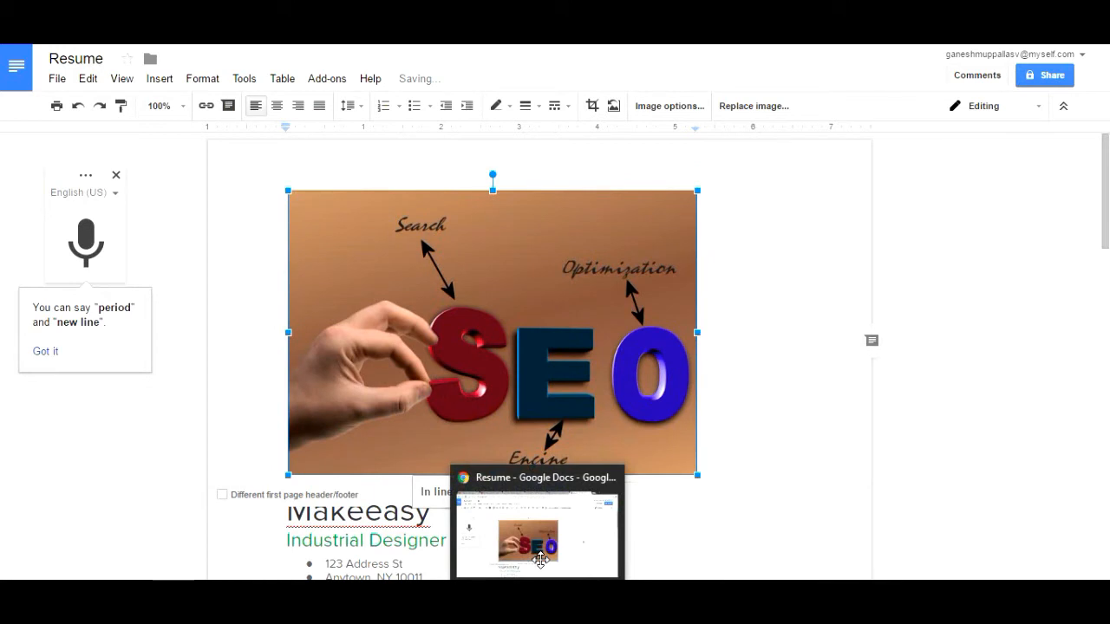
scroll("down", 3)
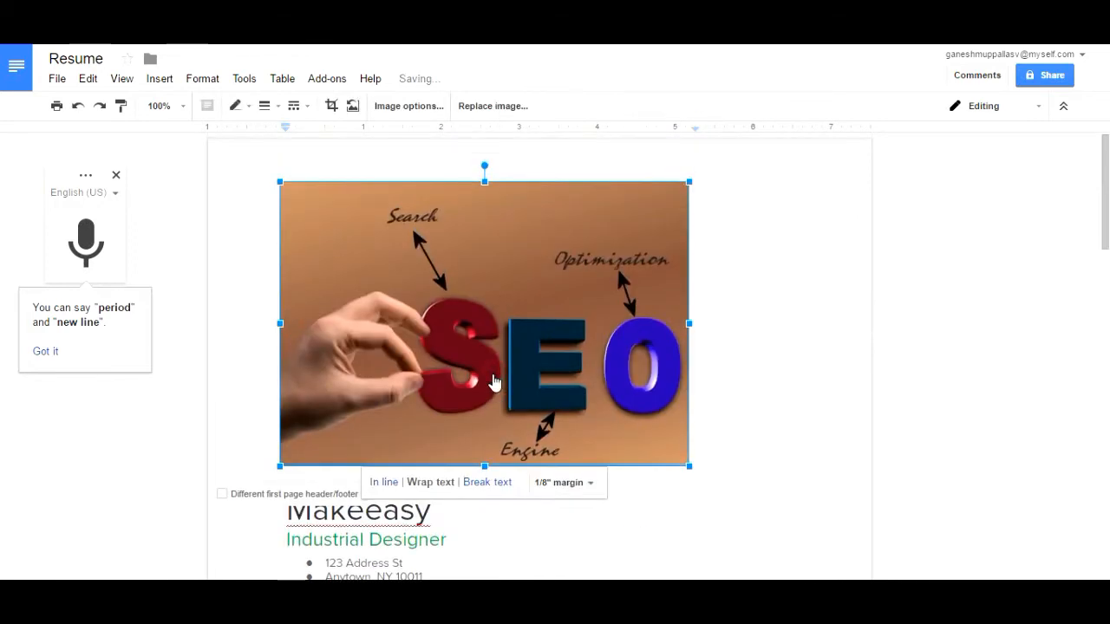
mouse_move(687, 190)
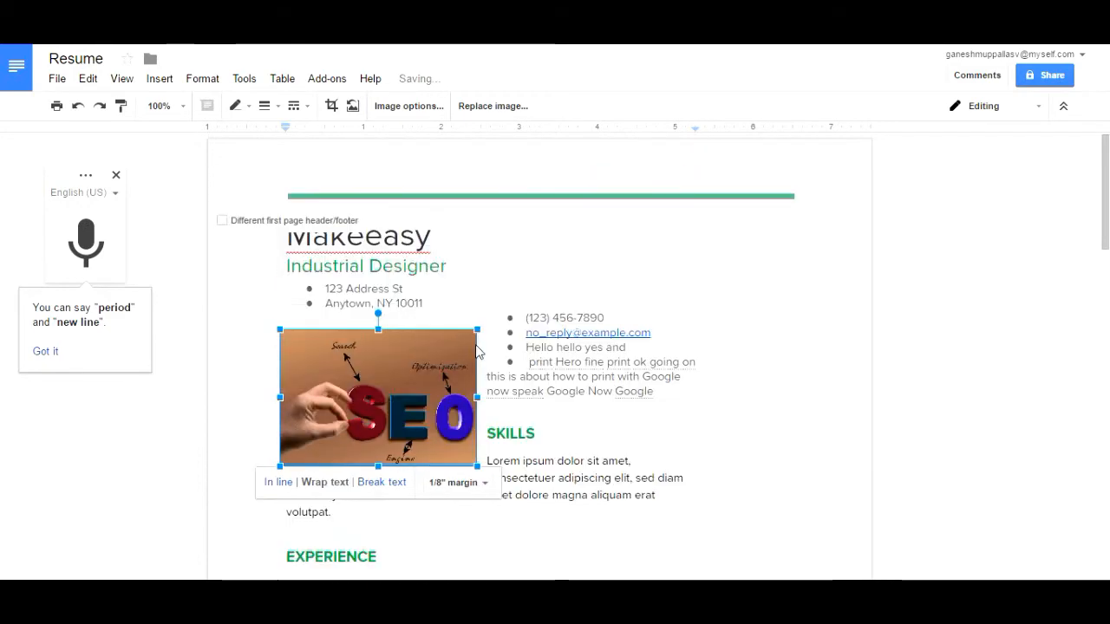
scroll("down", 3)
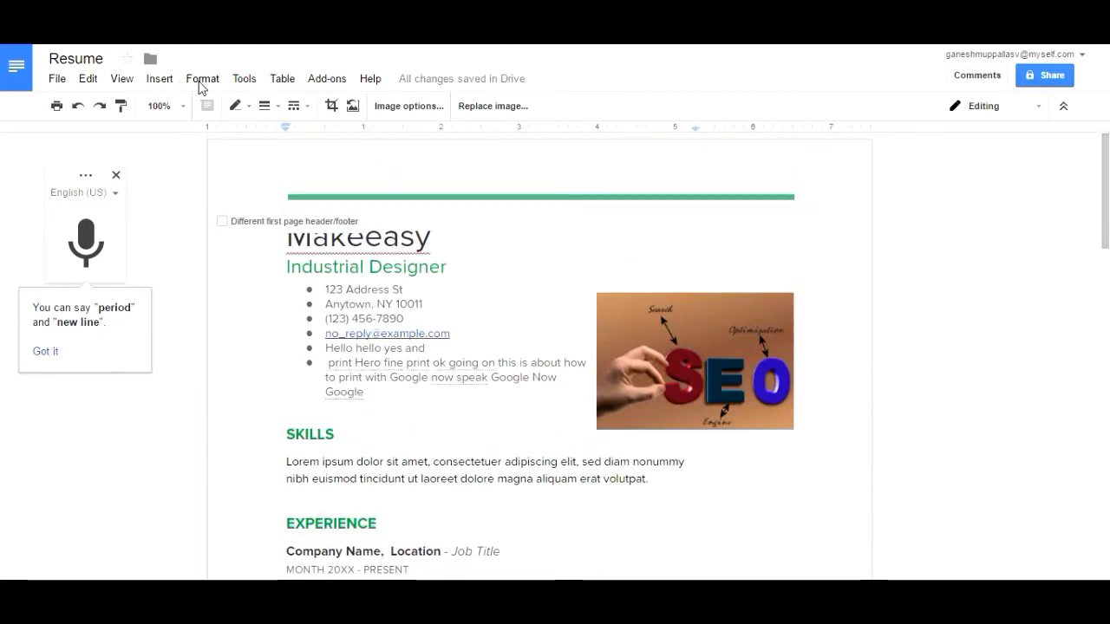
left_click(202, 78)
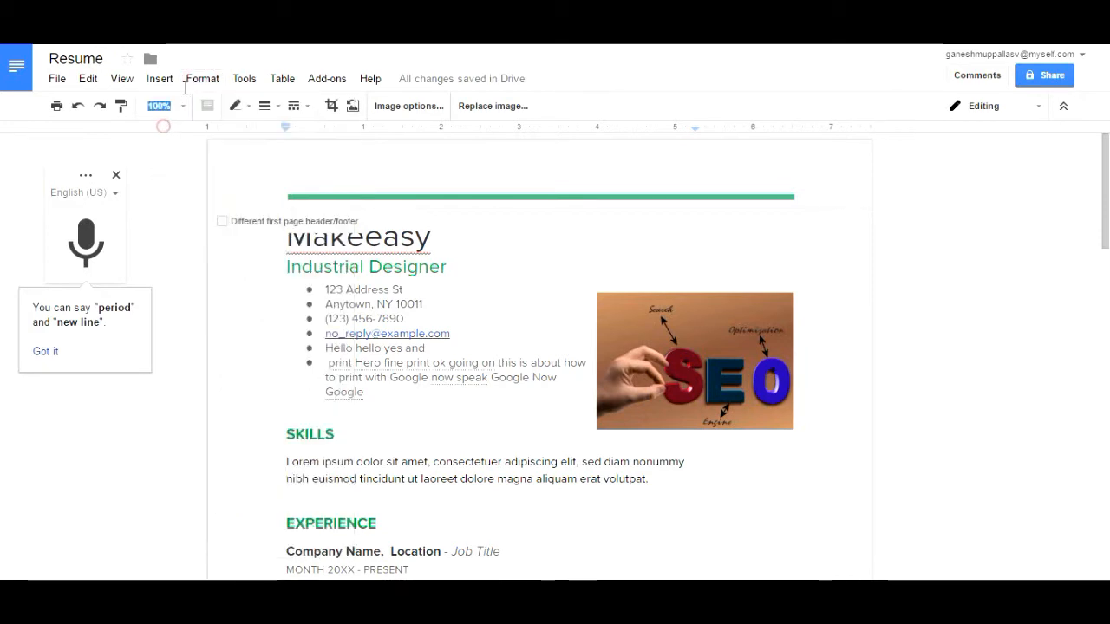
key("ctrl+a")
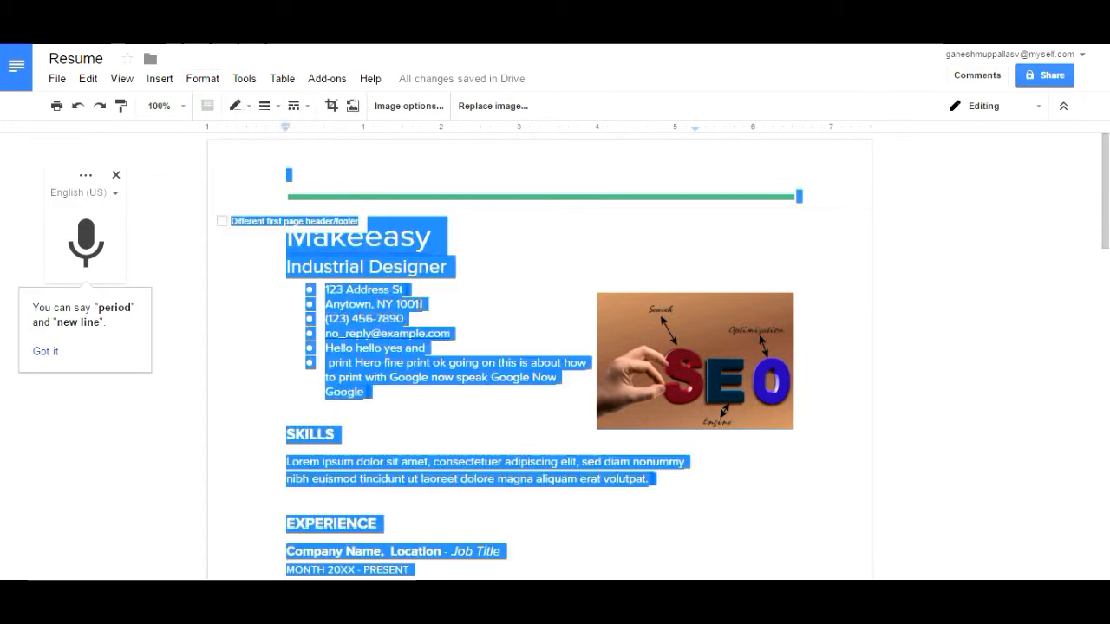
left_click(387, 333)
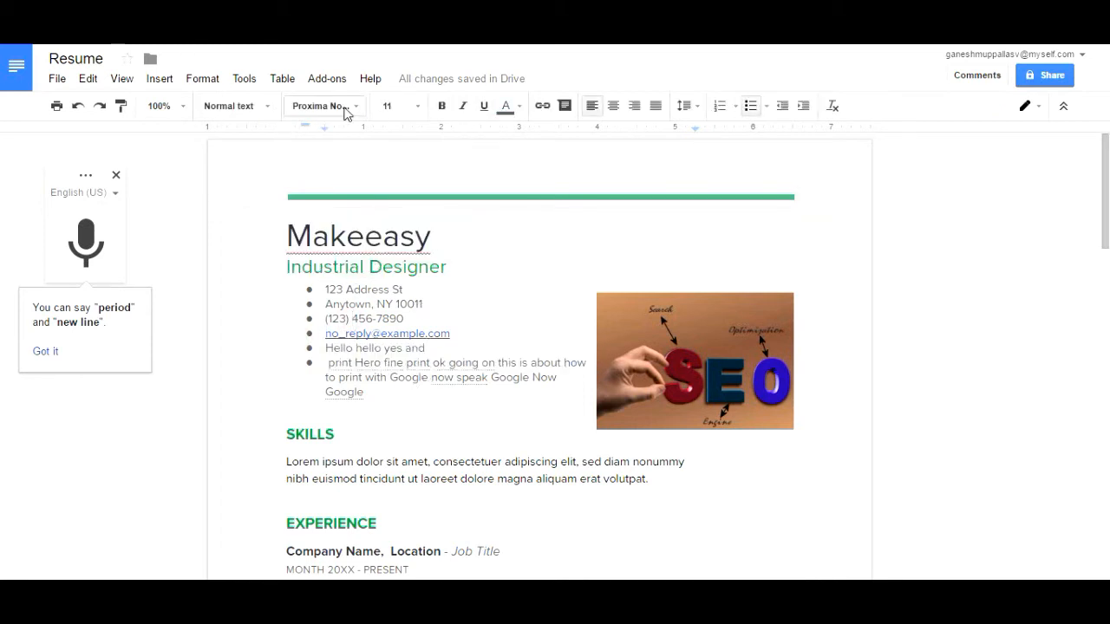
left_click(202, 78)
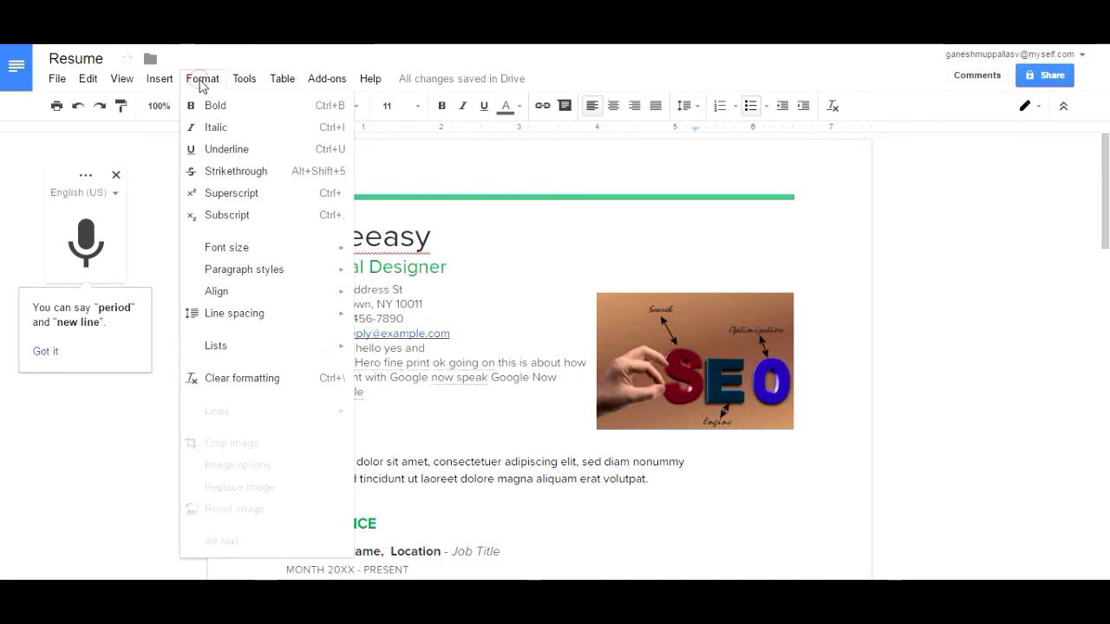
mouse_move(211, 128)
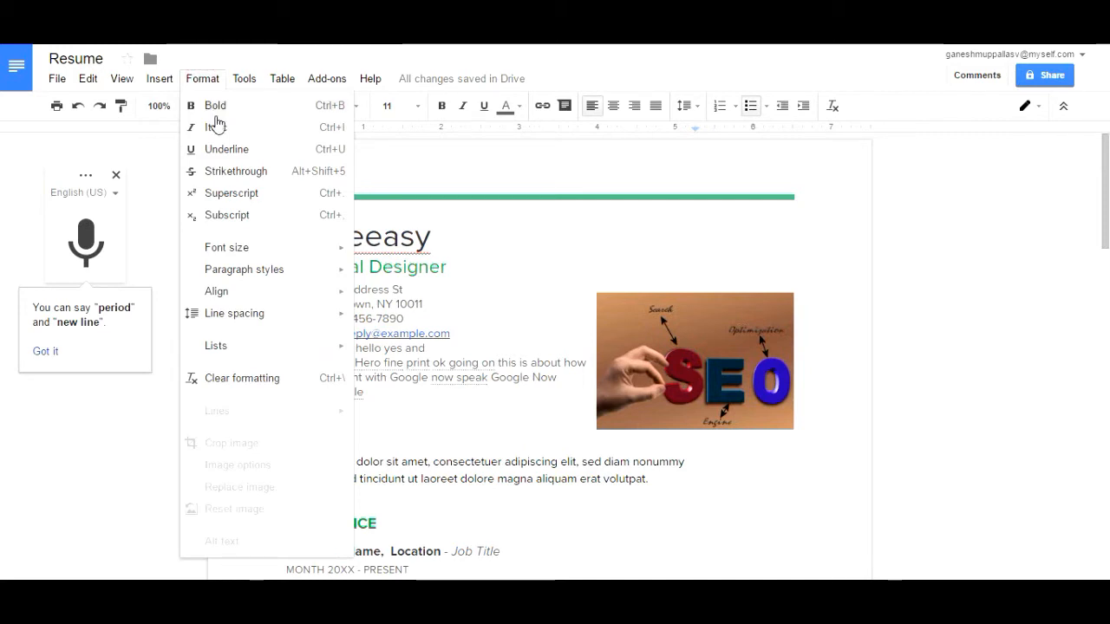
mouse_move(234, 174)
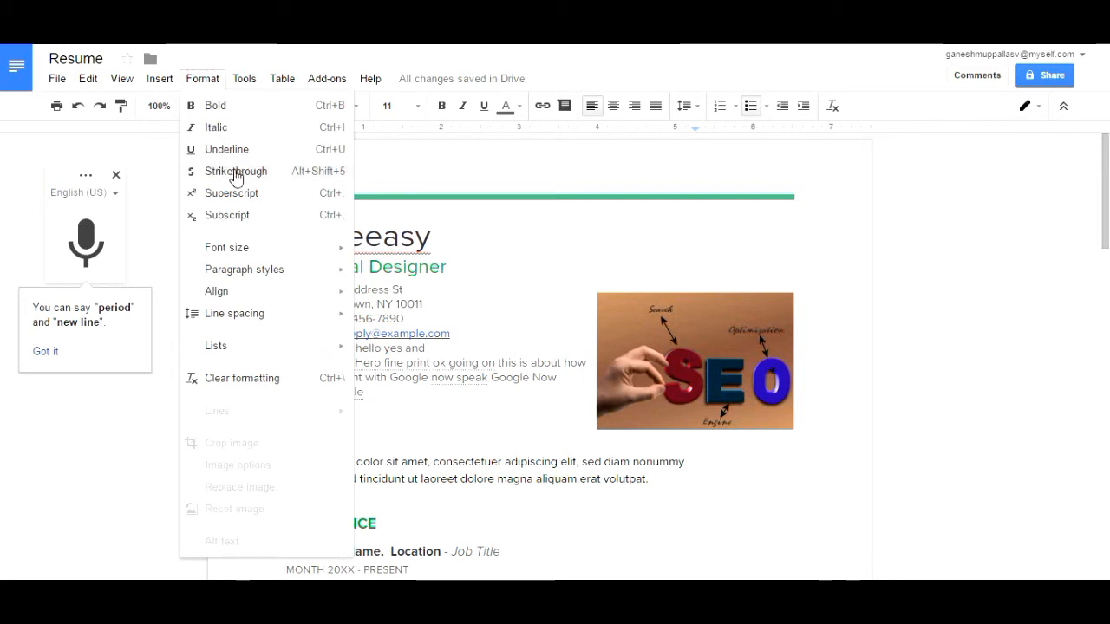
mouse_move(149, 277)
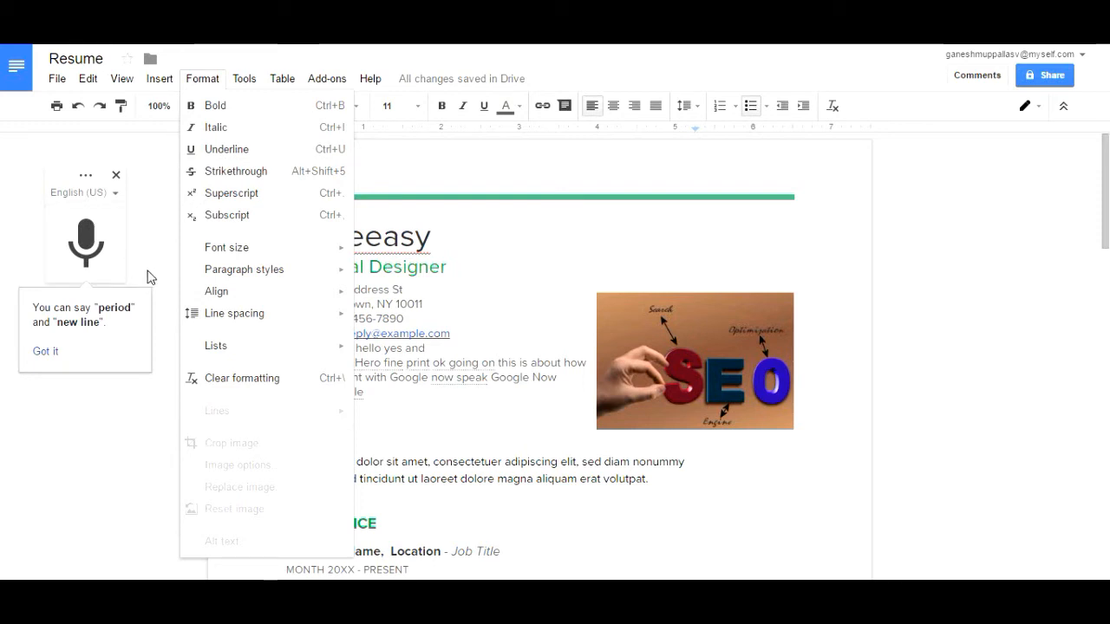
mouse_move(164, 240)
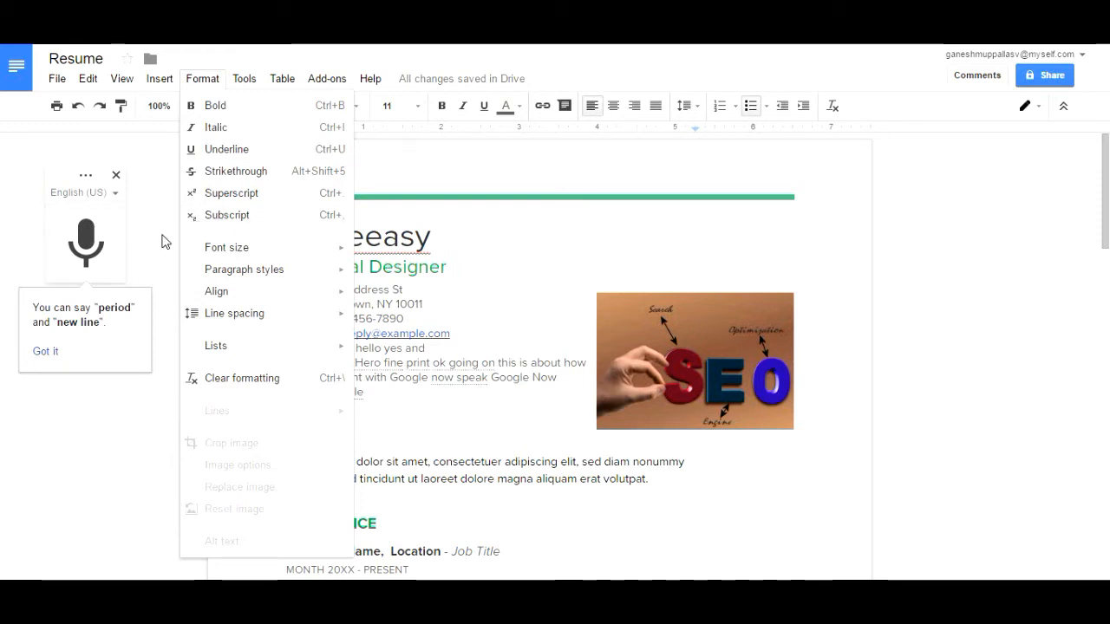
mouse_move(169, 241)
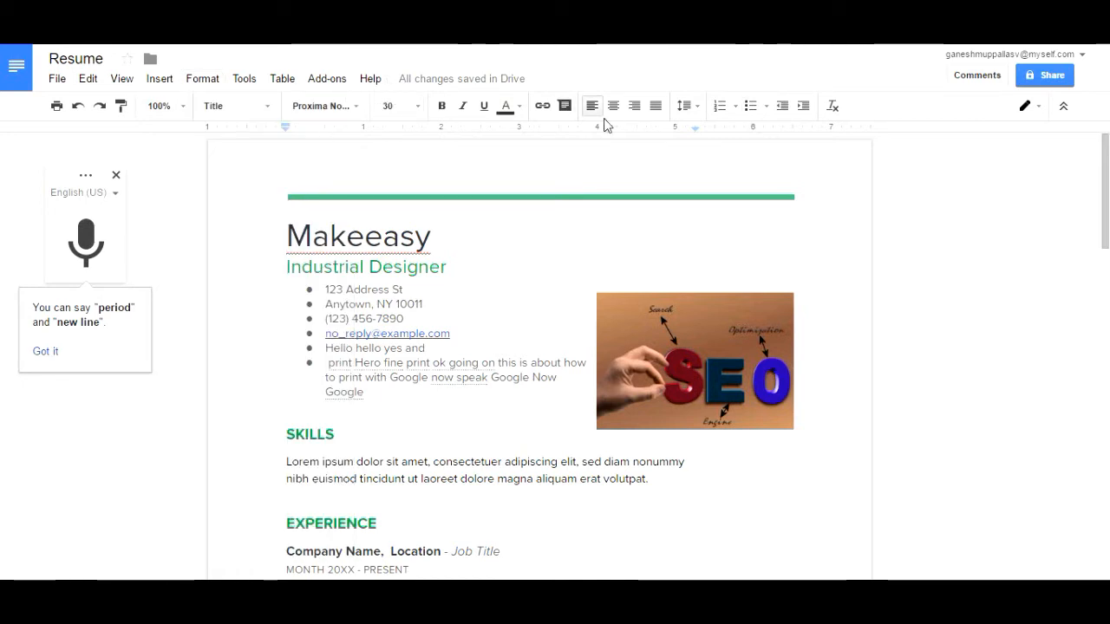
scroll("down", 3)
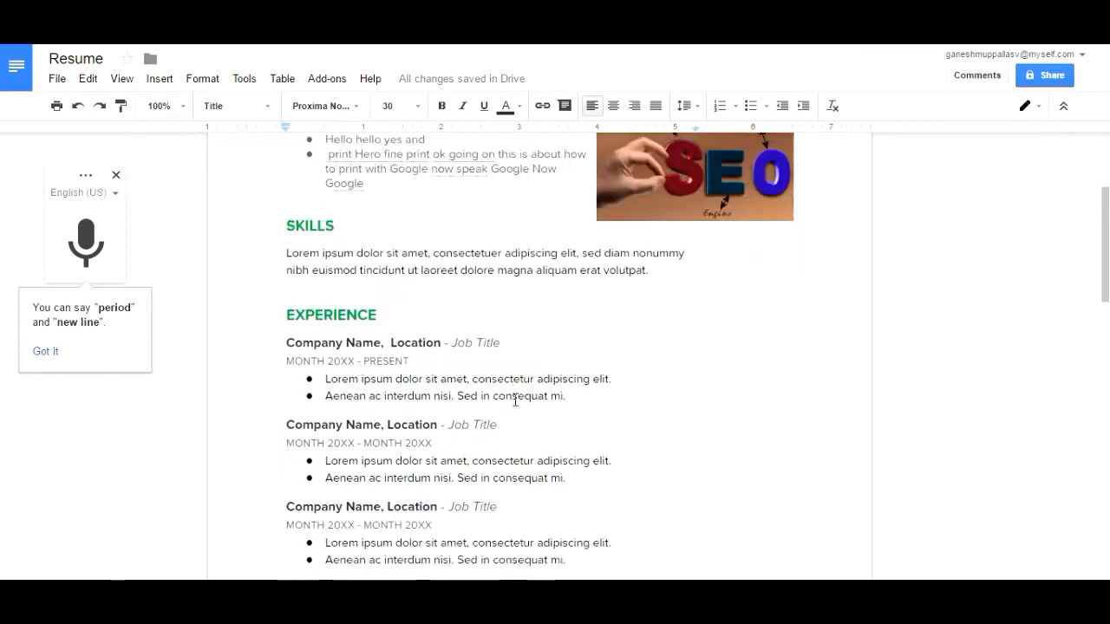
Open the Table menu to begin inserting a 4 x 3 table
left_click(282, 78)
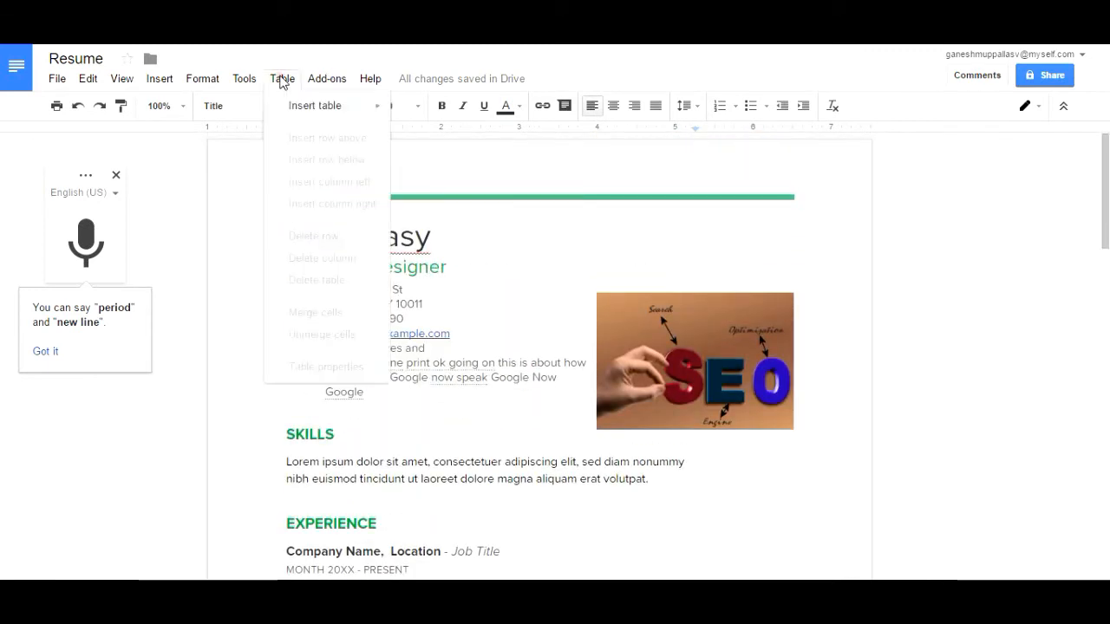
mouse_move(330, 105)
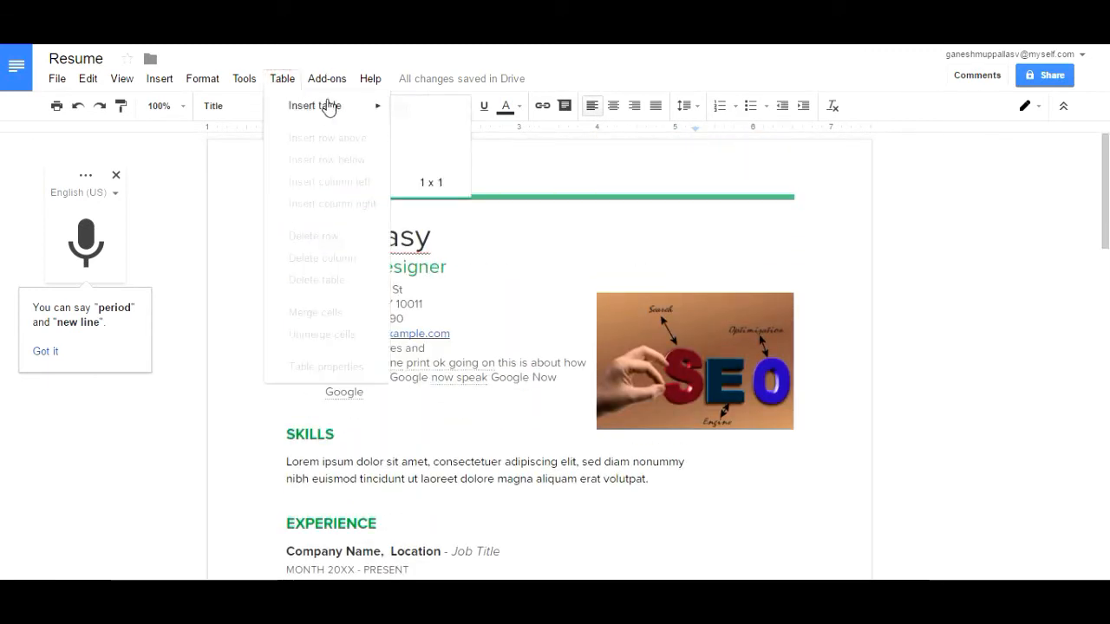
mouse_move(432, 117)
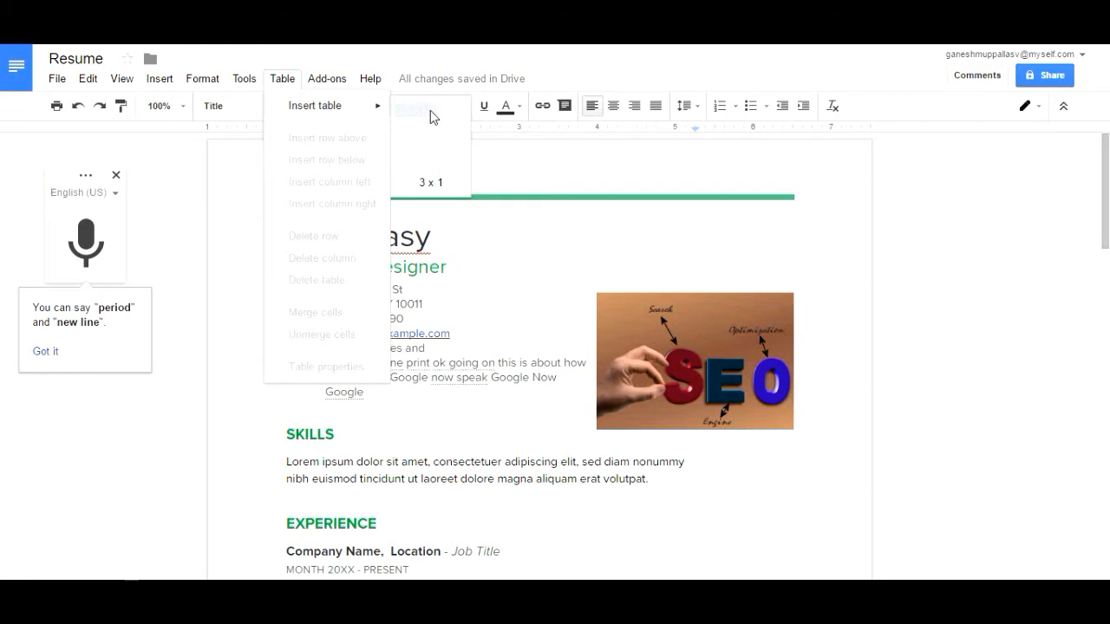
mouse_move(445, 144)
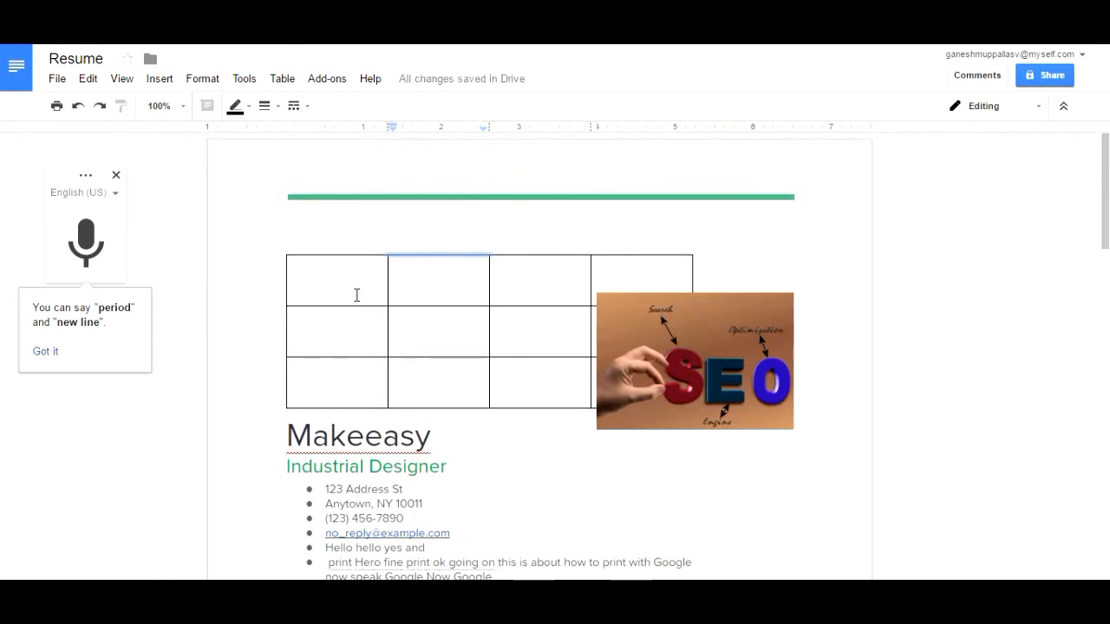
Number the table's first column 1, 2, 3 and show the editing-mode choices
type("1")
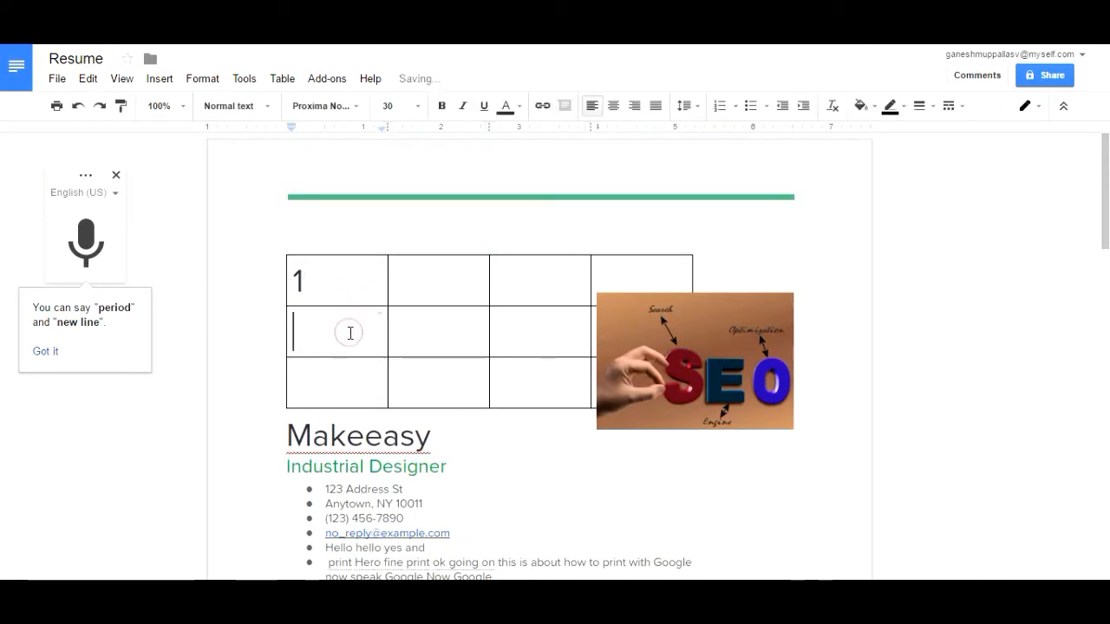
type("2")
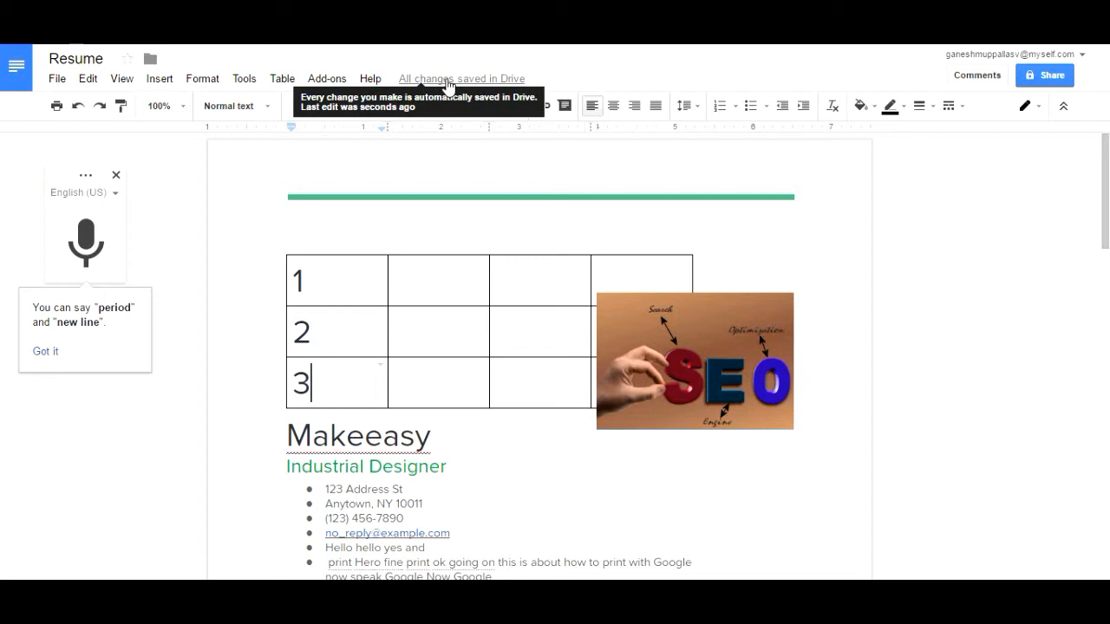
mouse_move(953, 151)
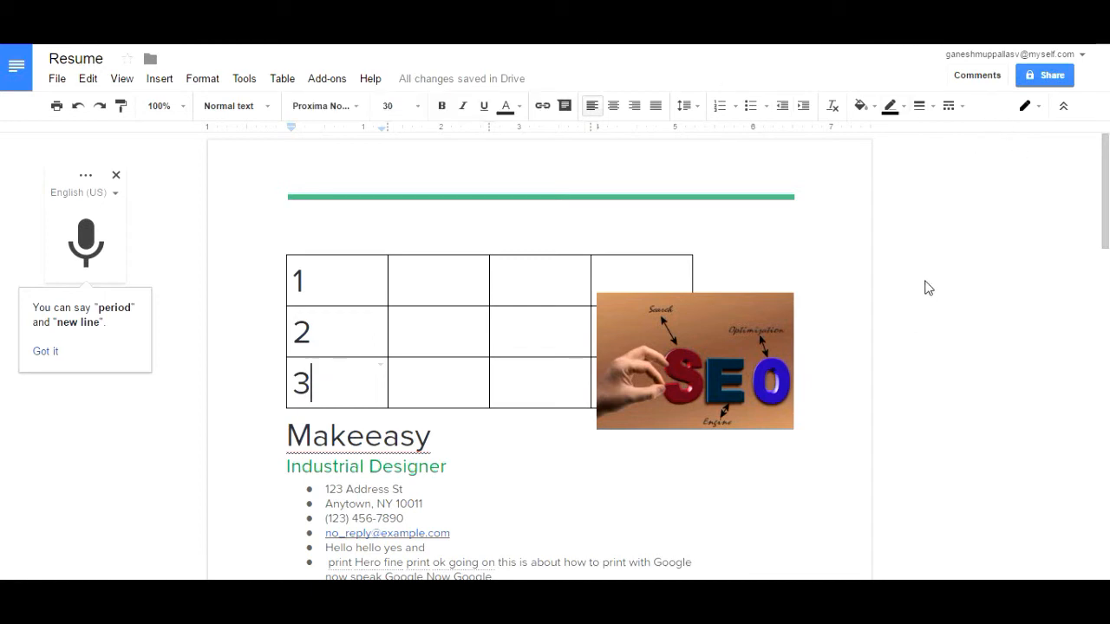
mouse_move(1026, 106)
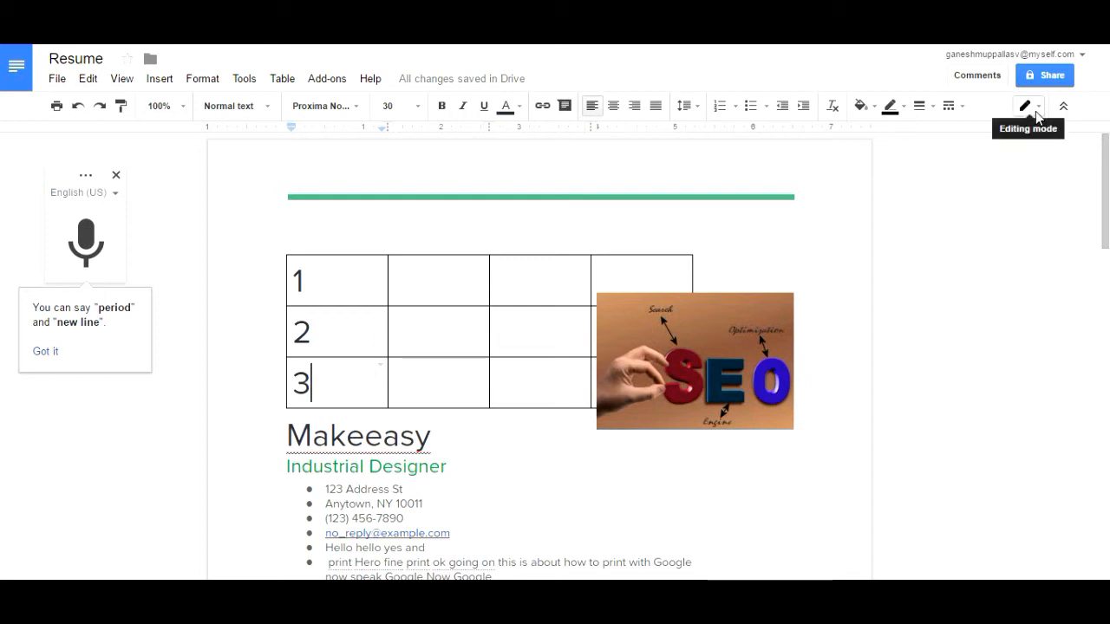
left_click(1036, 106)
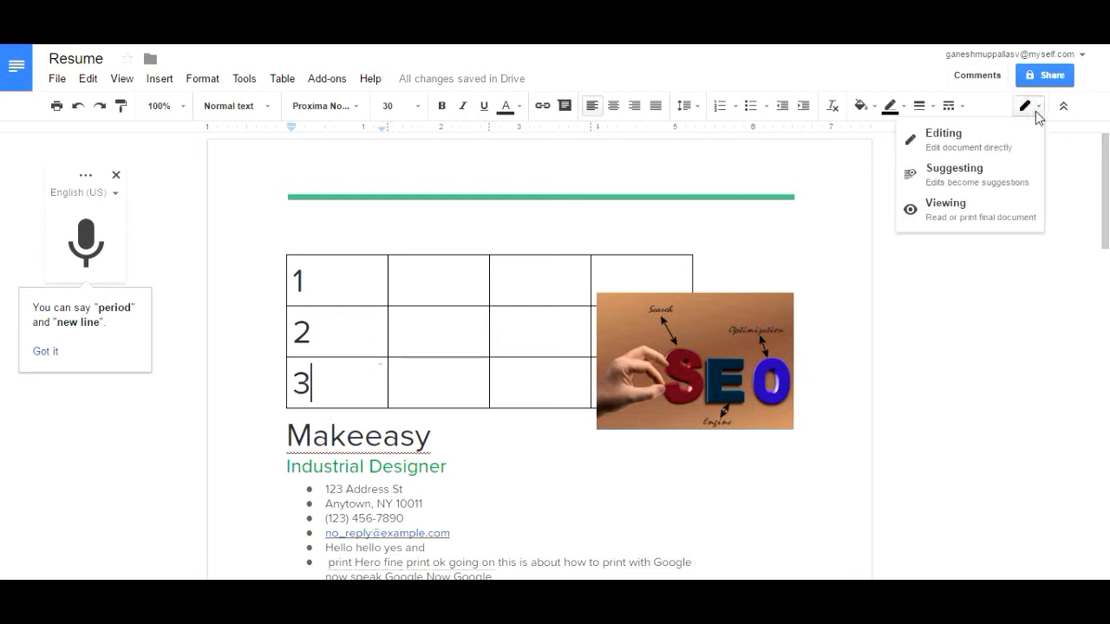
mouse_move(1006, 218)
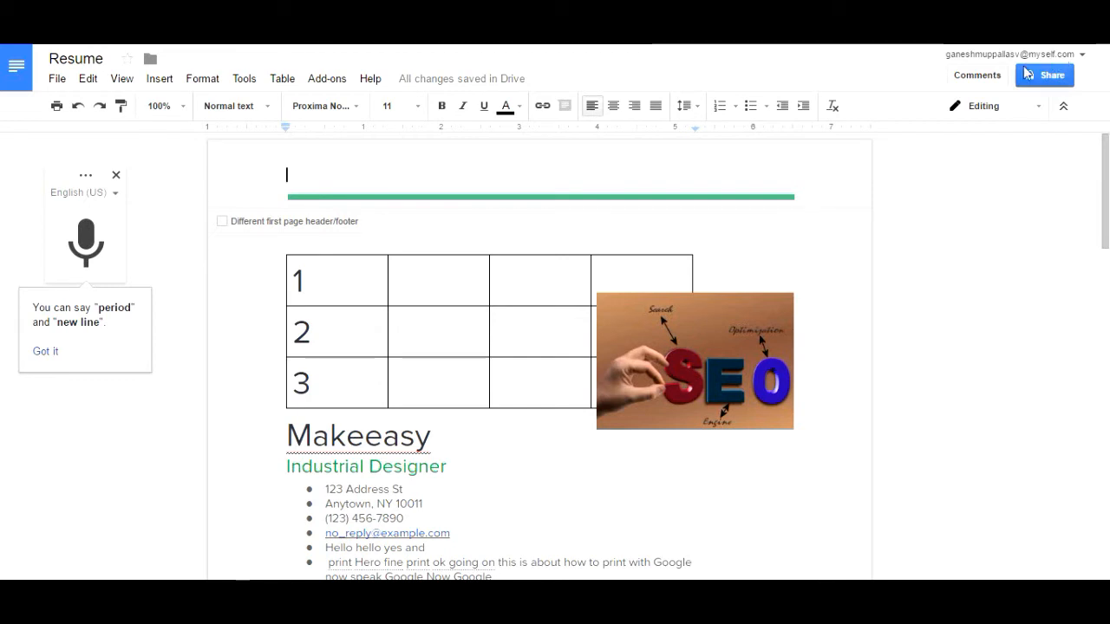
mouse_move(977, 75)
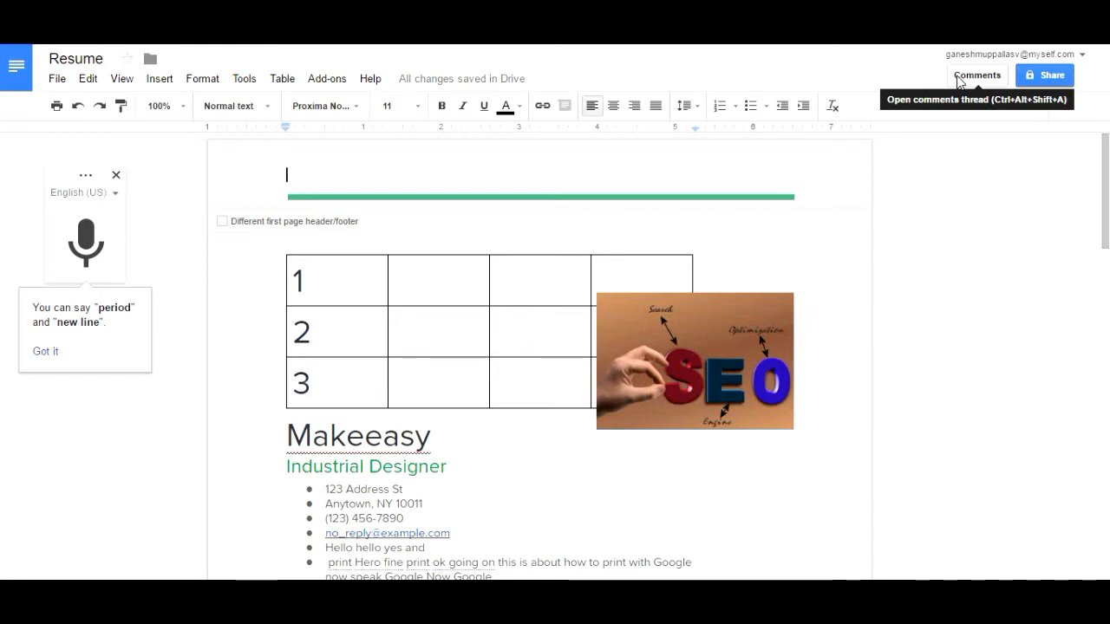
left_click(978, 75)
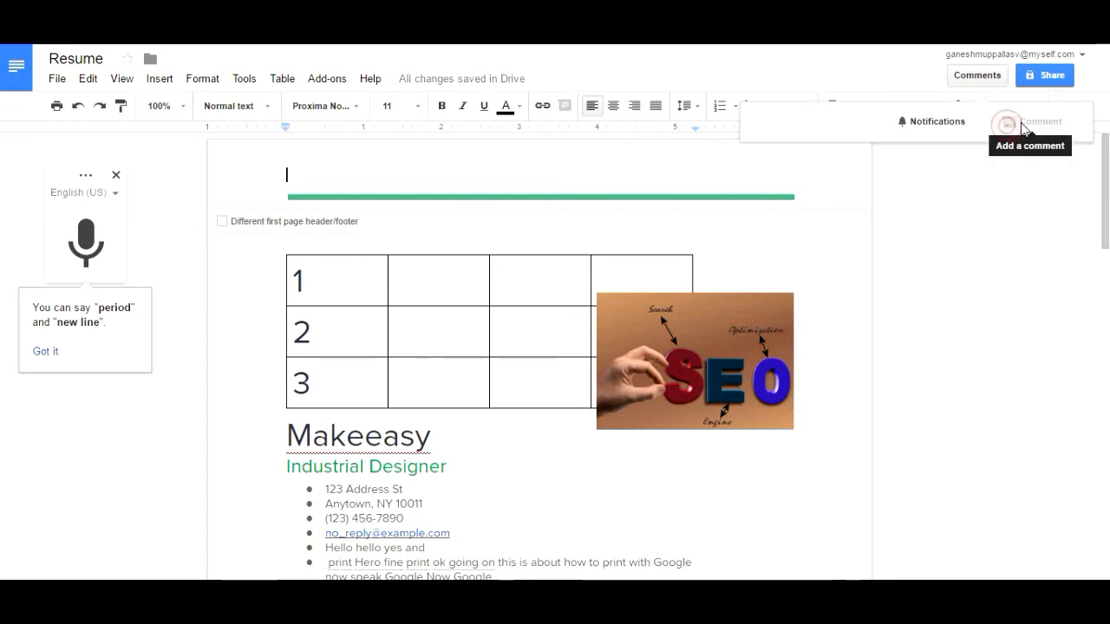
mouse_move(923, 130)
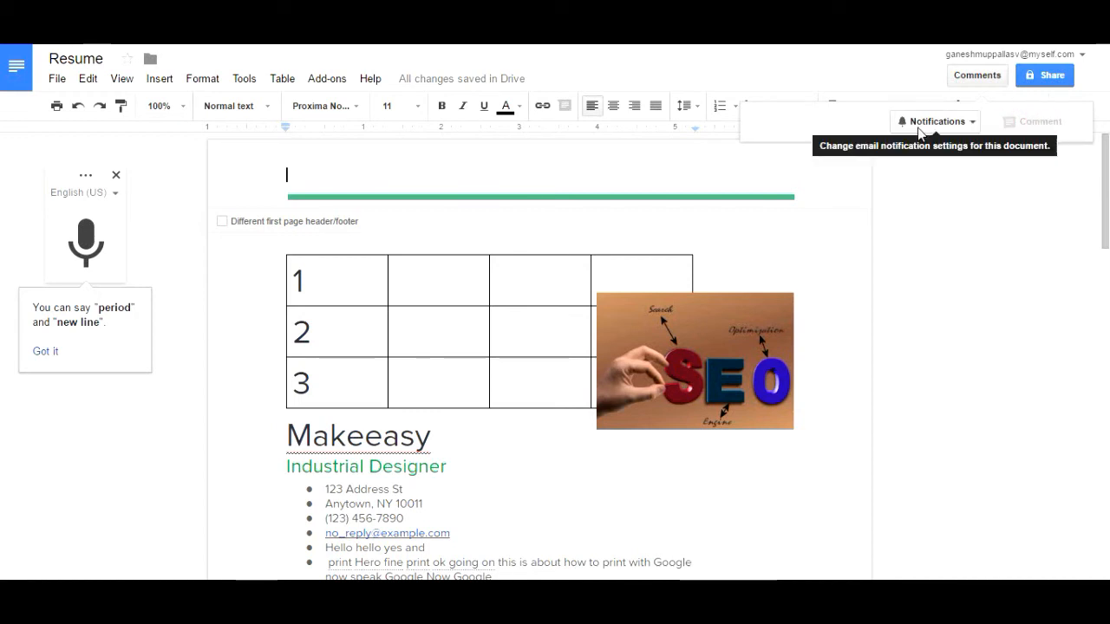
left_click(936, 120)
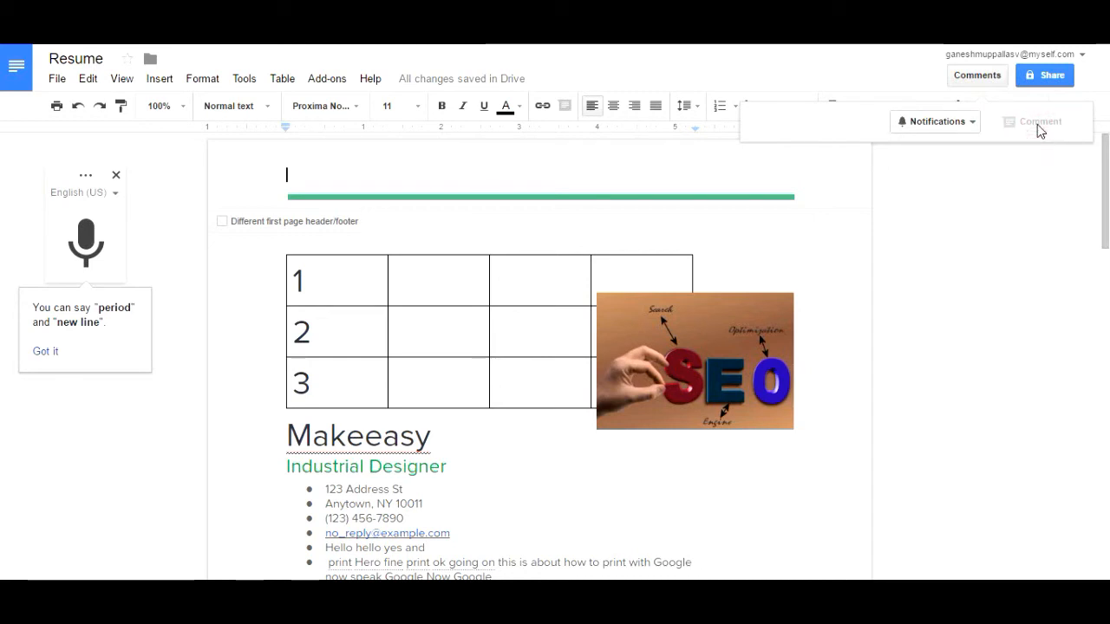
mouse_move(1020, 130)
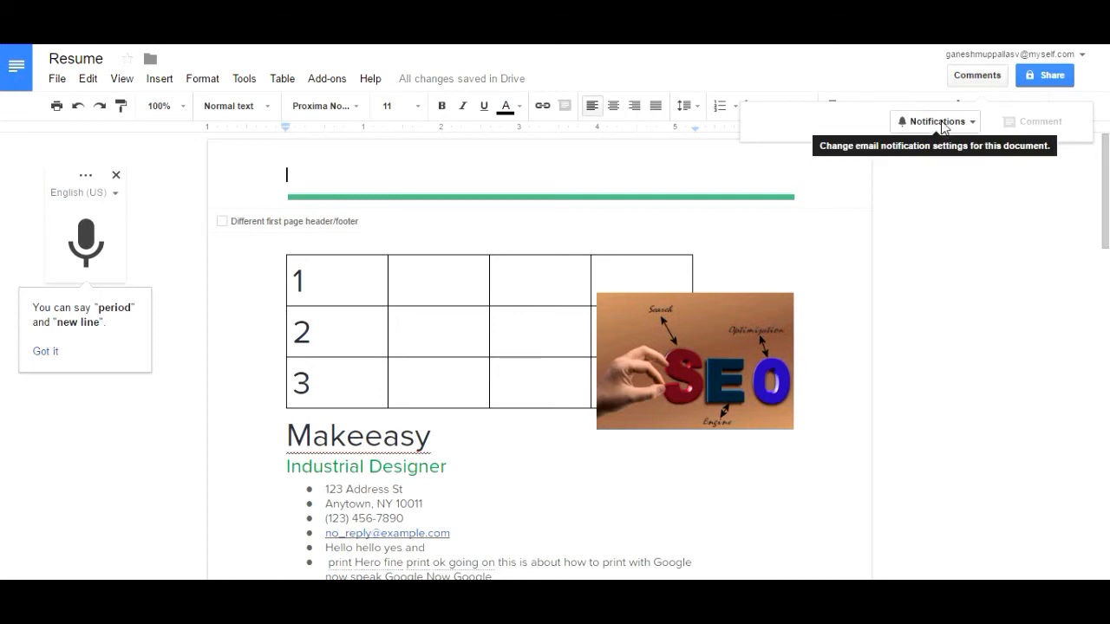
mouse_move(670, 148)
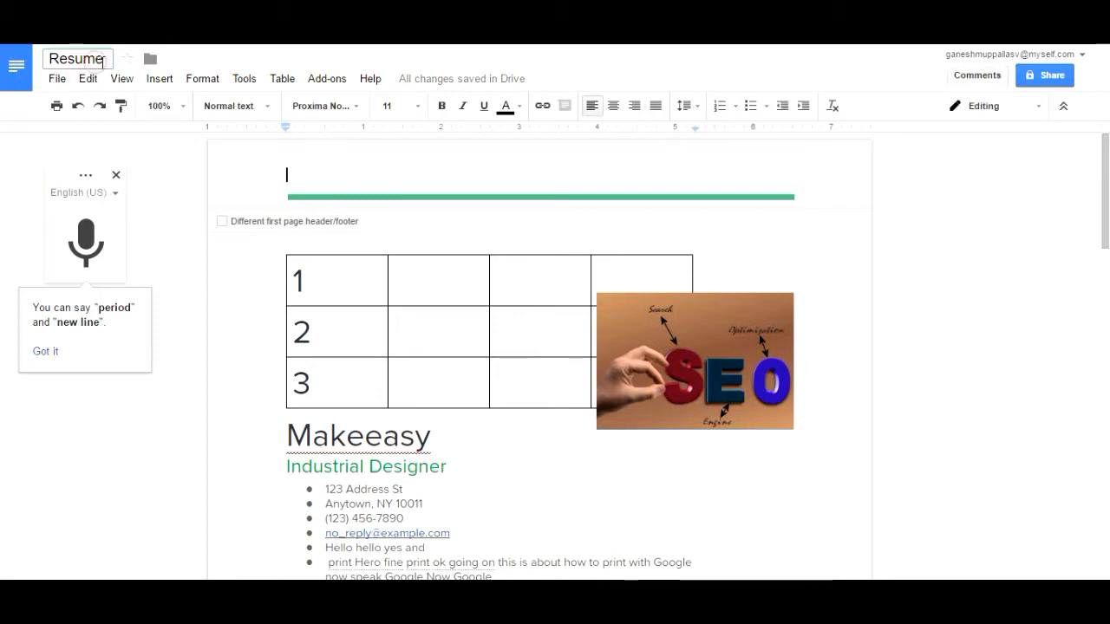
mouse_move(17, 66)
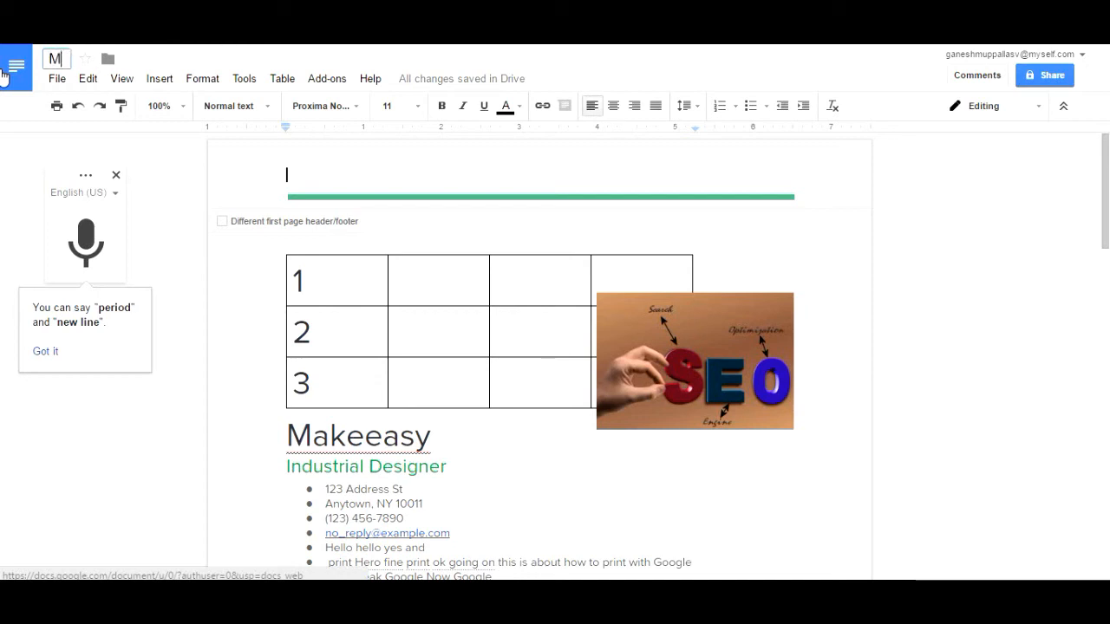
type("Ake")
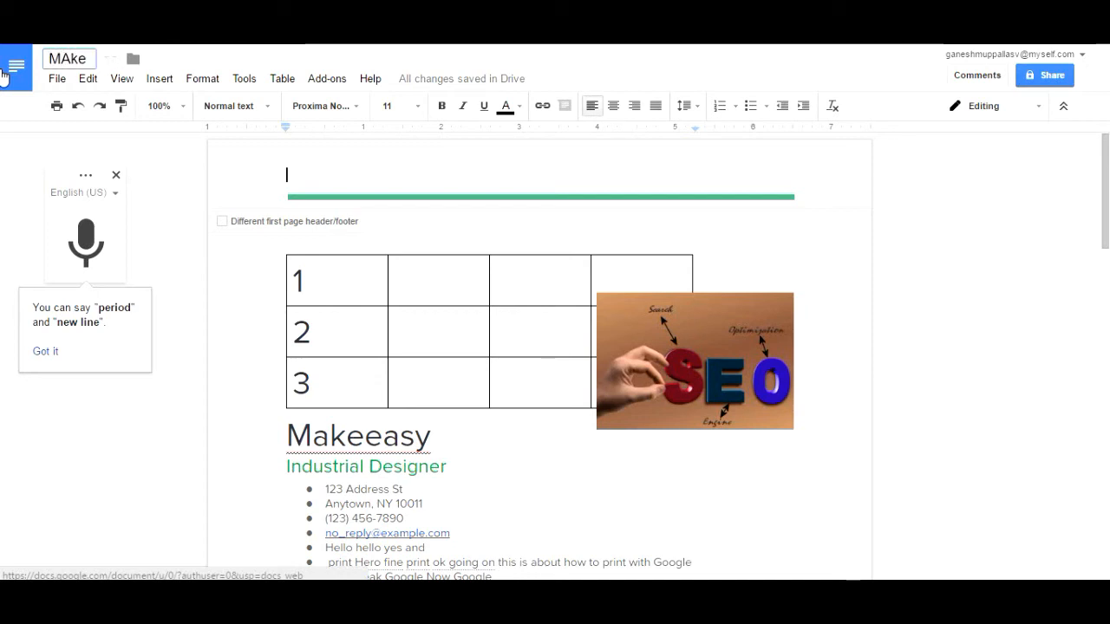
type("EAas")
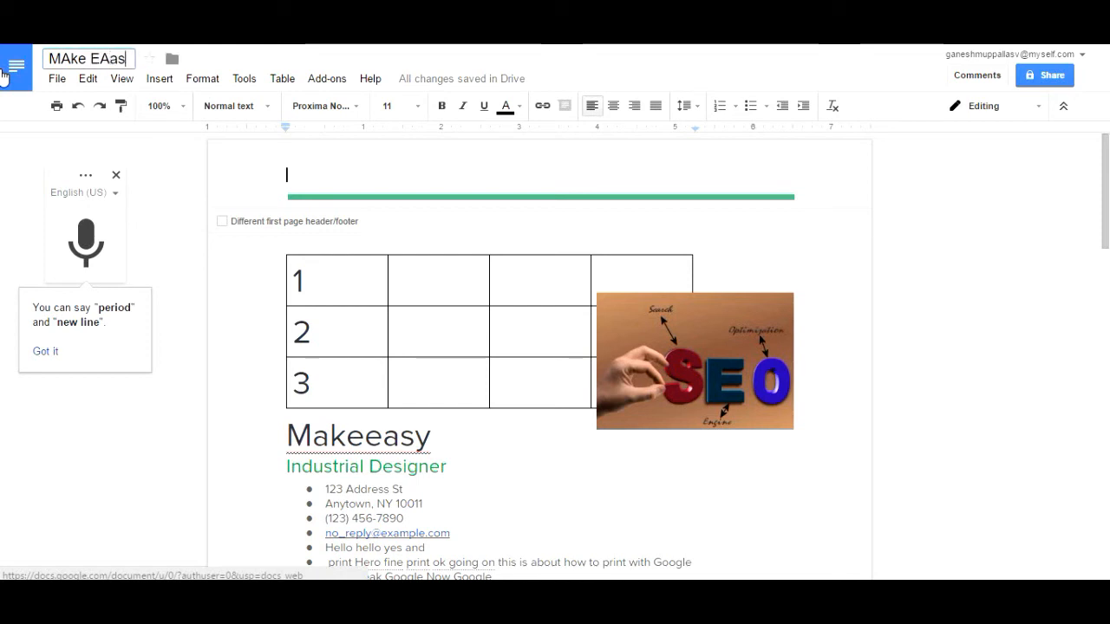
type("y")
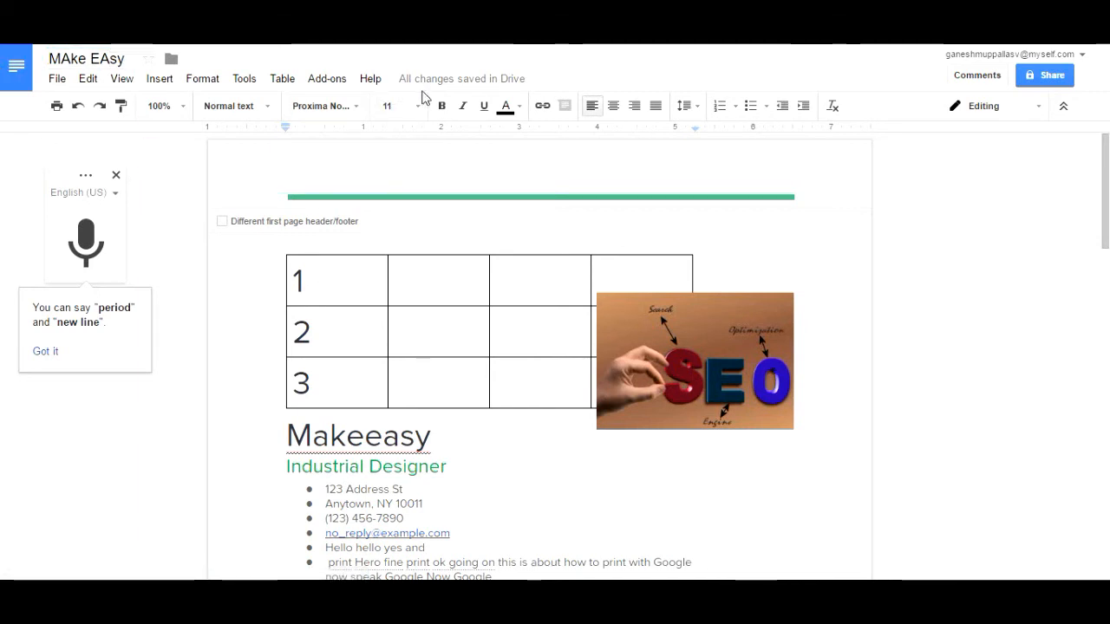
mouse_move(916, 169)
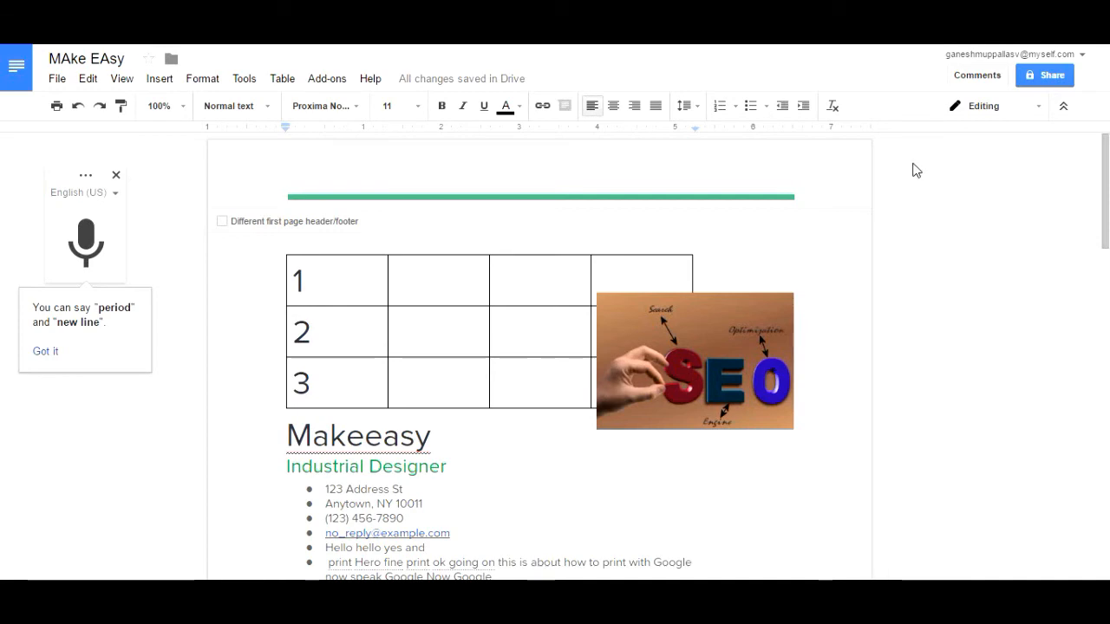
scroll("down", 3)
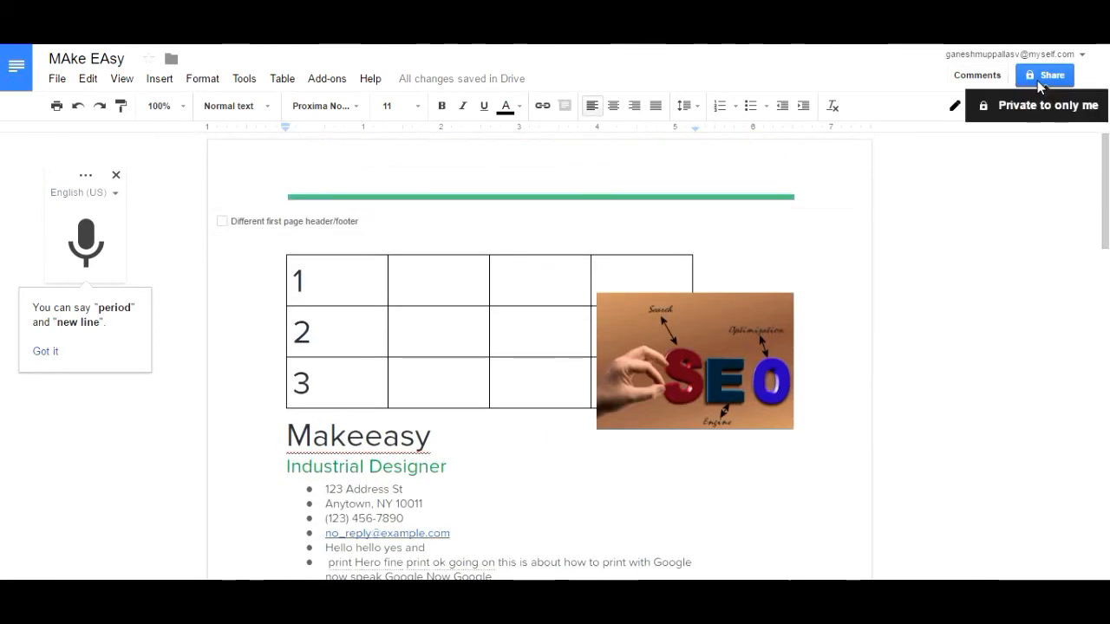
left_click(1045, 74)
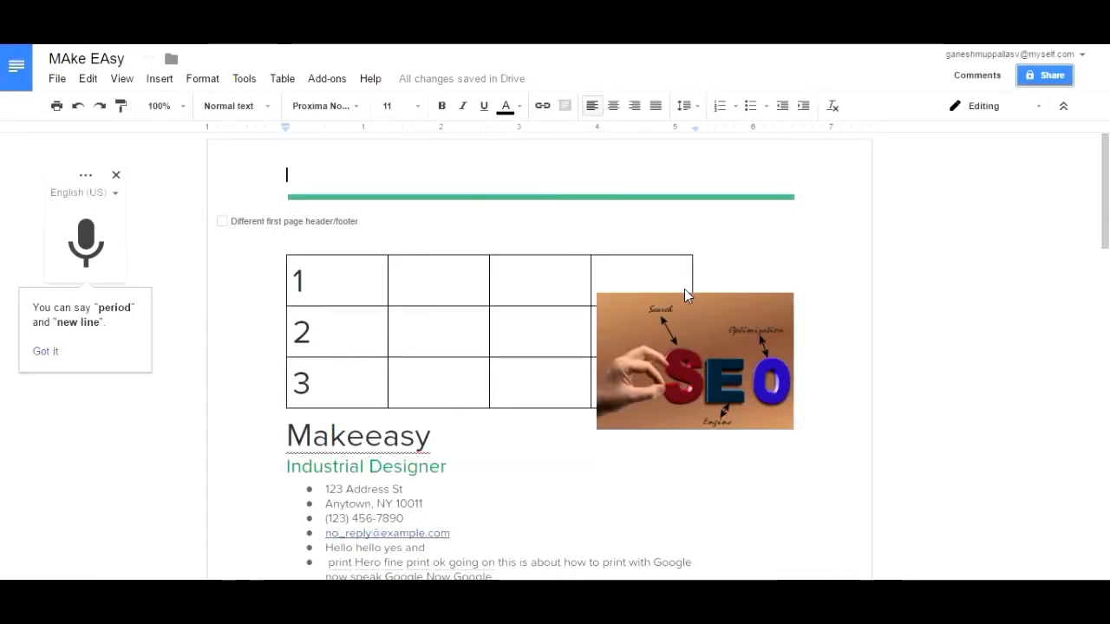
left_click(1046, 76)
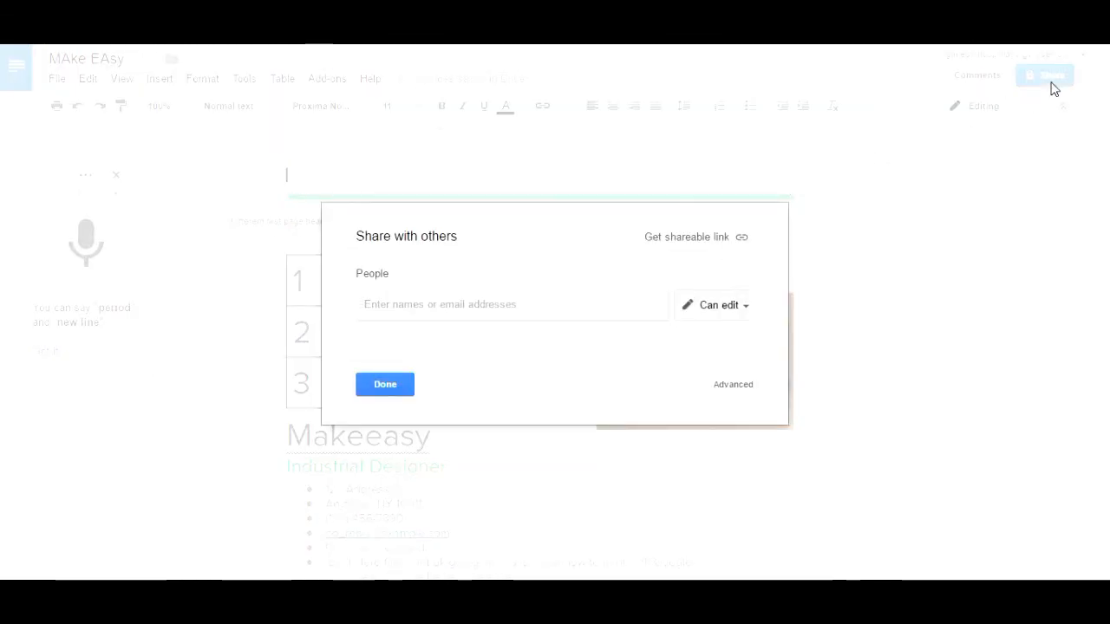
mouse_move(472, 321)
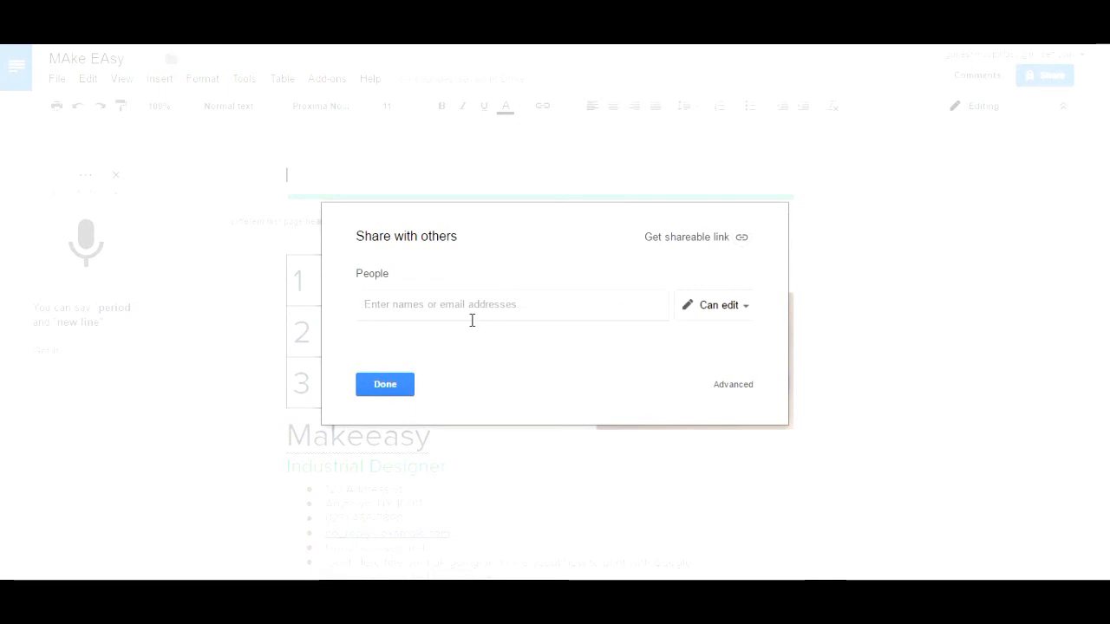
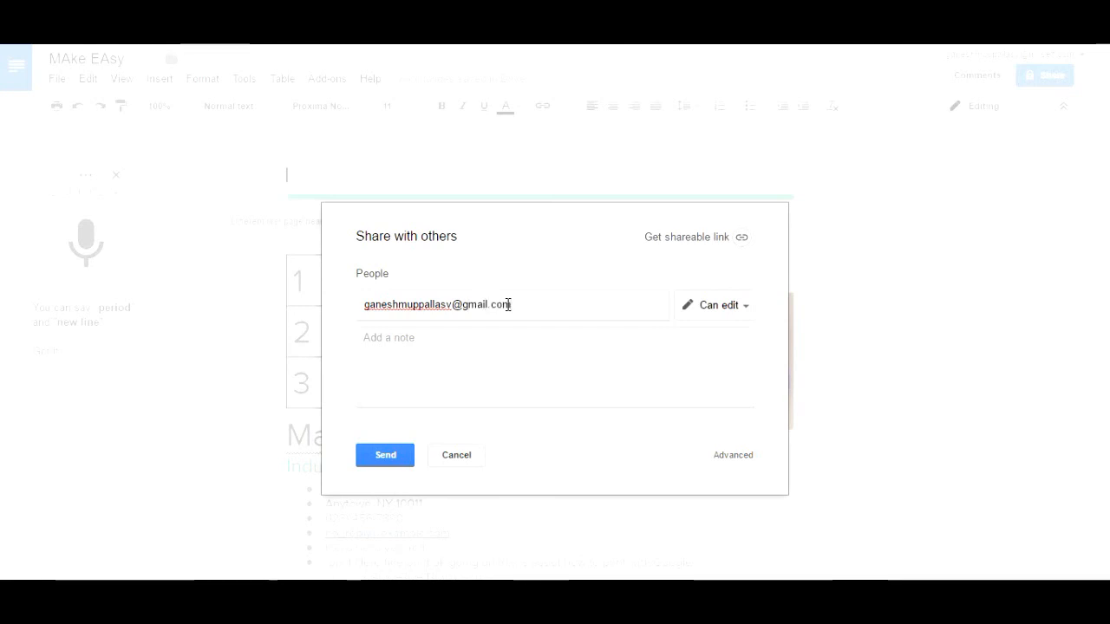
left_click(714, 304)
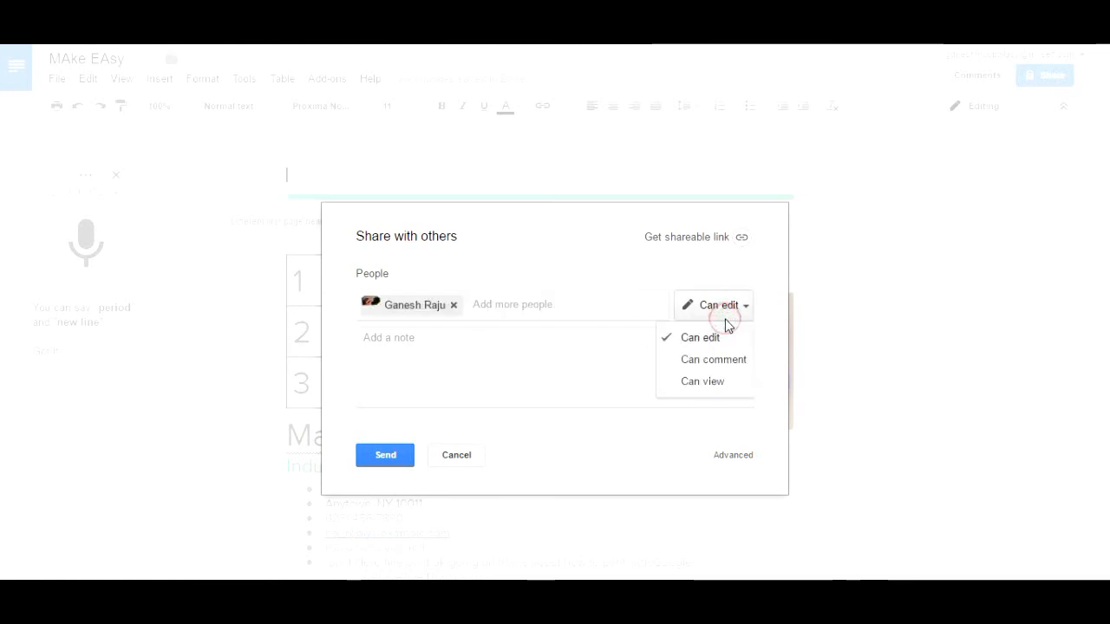
mouse_move(728, 368)
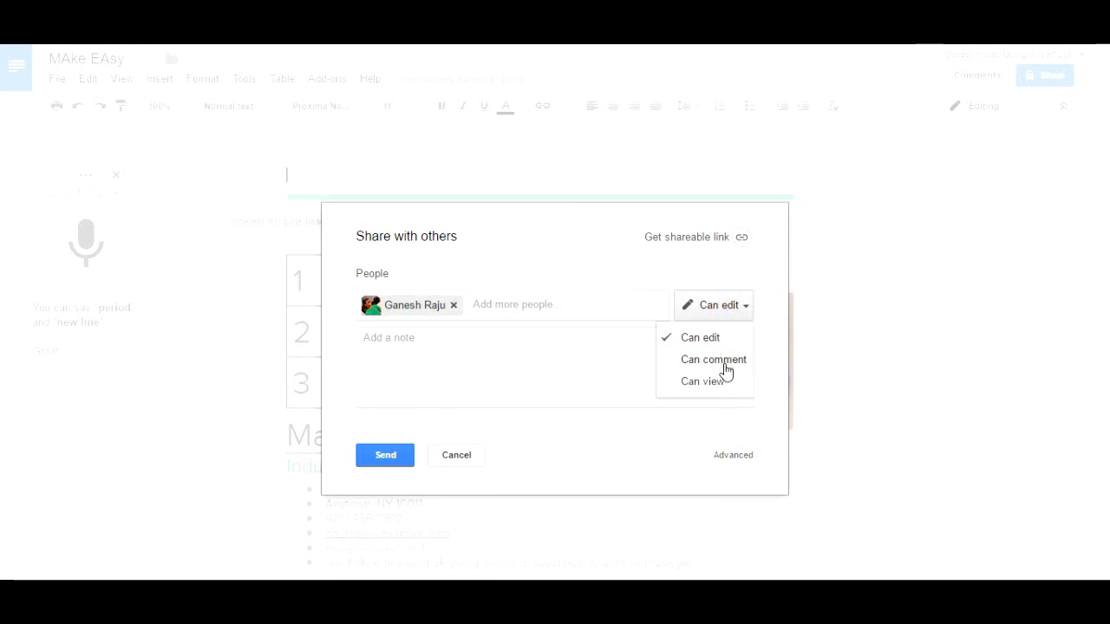
mouse_move(709, 400)
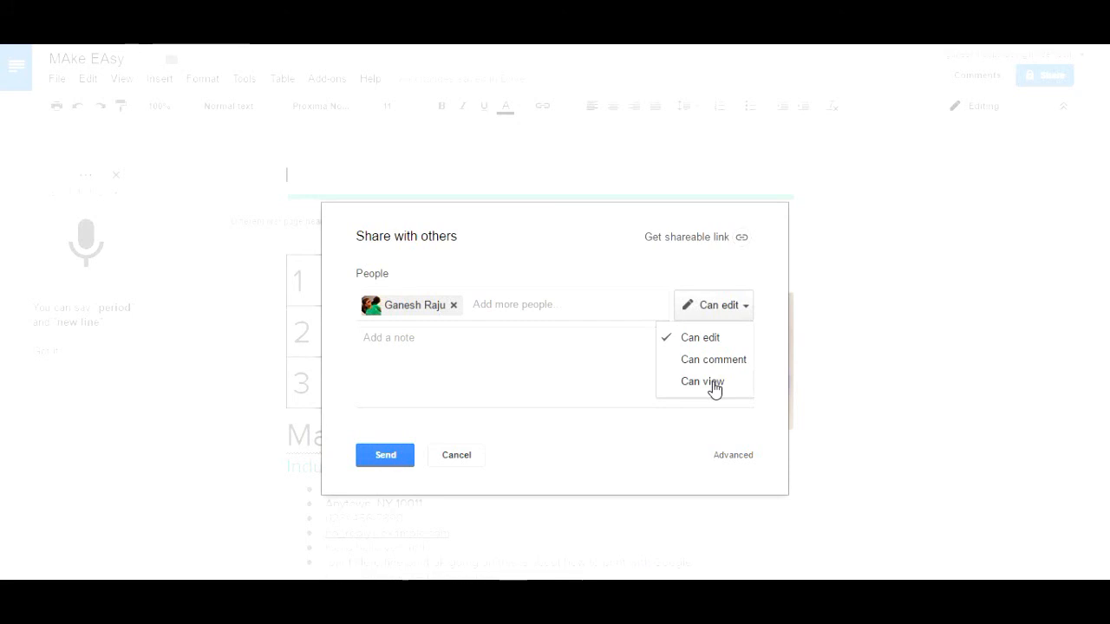
Set the recipient to Can view, add the note 'Resume / My resume', and enable link sharing
left_click(703, 381)
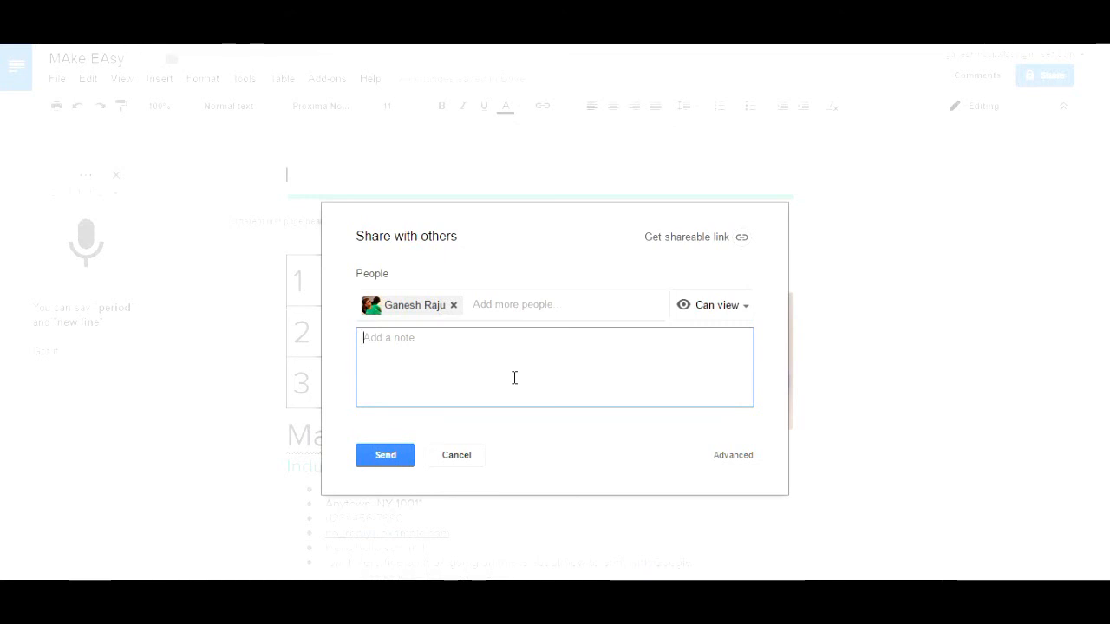
type("Resu")
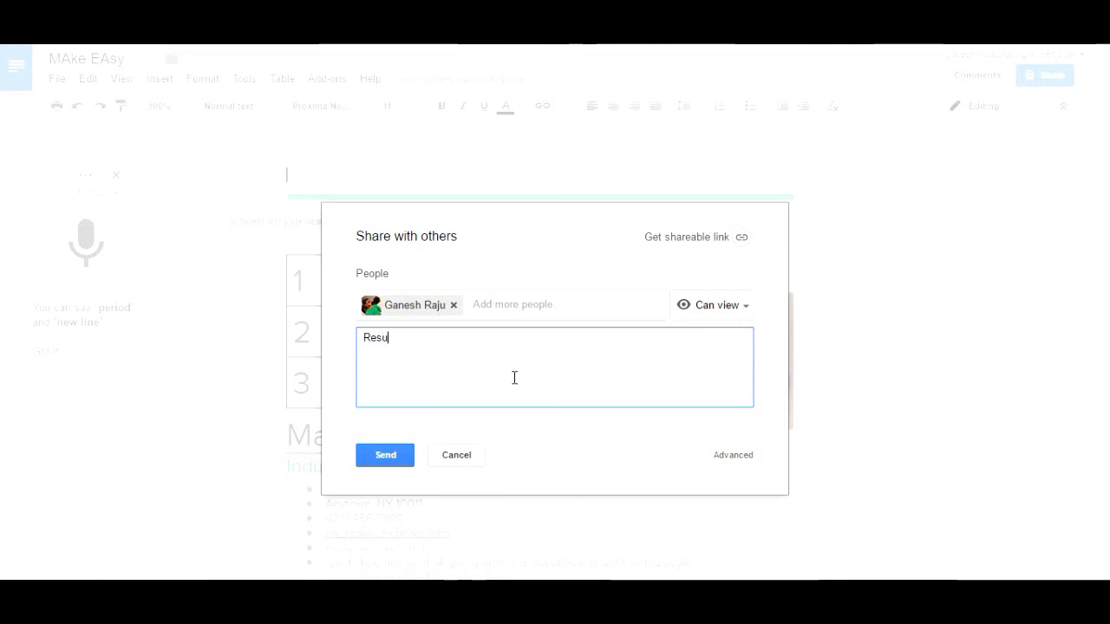
type("me")
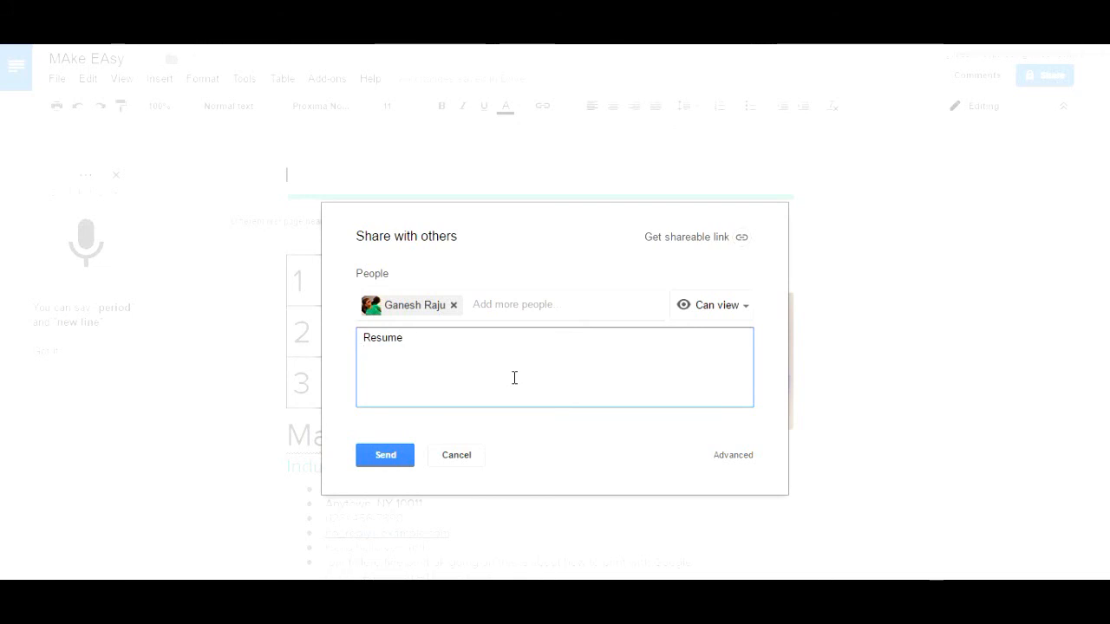
type("My resum")
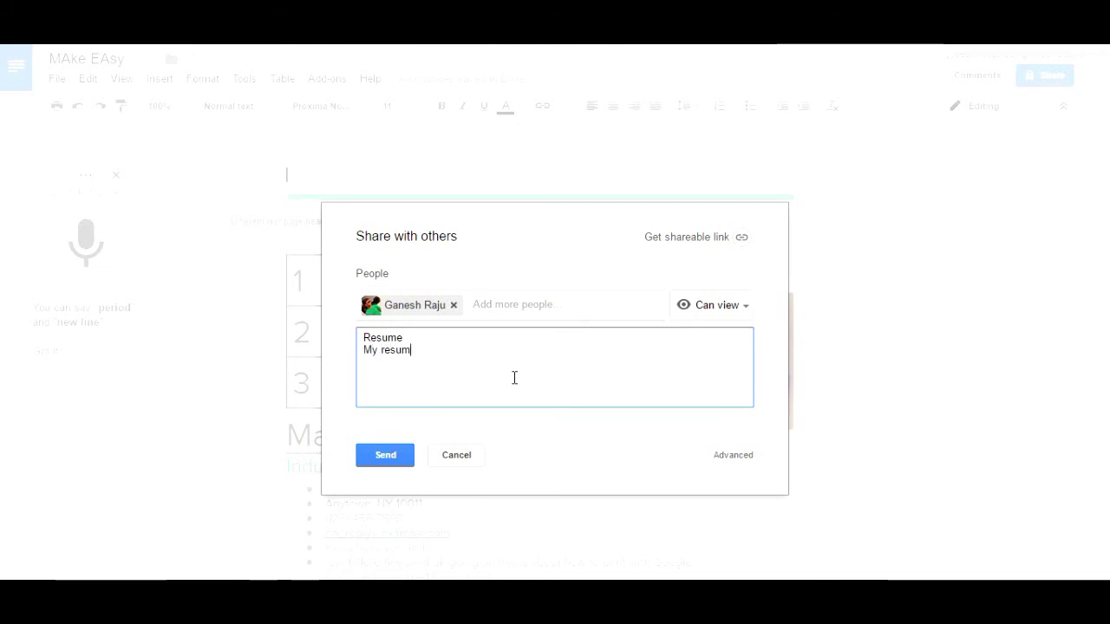
type("e")
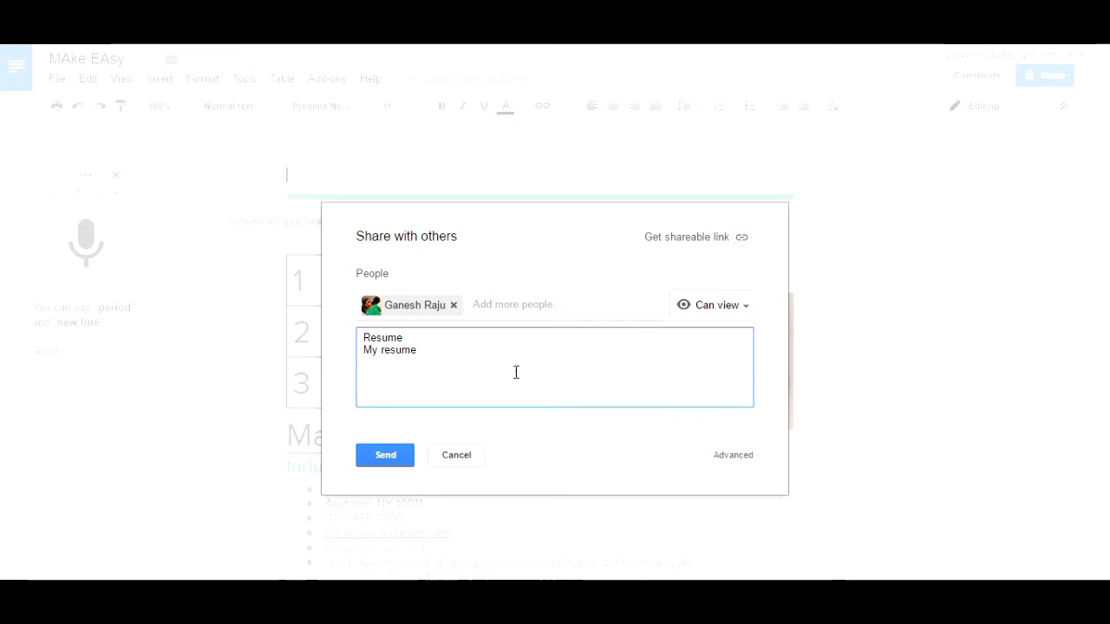
left_click(385, 455)
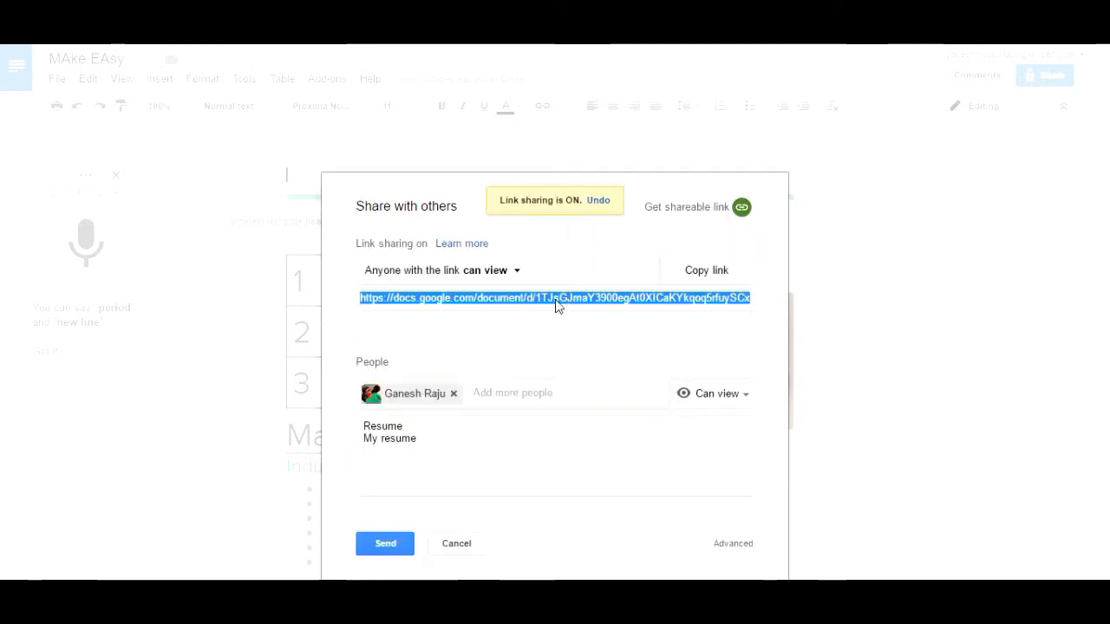
Change link access from 'Anyone with the link can view' to 'can comment'
left_click(443, 270)
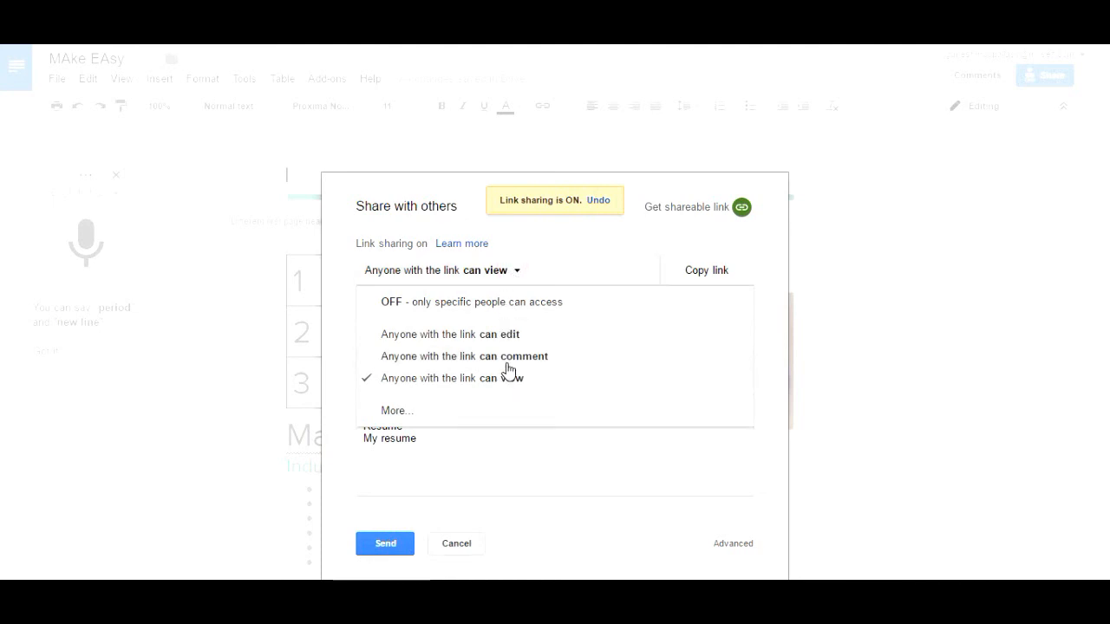
left_click(465, 356)
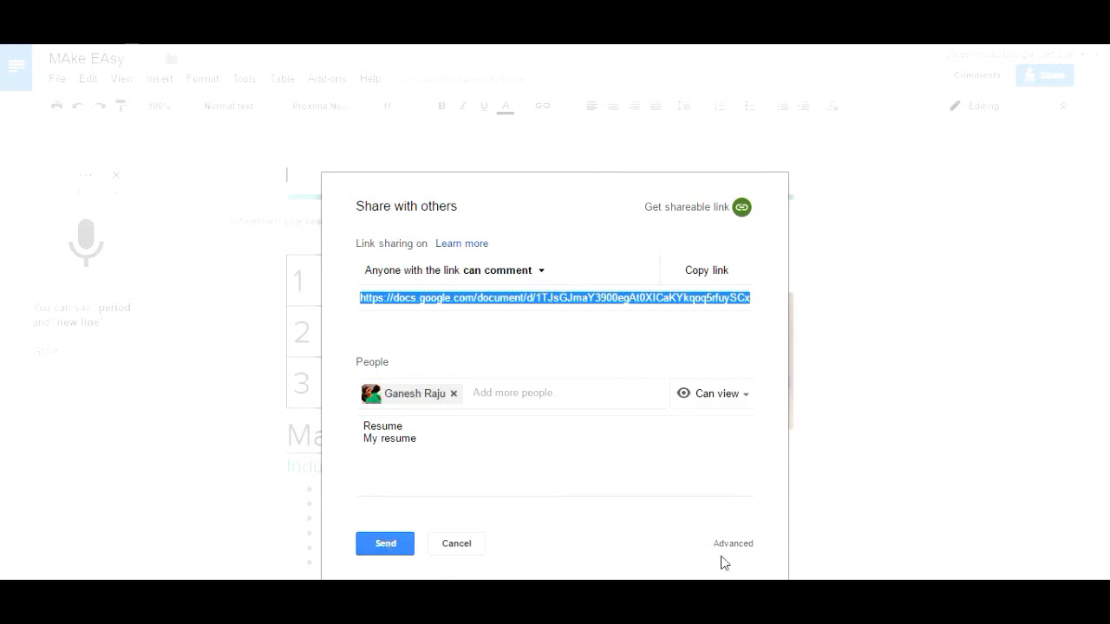
left_click(731, 544)
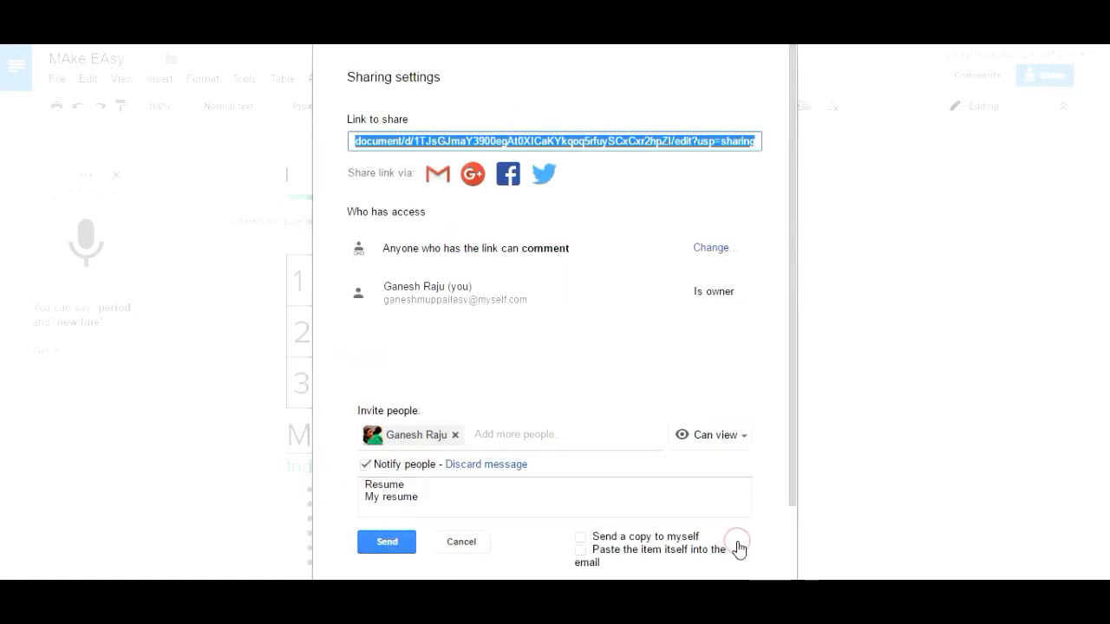
mouse_move(578, 369)
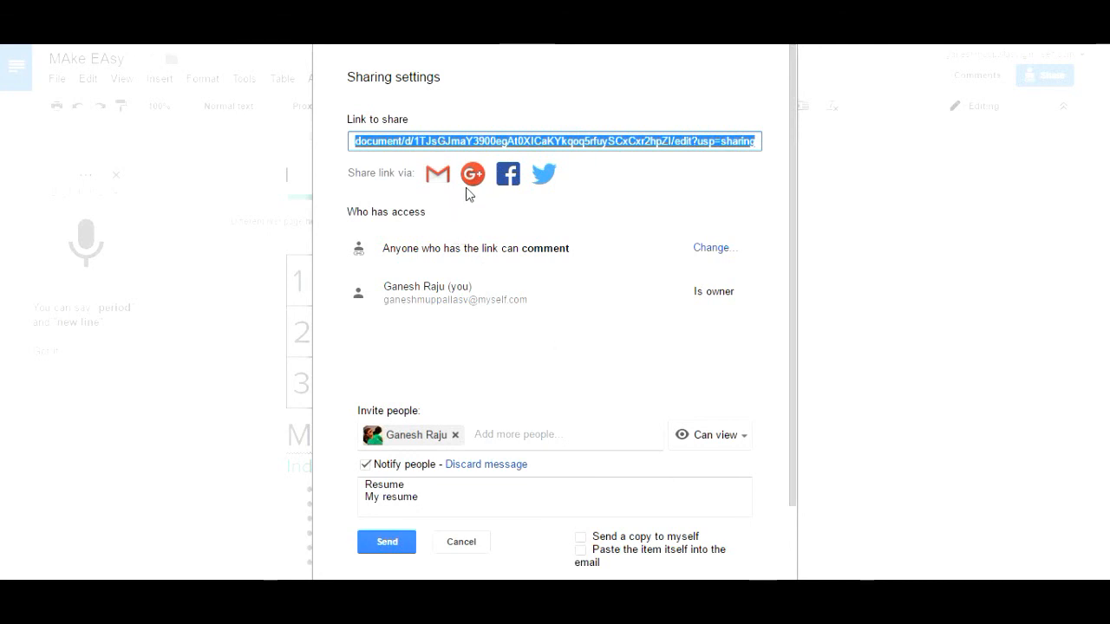
mouse_move(539, 404)
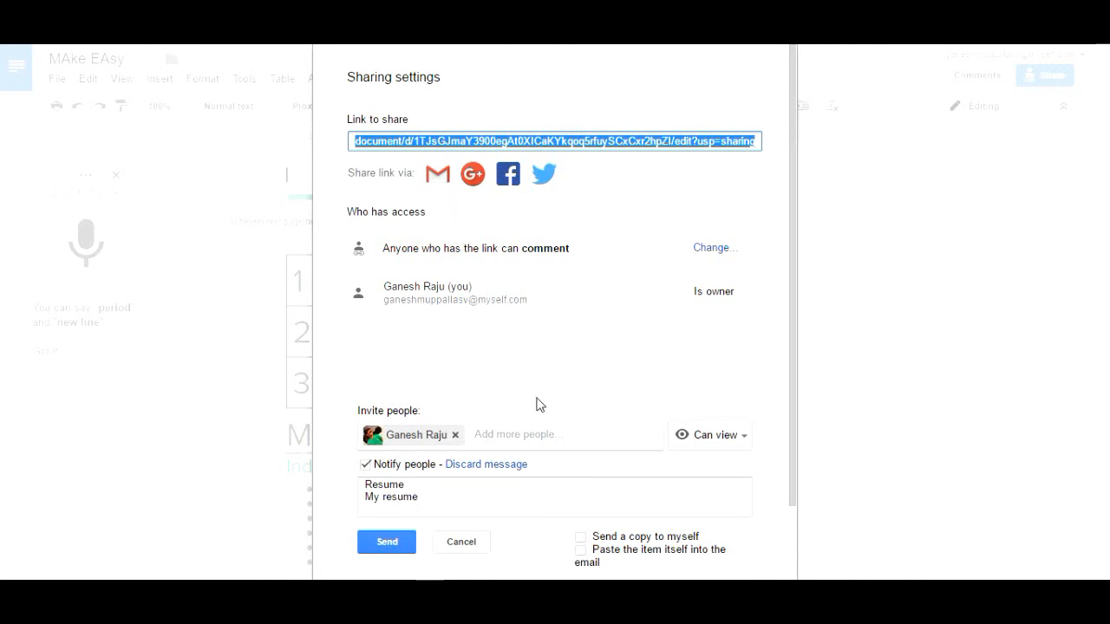
mouse_move(606, 514)
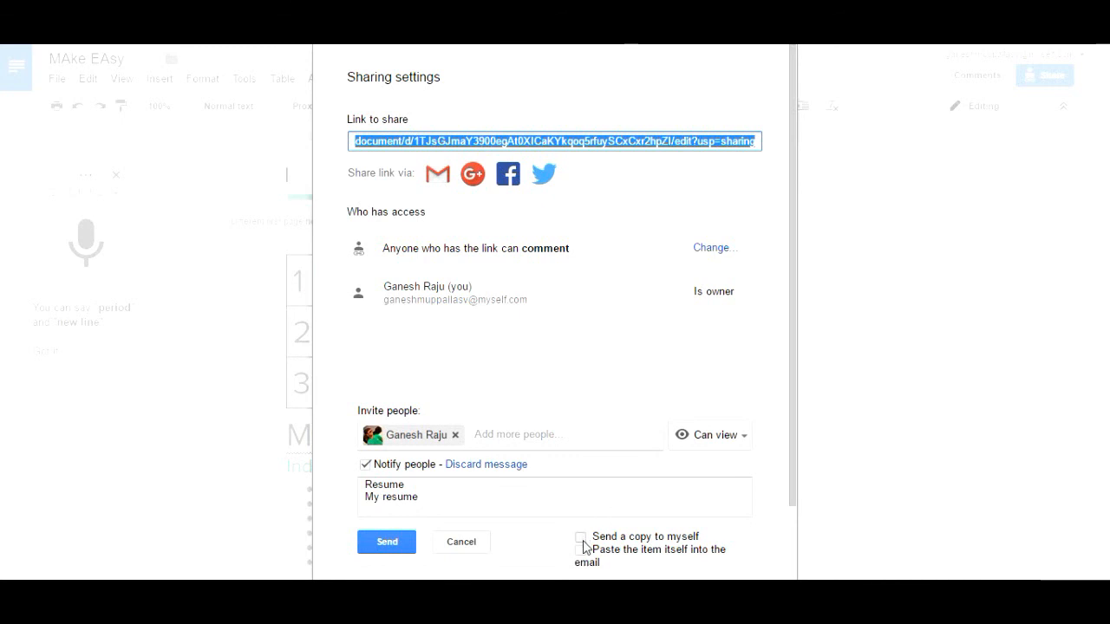
mouse_move(413, 555)
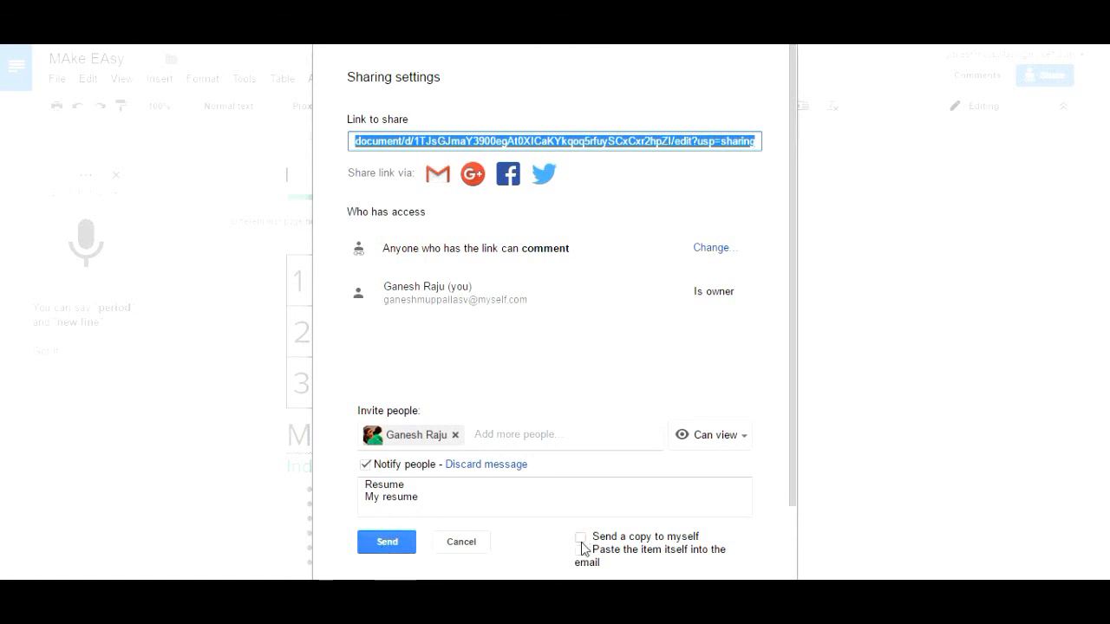
left_click(583, 536)
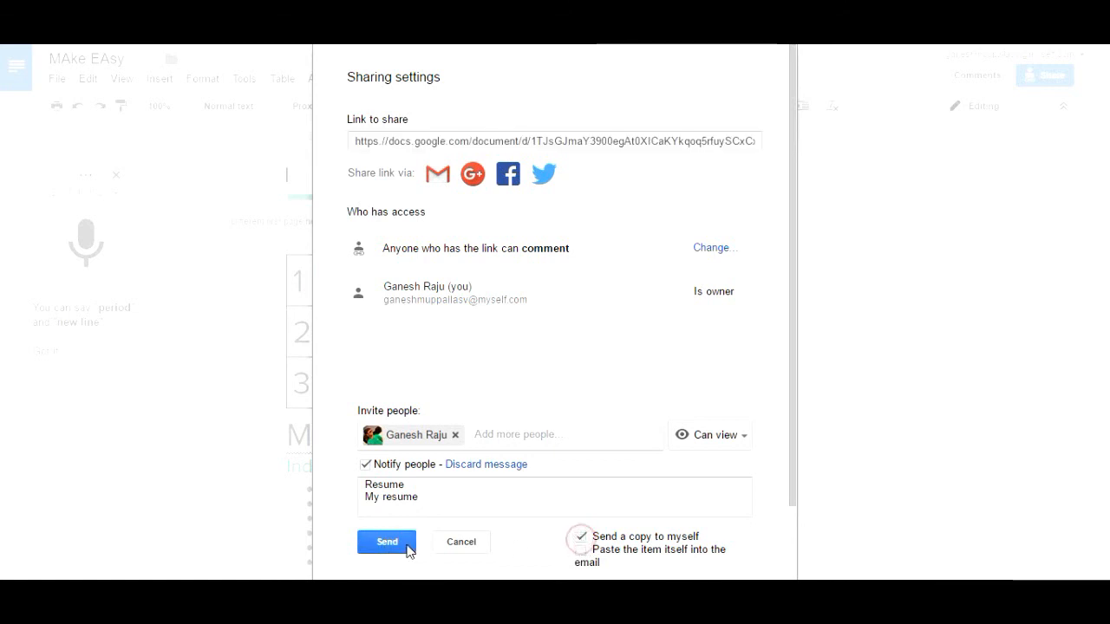
left_click(387, 542)
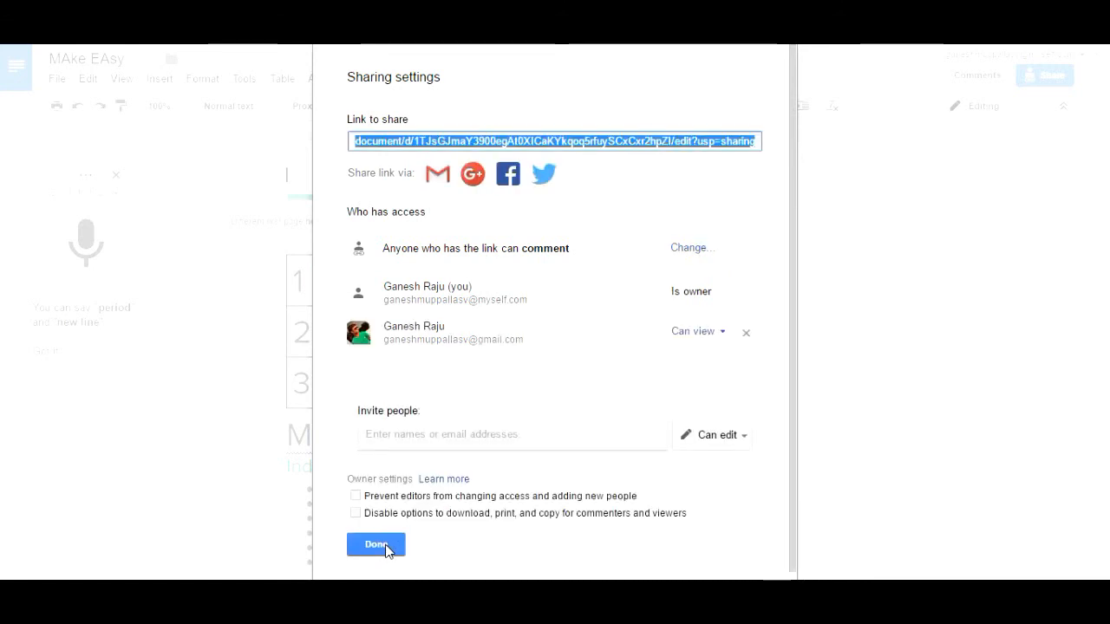